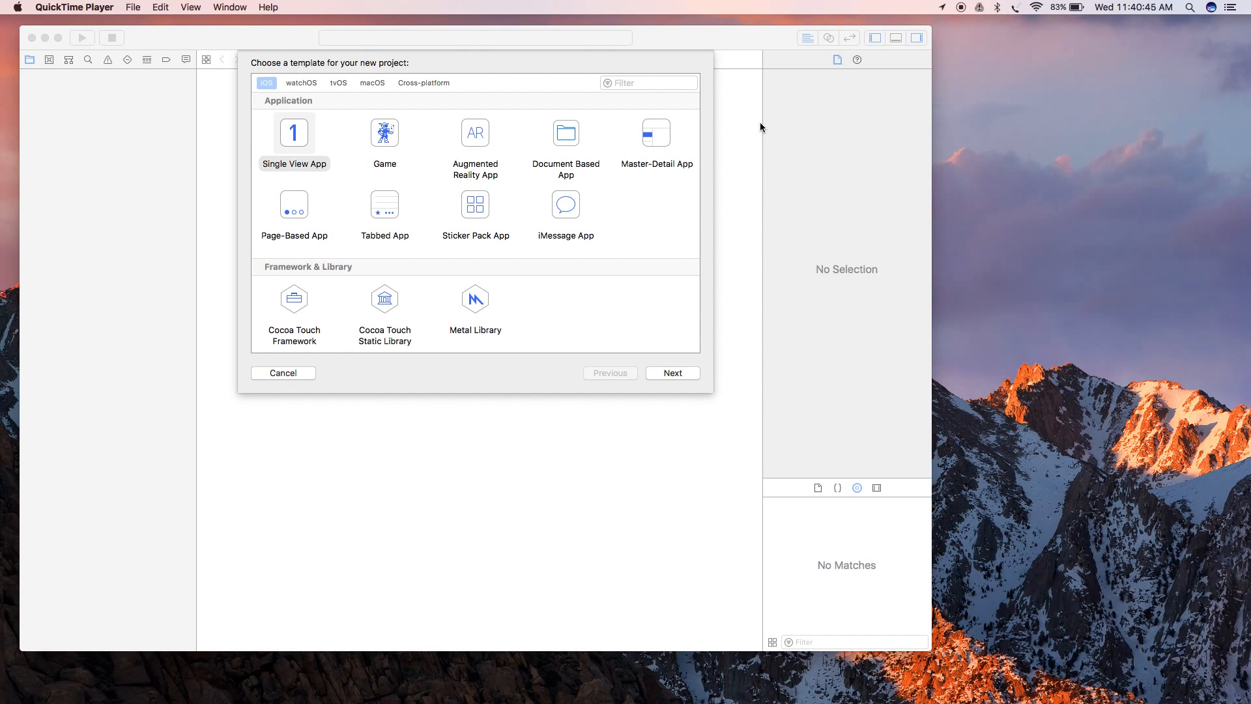
# Step: Choose the iOS Single View App template for the new project
pyautogui.click(294, 133)
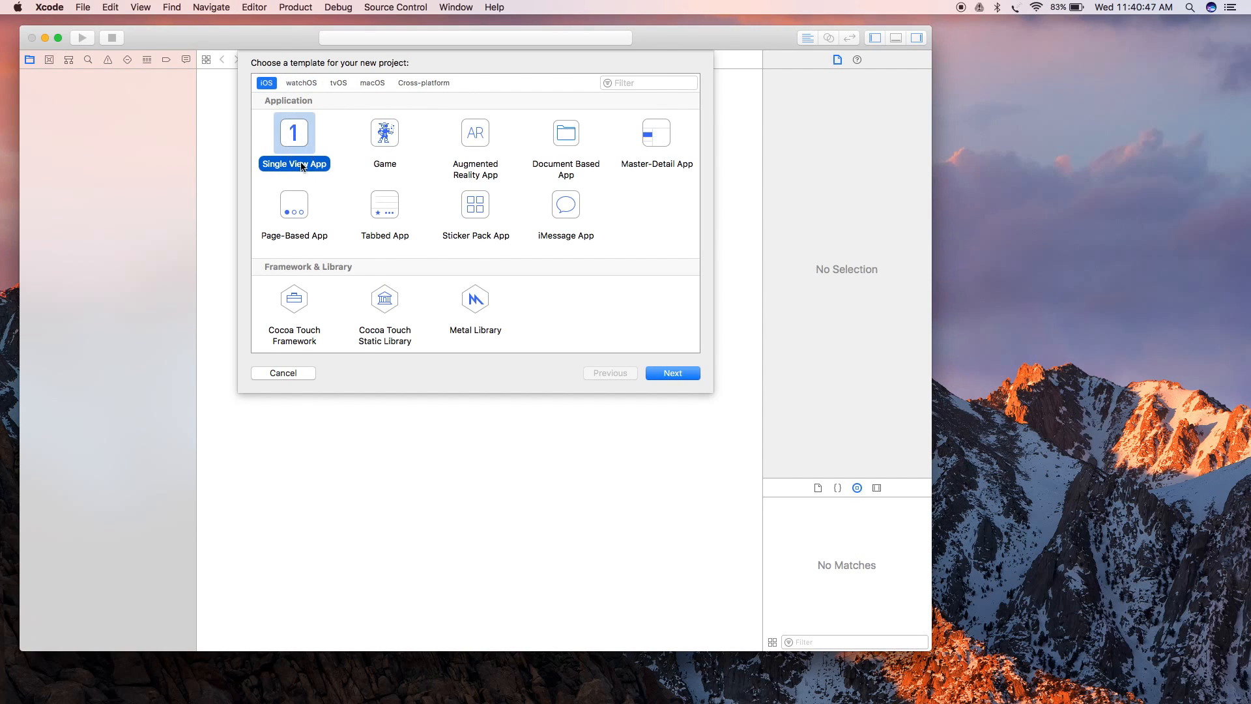
pyautogui.moveTo(546, 189)
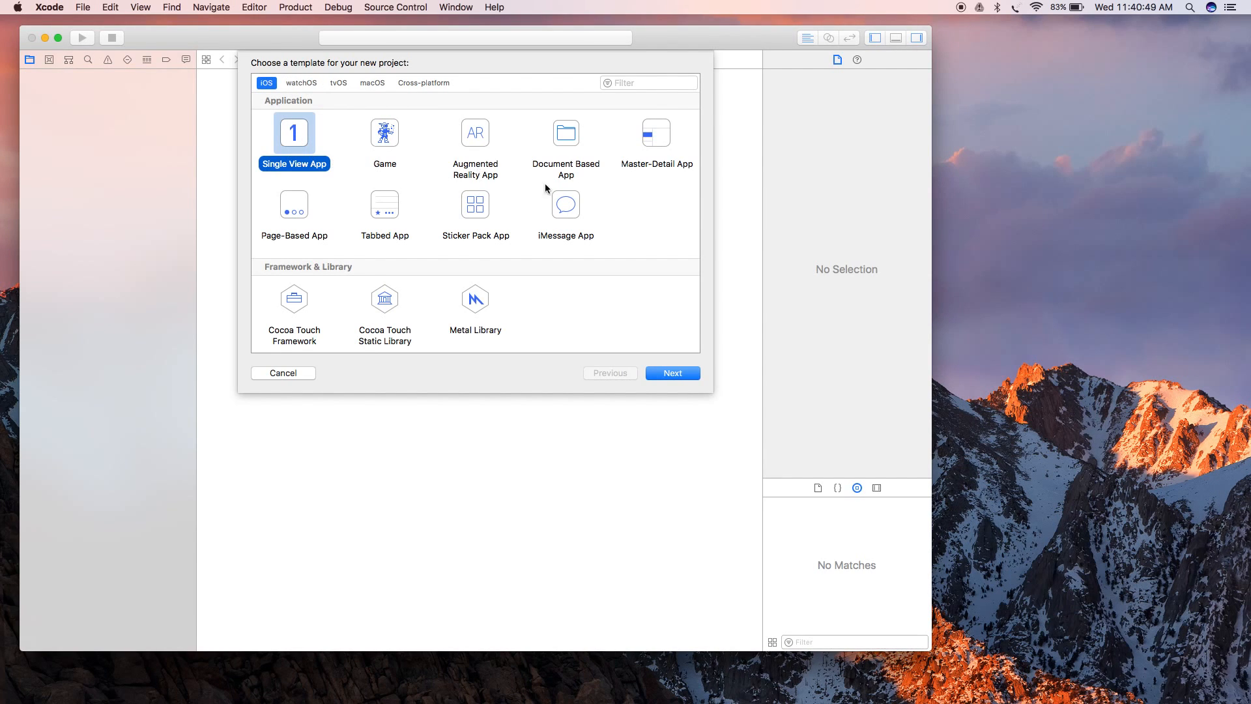
# Step: Continue to project options and enter the product name CallSmsDemo with Swift as language
pyautogui.click(673, 373)
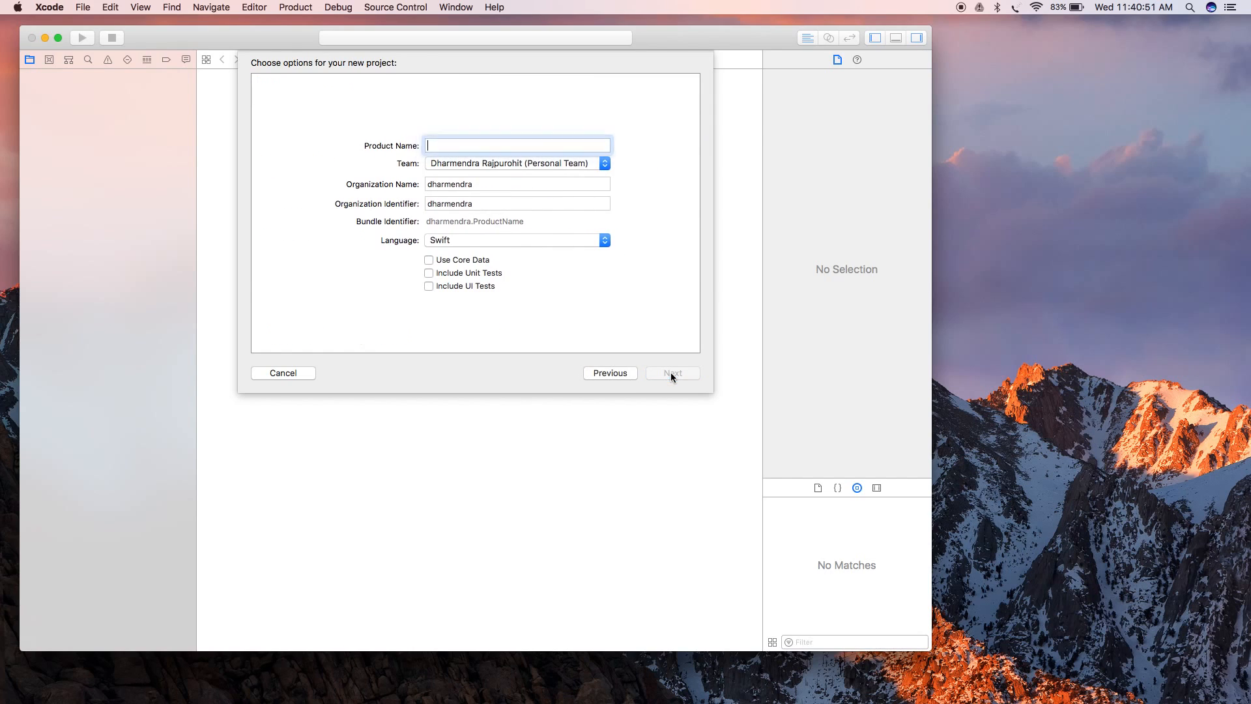
pyautogui.click(516, 146)
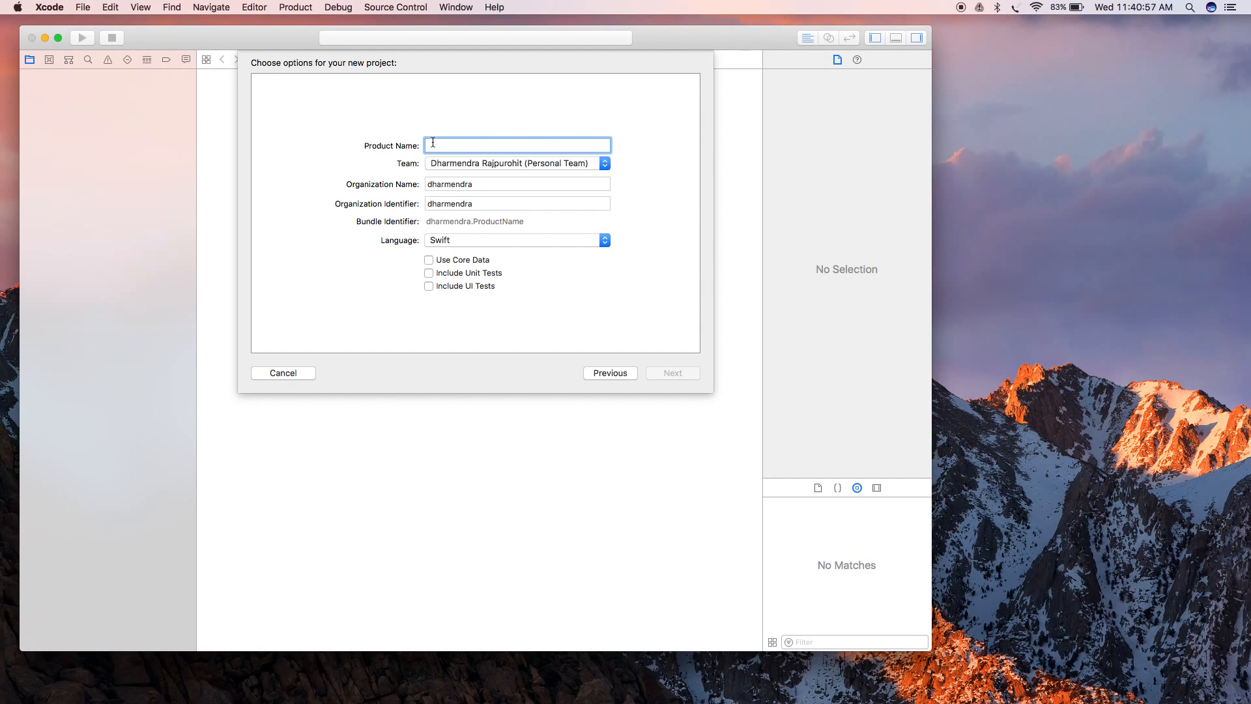
pyautogui.write('CallSmsDem')
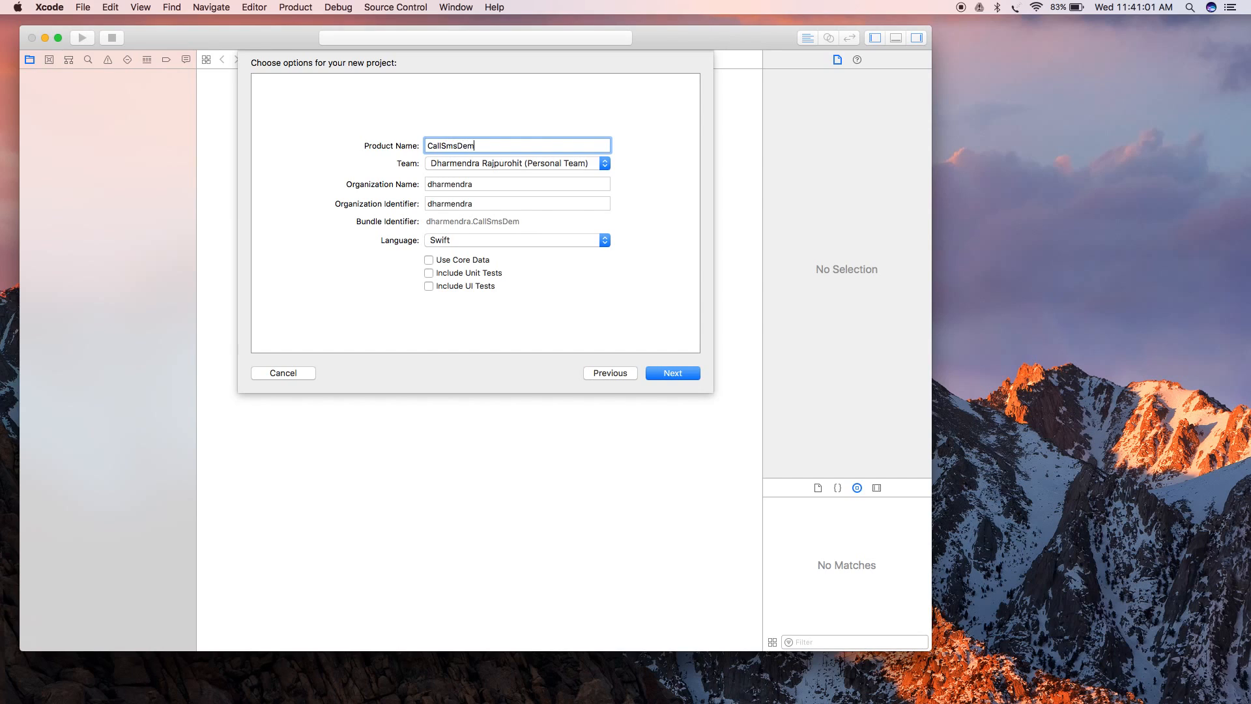
pyautogui.click(517, 240)
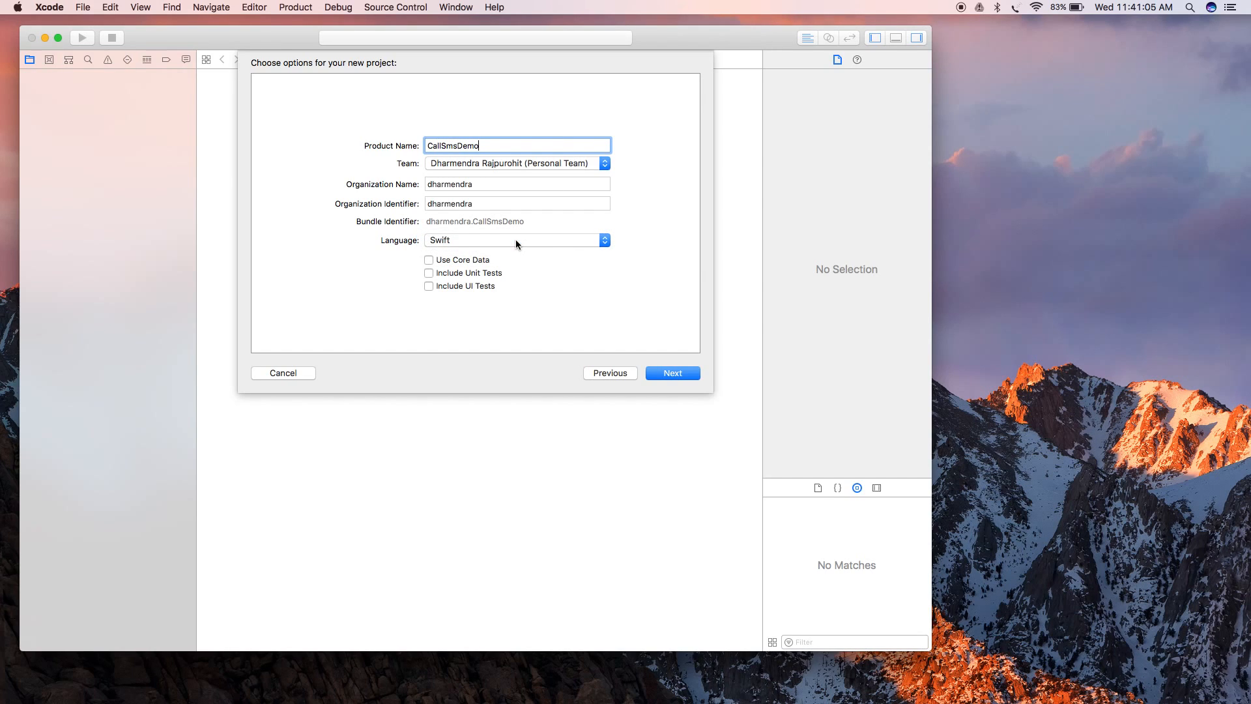
pyautogui.moveTo(538, 246)
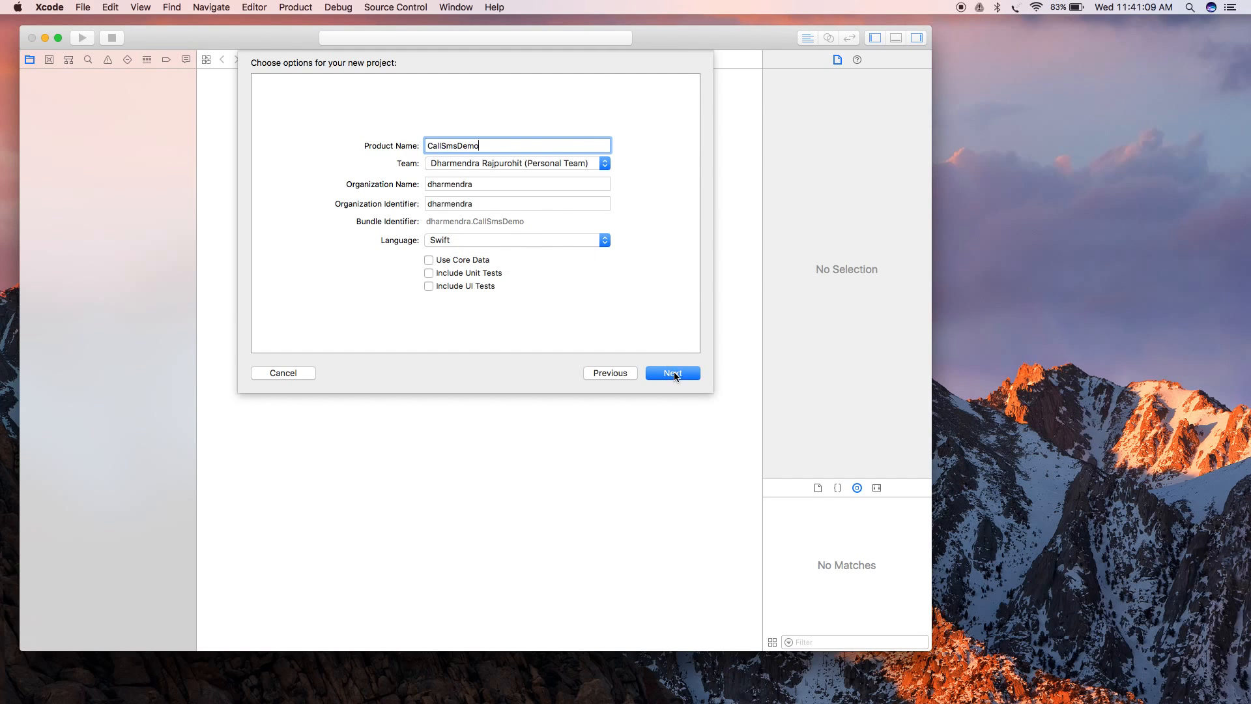
# Step: Confirm the options and create the CallSmsDemo project in the Documents folder
pyautogui.click(672, 372)
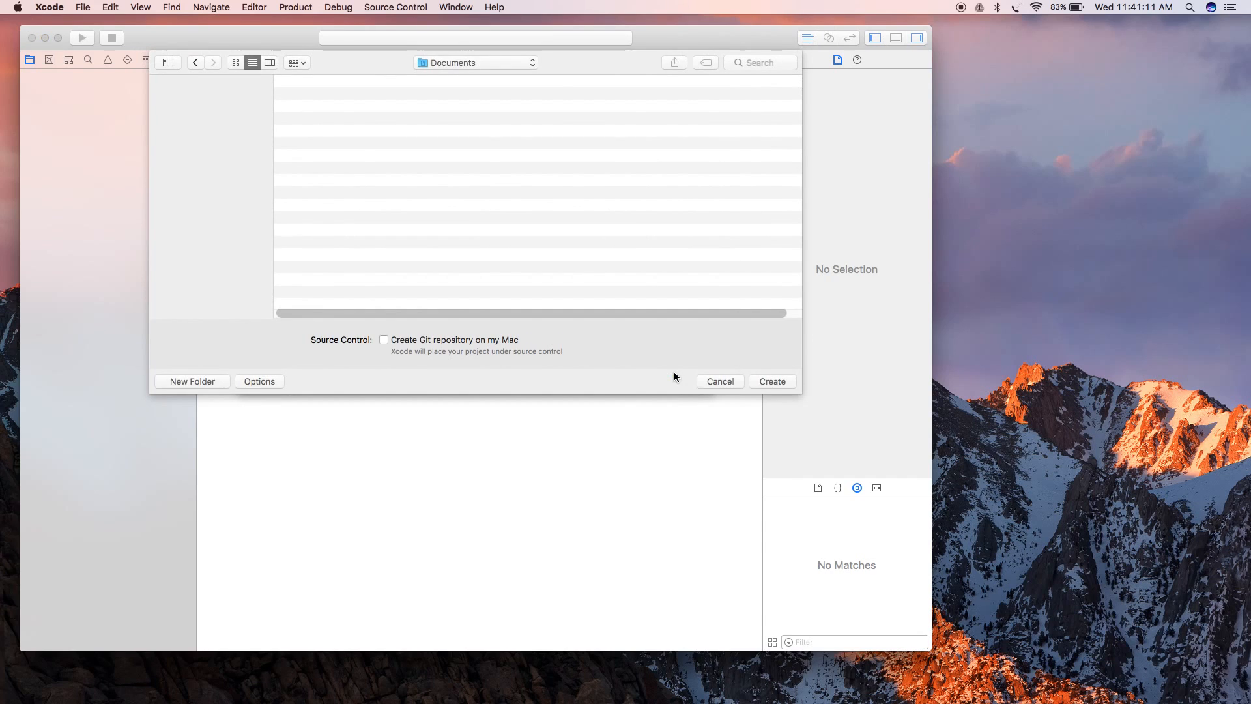
pyautogui.click(203, 251)
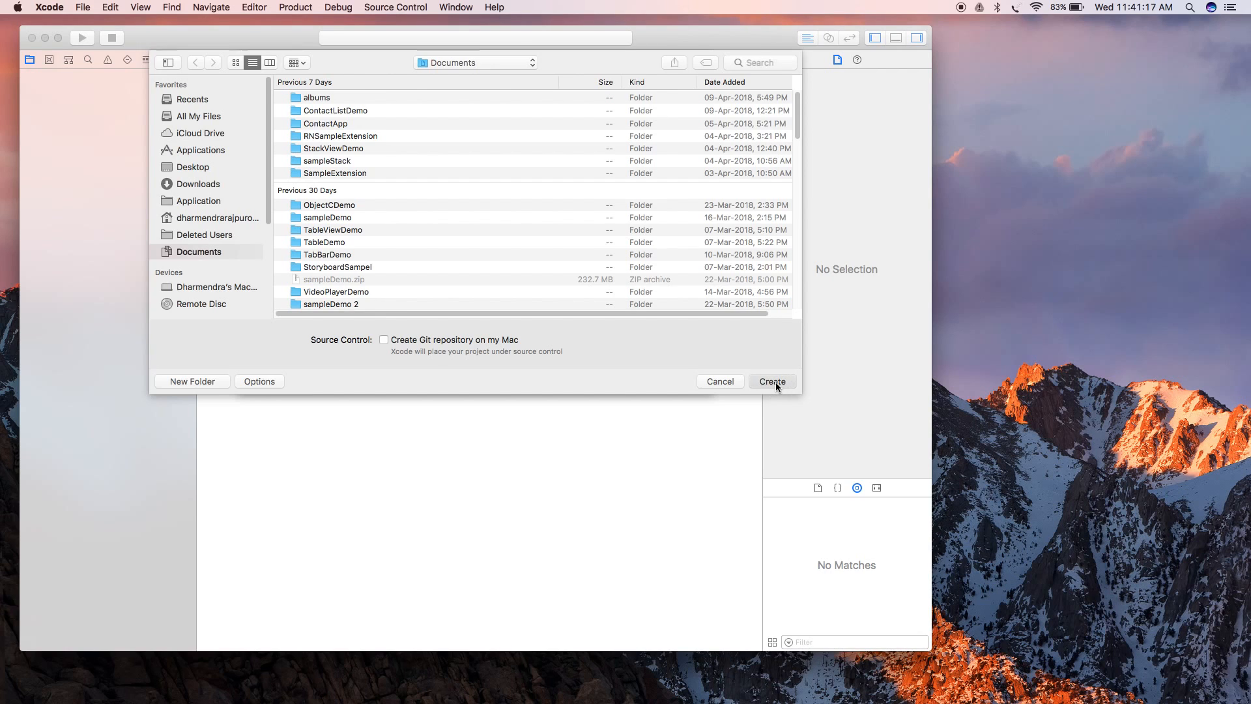
pyautogui.click(772, 381)
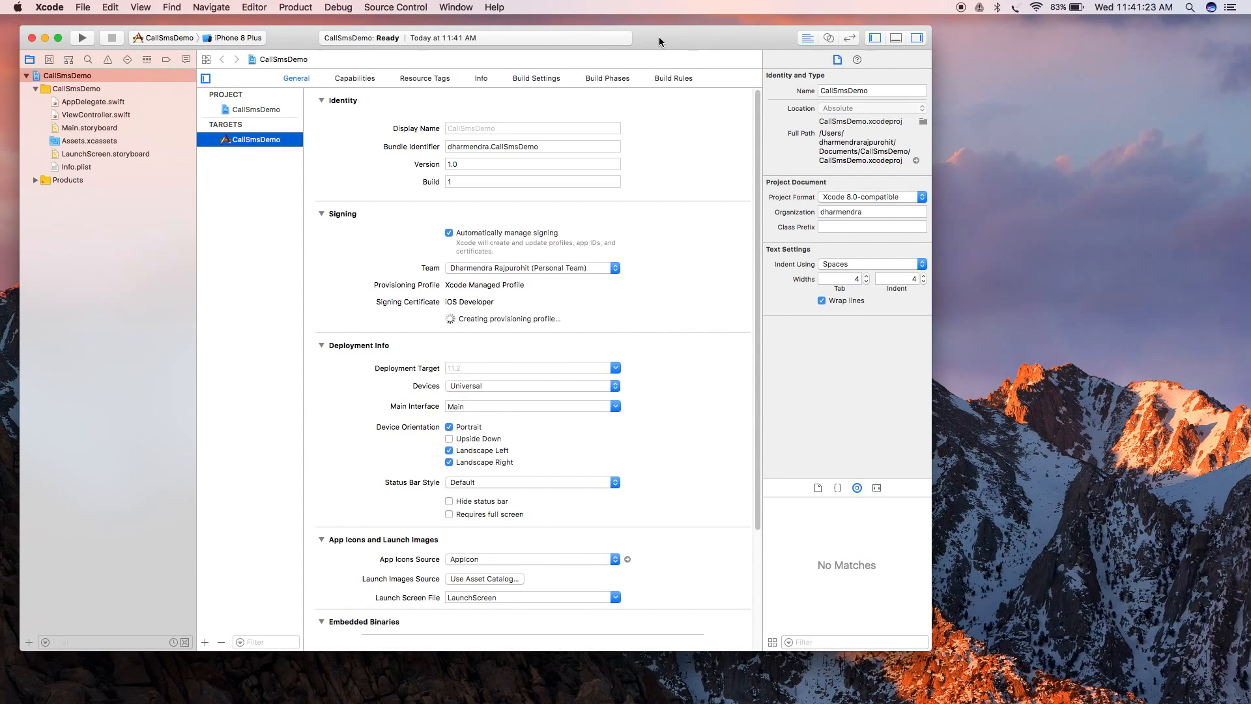
# Step: Select Main.storyboard in the Project Navigator to show its View Controller scene
pyautogui.click(88, 127)
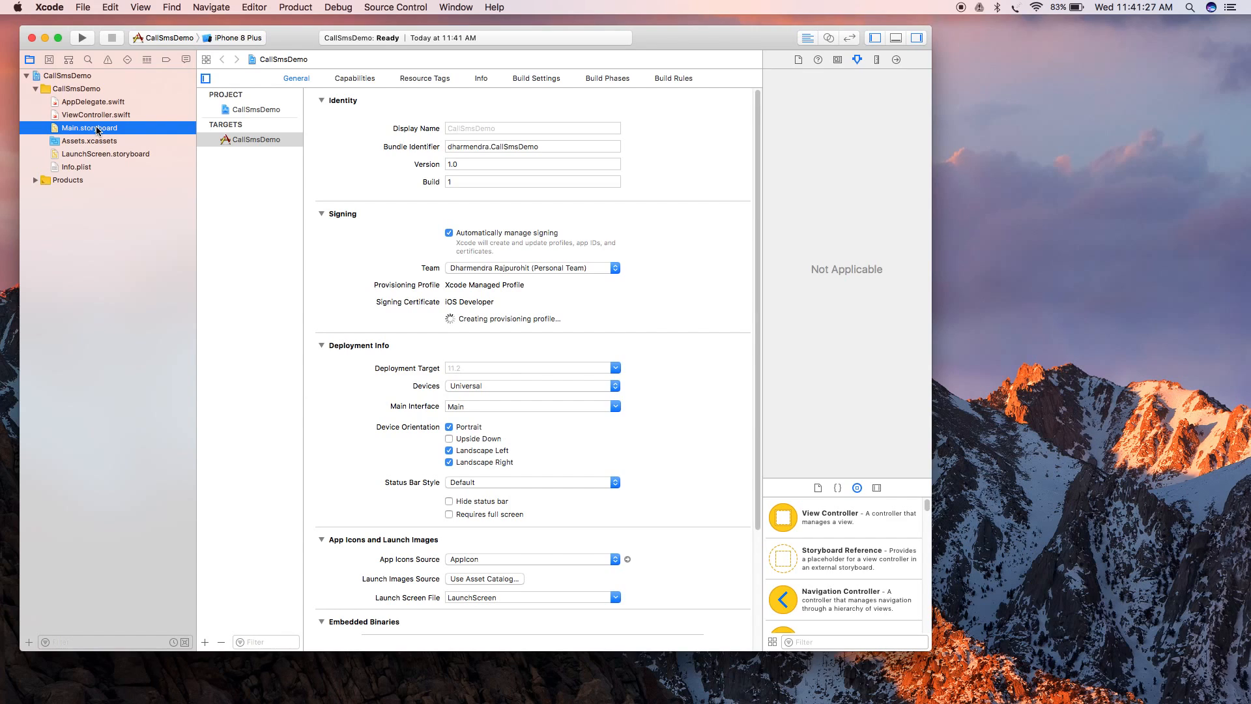
pyautogui.click(88, 127)
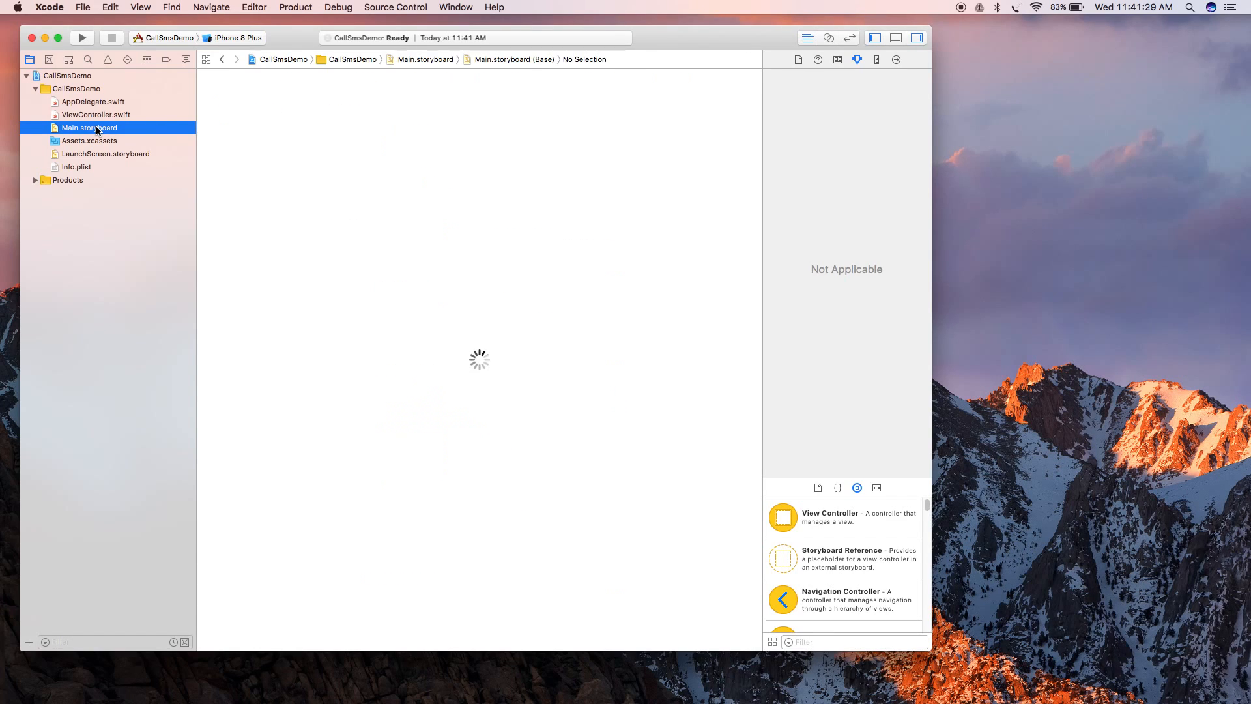
pyautogui.moveTo(860, 275)
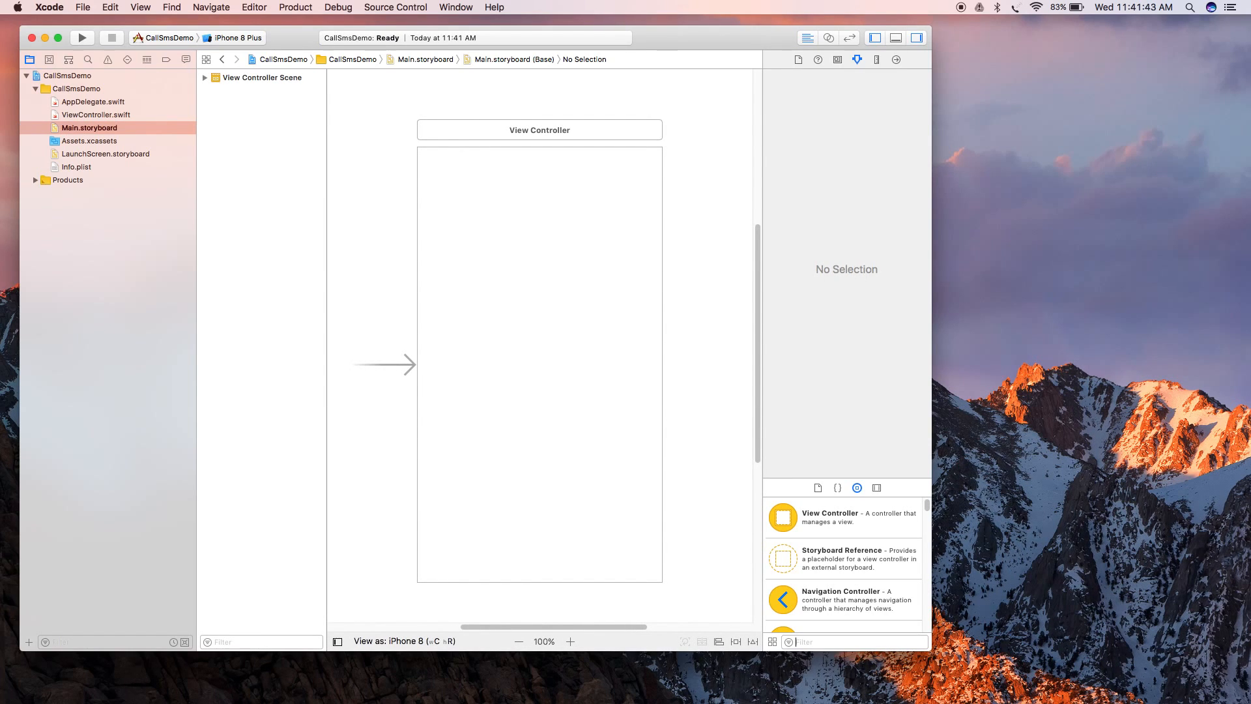
# Step: Search 'button' in the Object Library, drop a button mid-view and title it CALL
pyautogui.write('button')
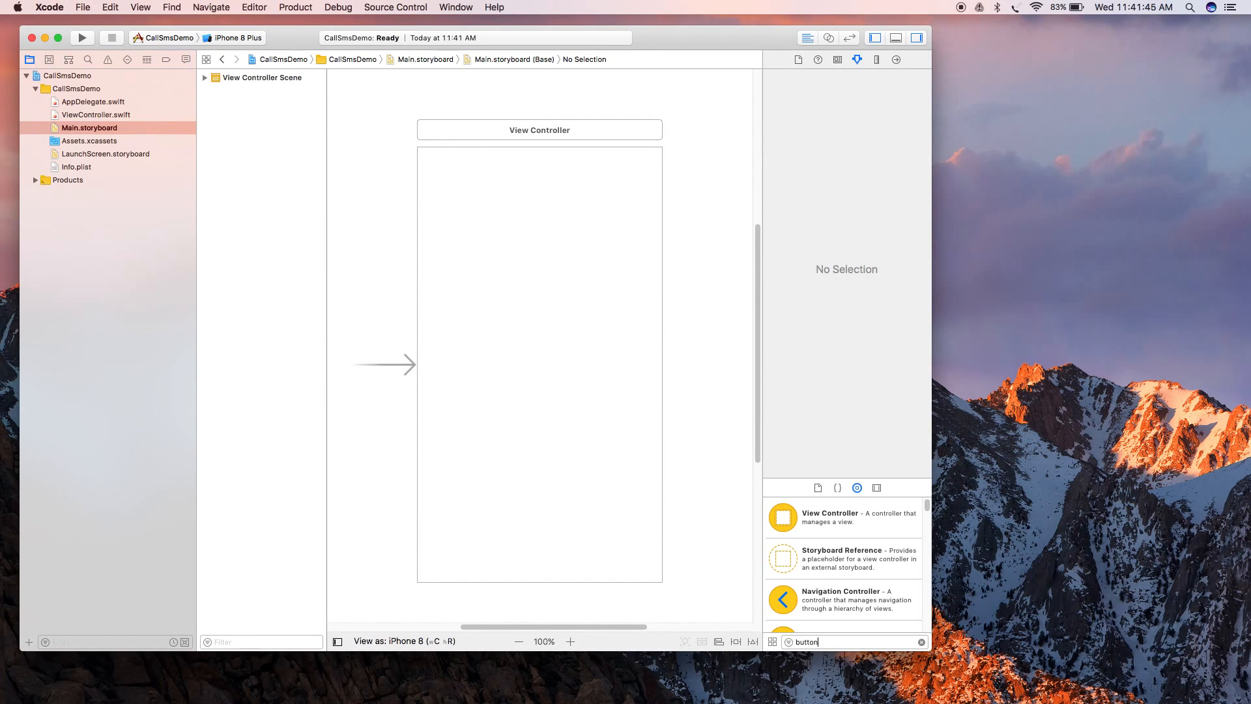
pyautogui.moveTo(781, 517); pyautogui.dragTo(483, 358)
pyautogui.write('CA')
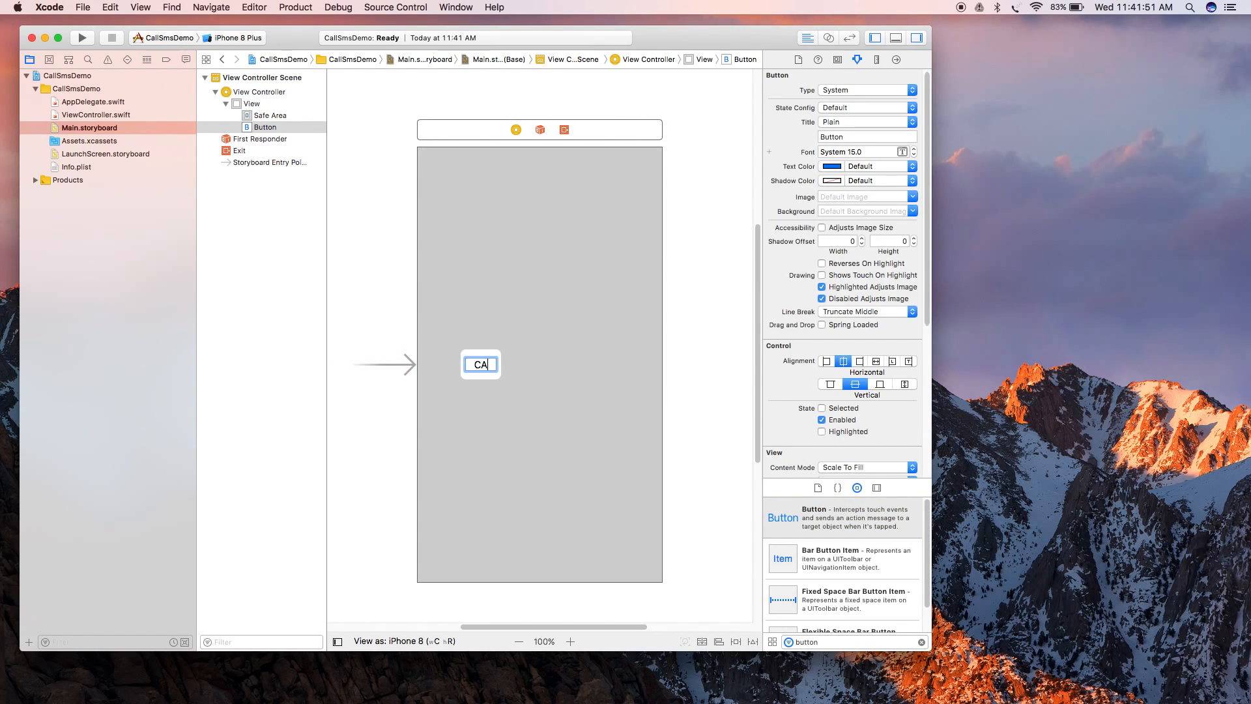
pyautogui.write('LL')
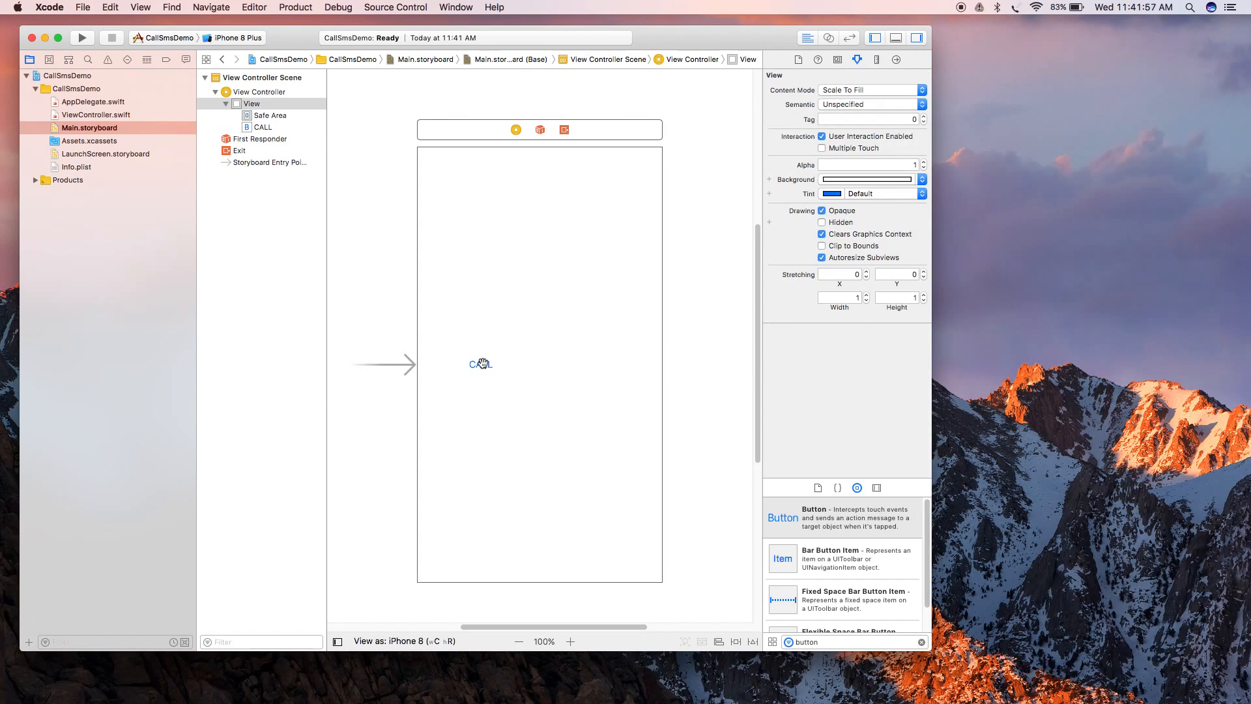
pyautogui.click(498, 364)
pyautogui.write('textfi')
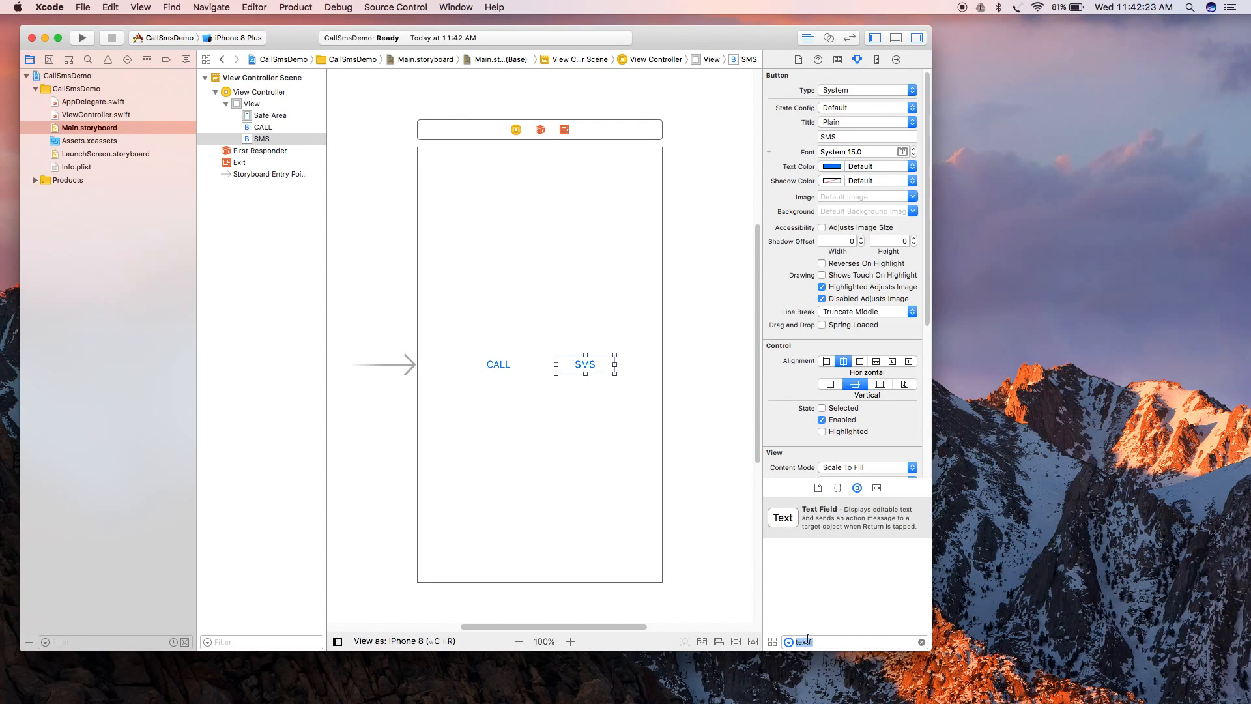
# Step: Drop a text field above the buttons, widen it, and set Content Type to Telephone Number
pyautogui.write('f')
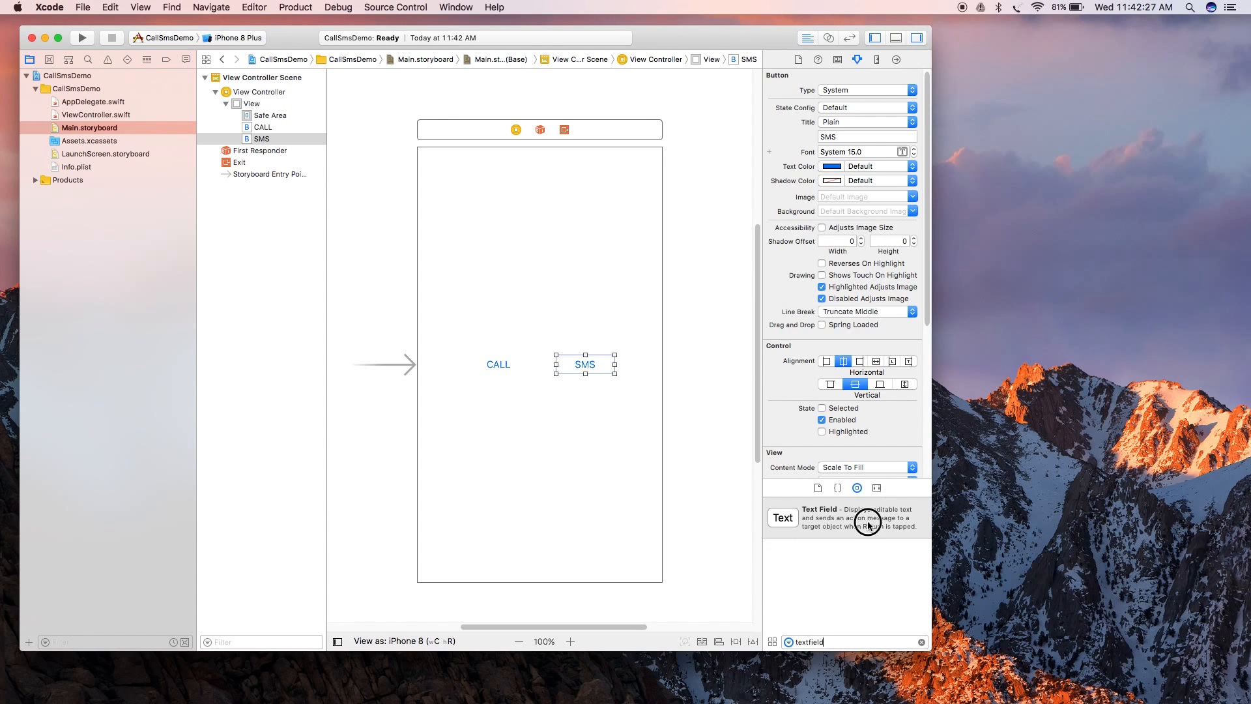
pyautogui.moveTo(868, 523); pyautogui.dragTo(517, 262)
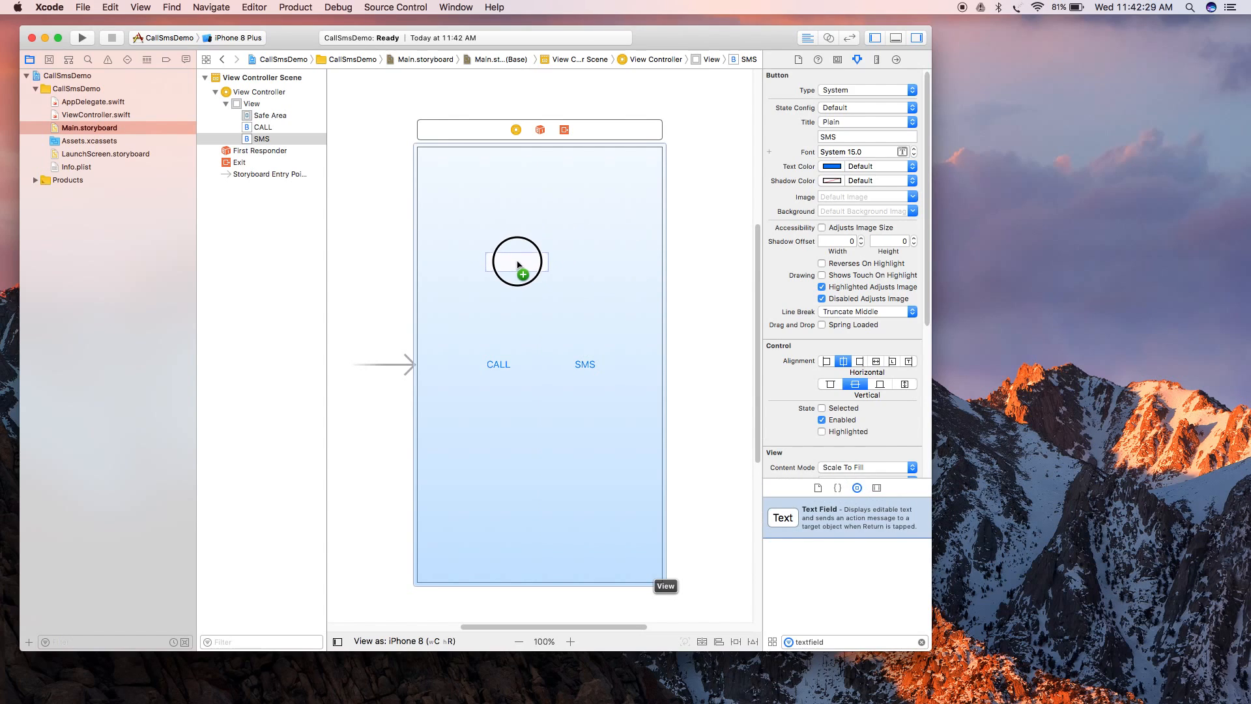
pyautogui.moveTo(517, 262); pyautogui.dragTo(608, 266)
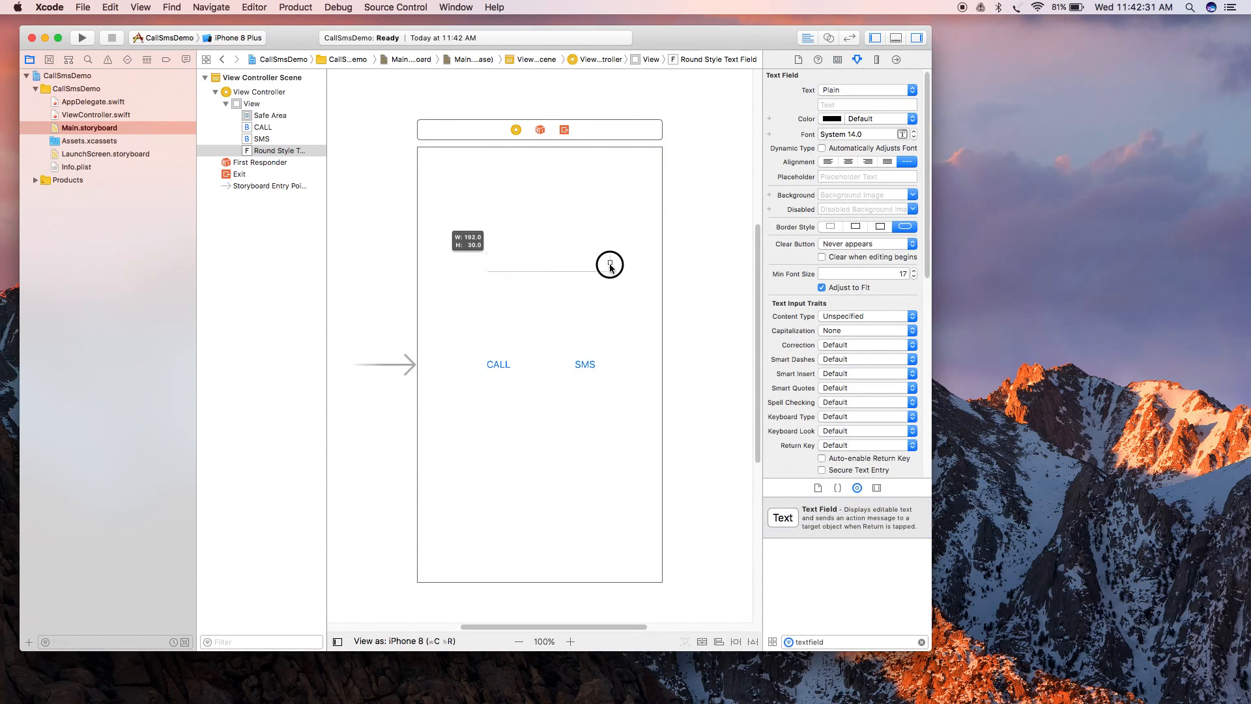
pyautogui.moveTo(610, 265); pyautogui.dragTo(592, 262)
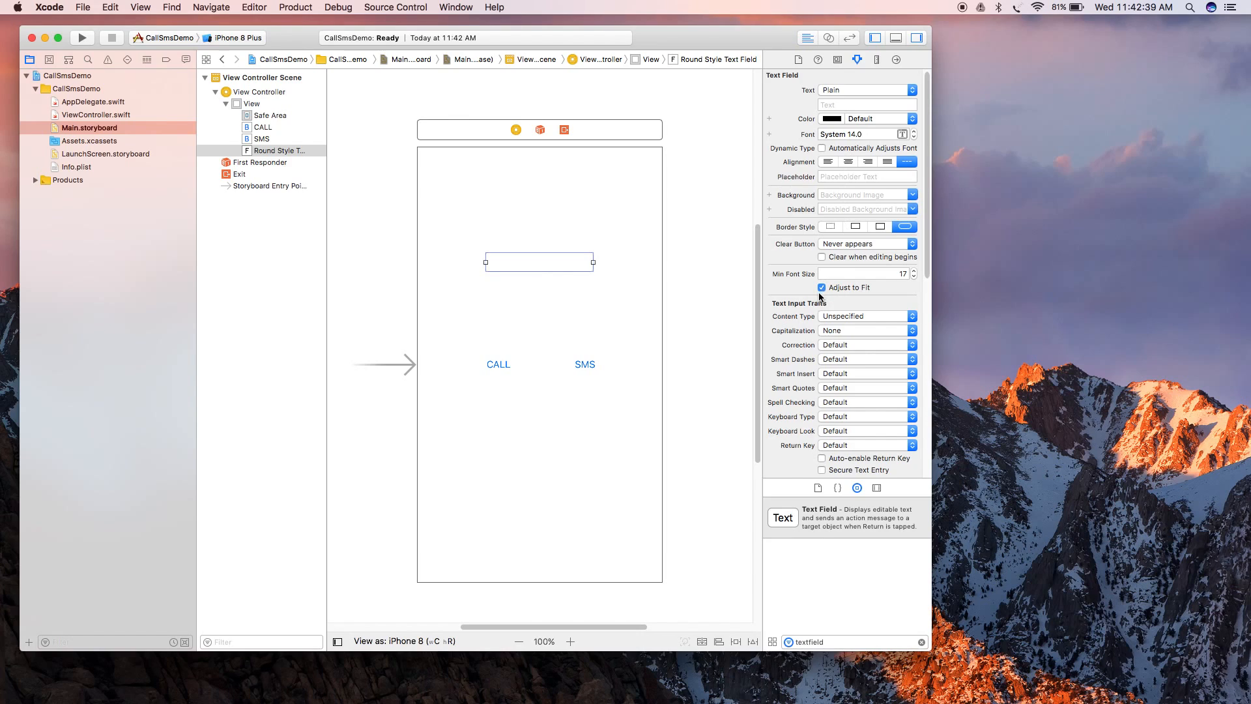
pyautogui.click(912, 316)
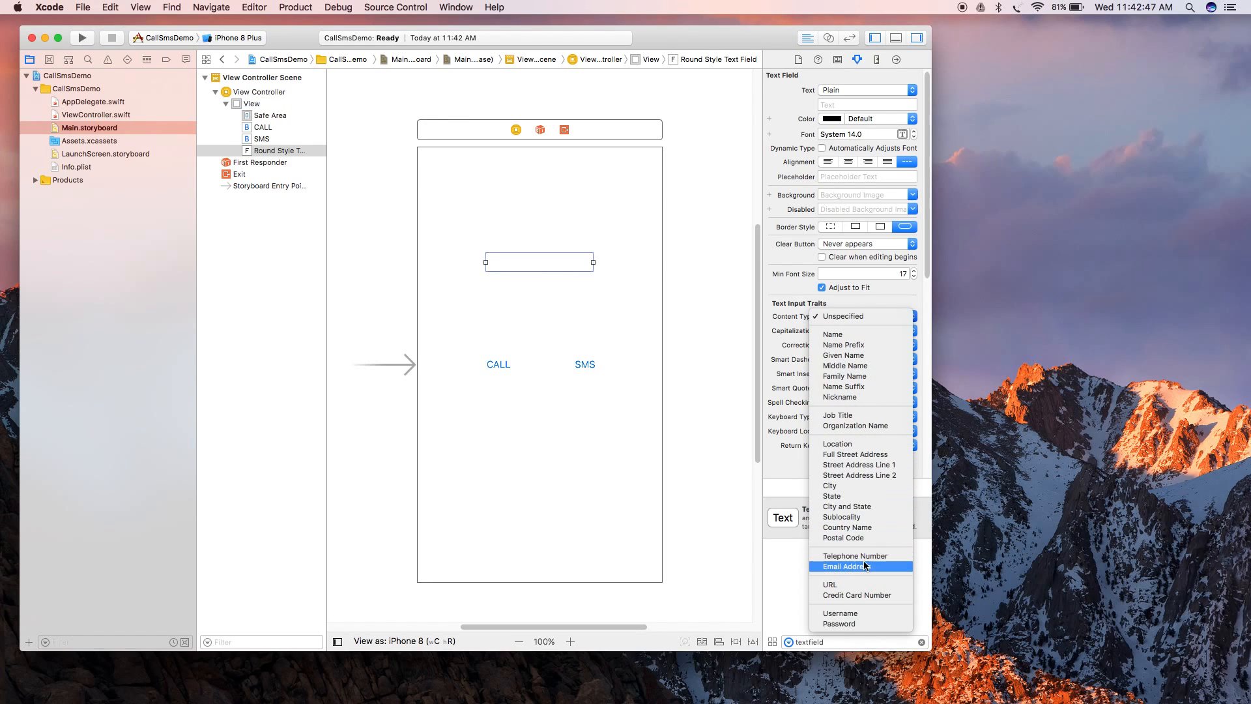
pyautogui.moveTo(856, 556)
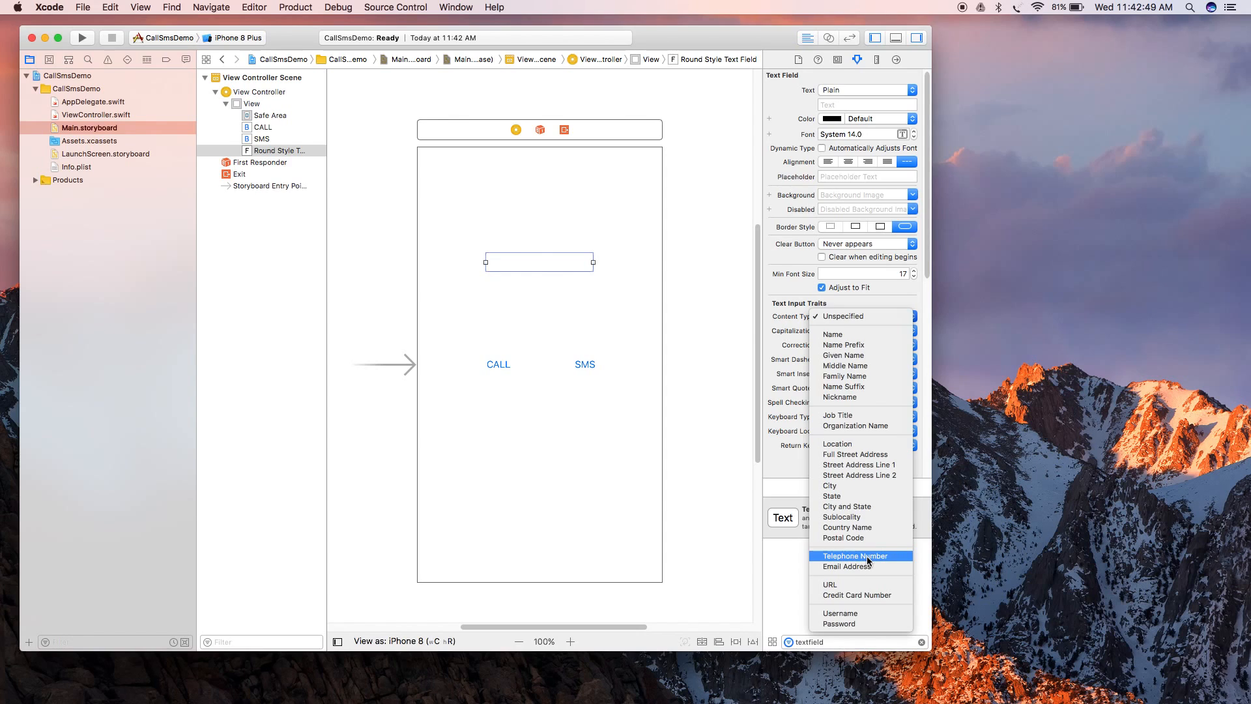
pyautogui.click(854, 555)
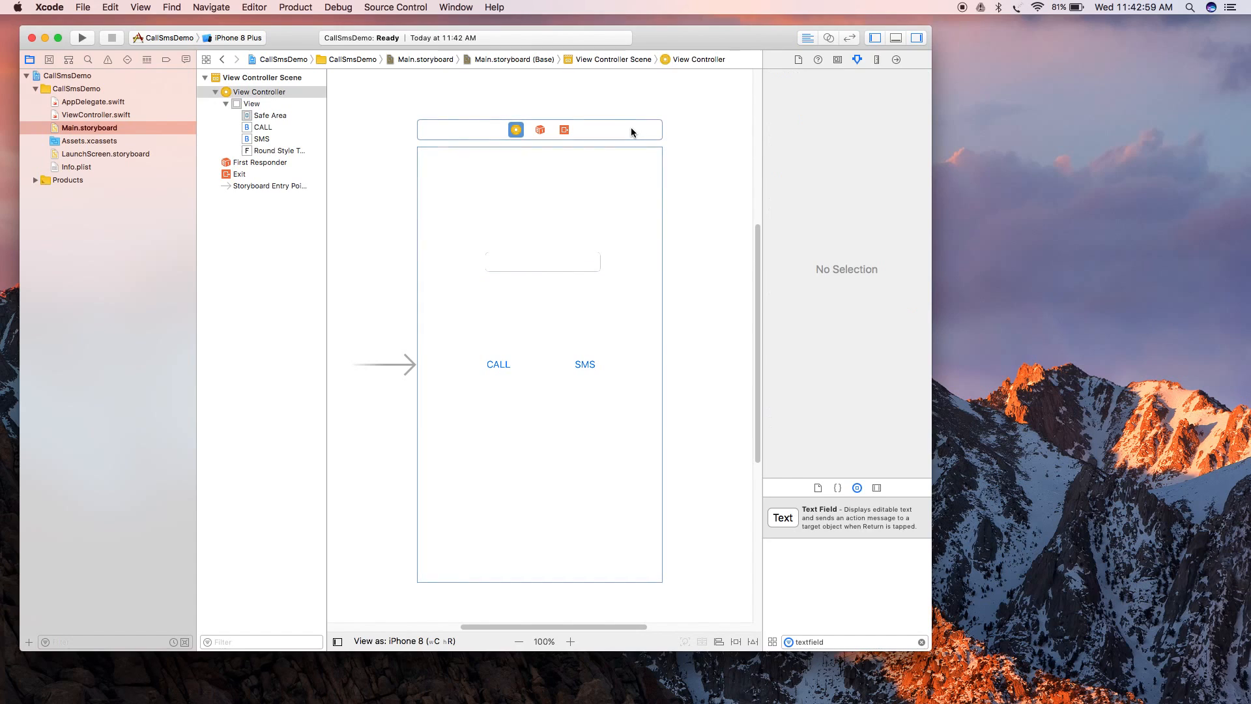
# Step: Set the main view's Background colour to dark red in the Attributes inspector
pyautogui.click(856, 59)
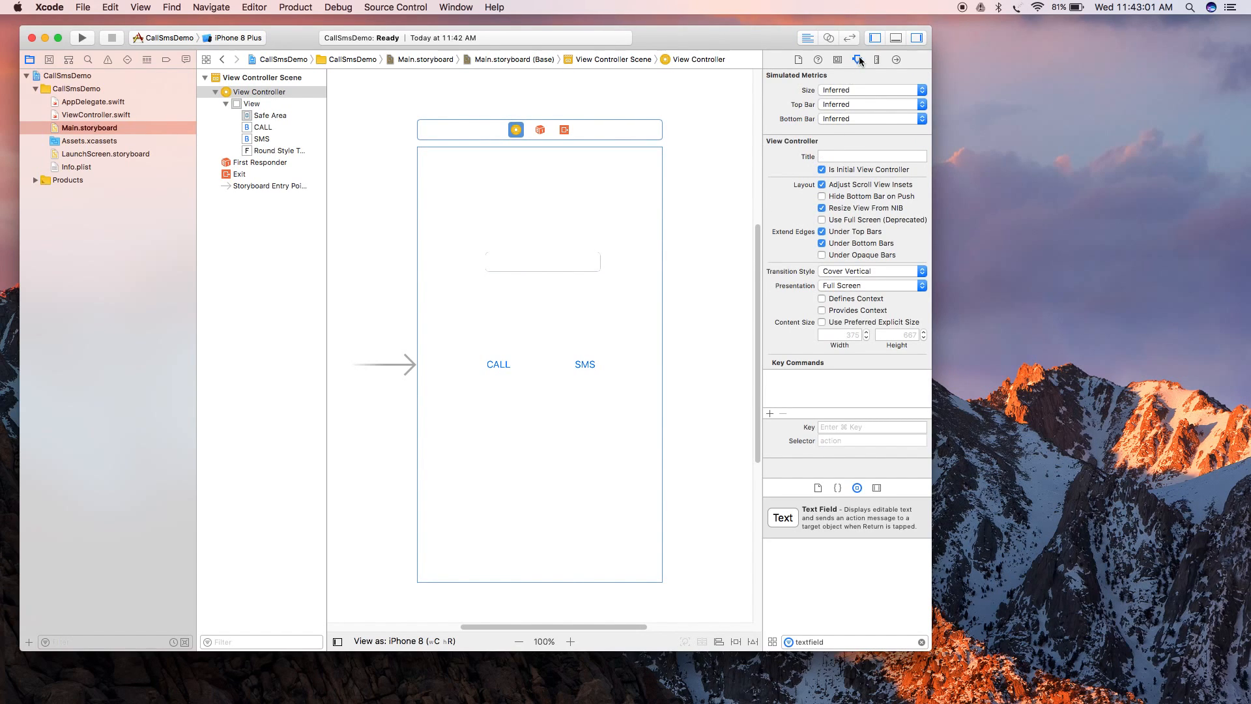
pyautogui.moveTo(859, 59)
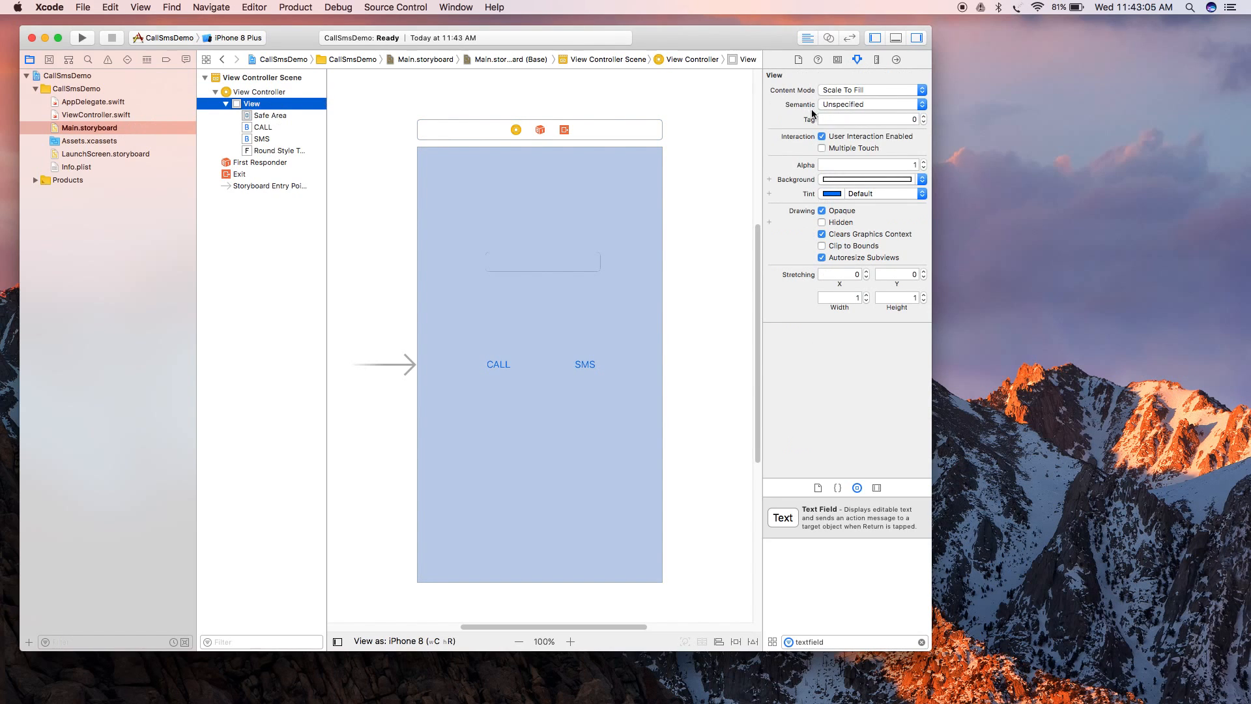
pyautogui.click(867, 179)
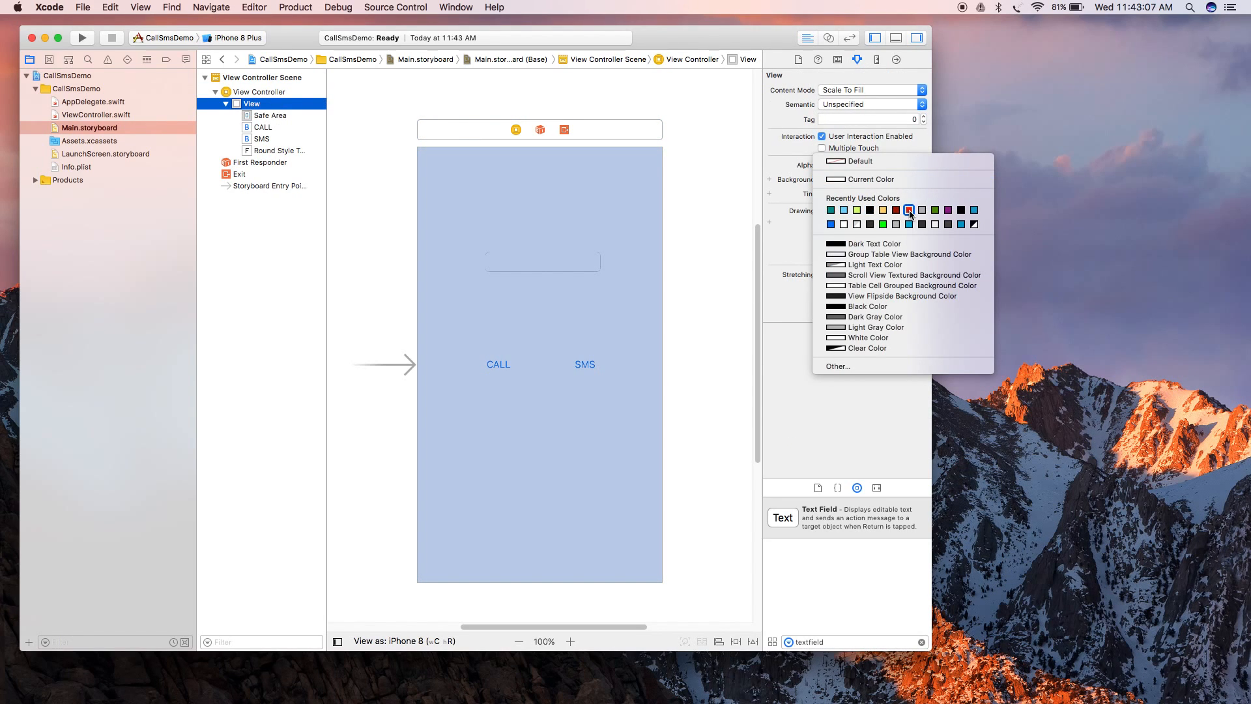
pyautogui.click(908, 209)
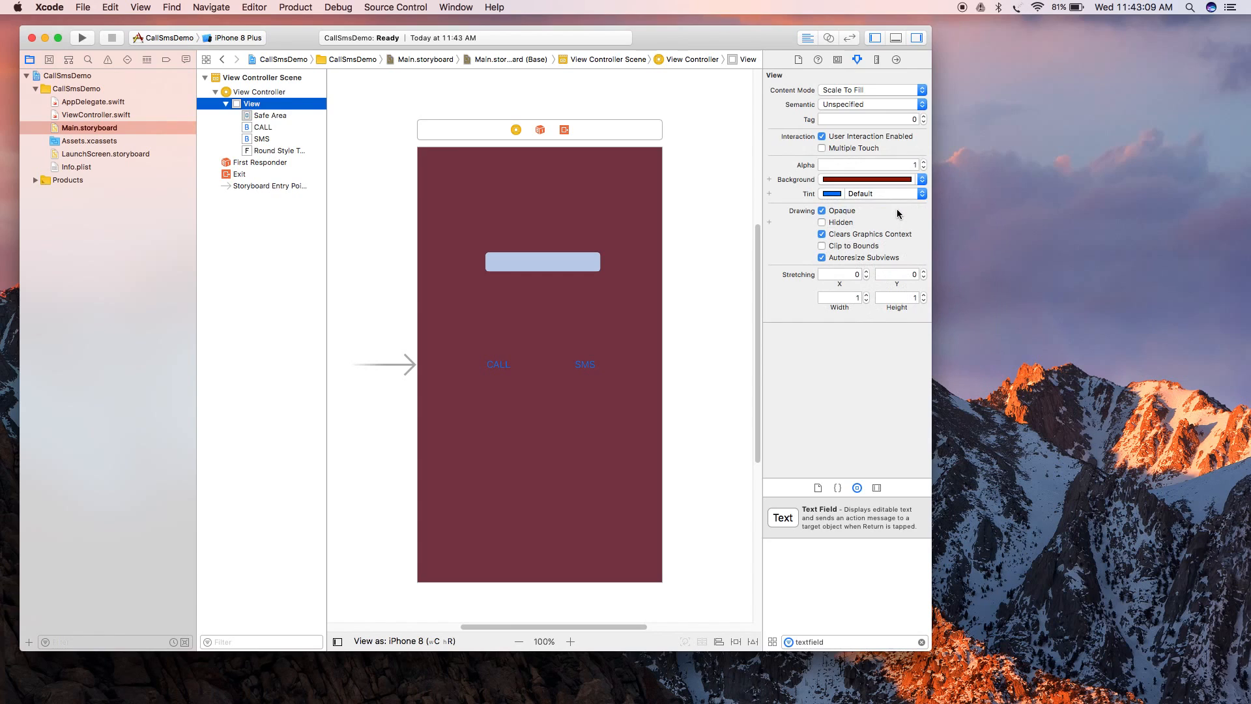
# Step: Give the CALL button white title text and a light orange View Background colour
pyautogui.click(497, 365)
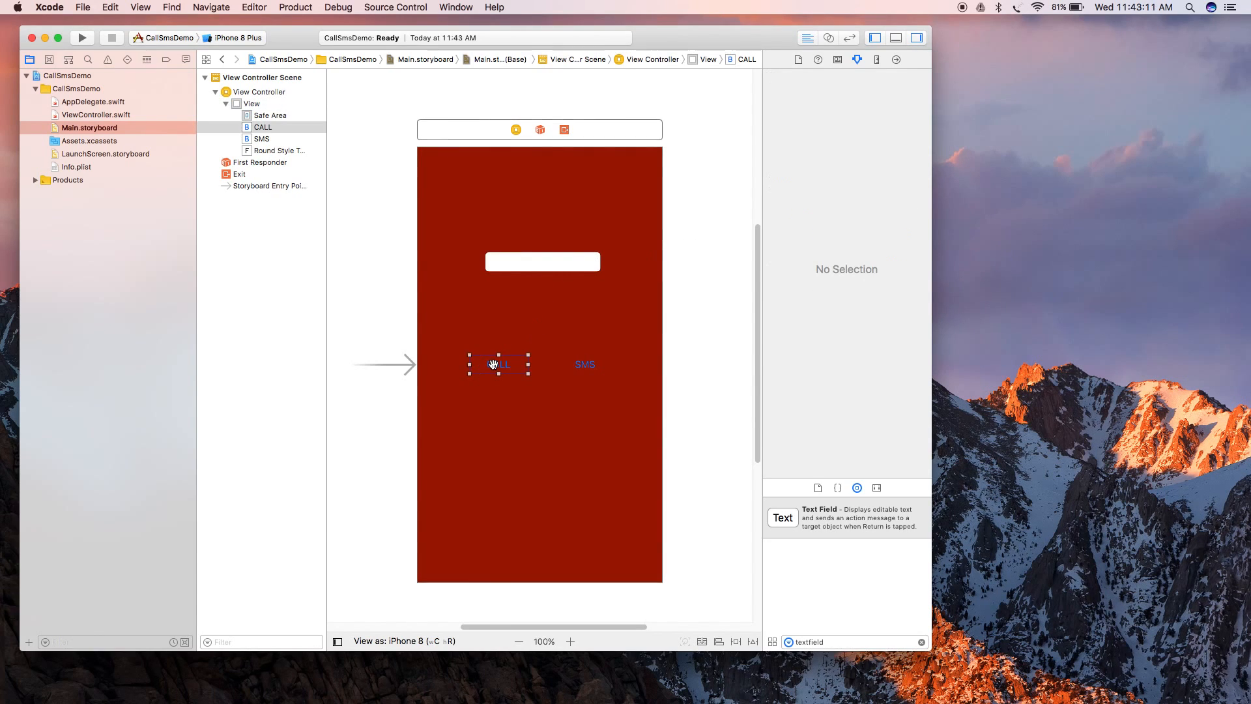
pyautogui.click(497, 364)
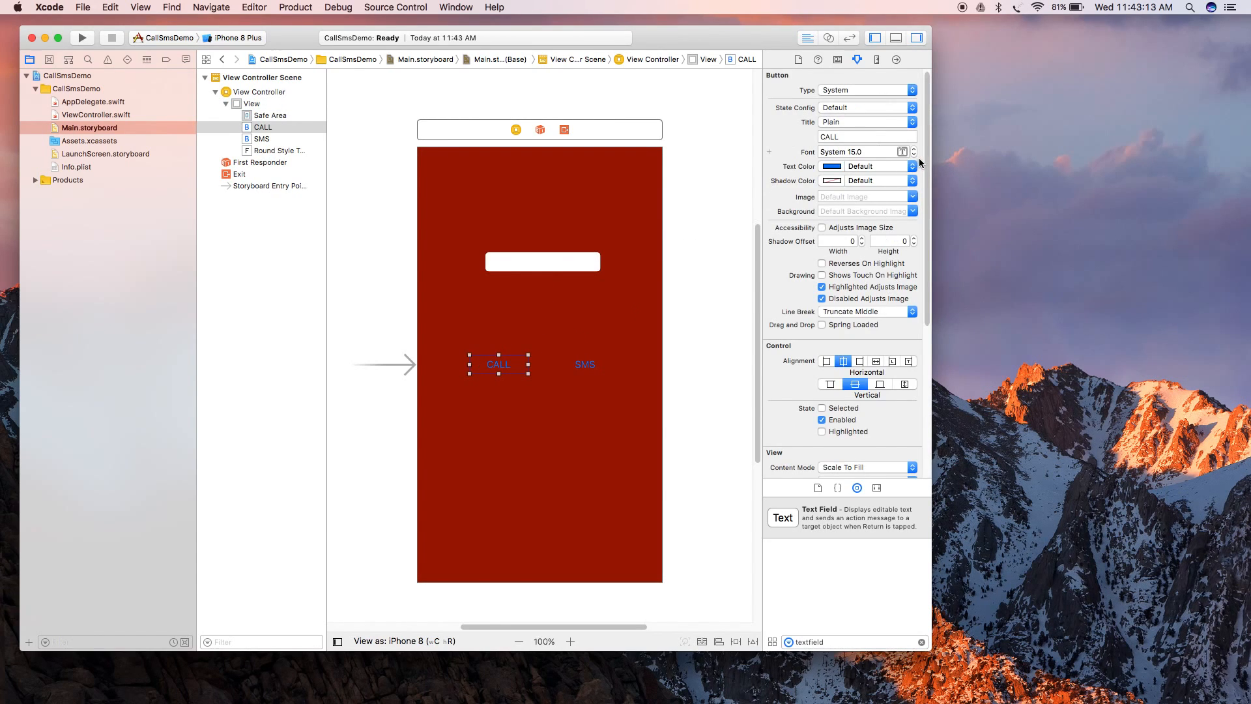
pyautogui.moveTo(915, 170)
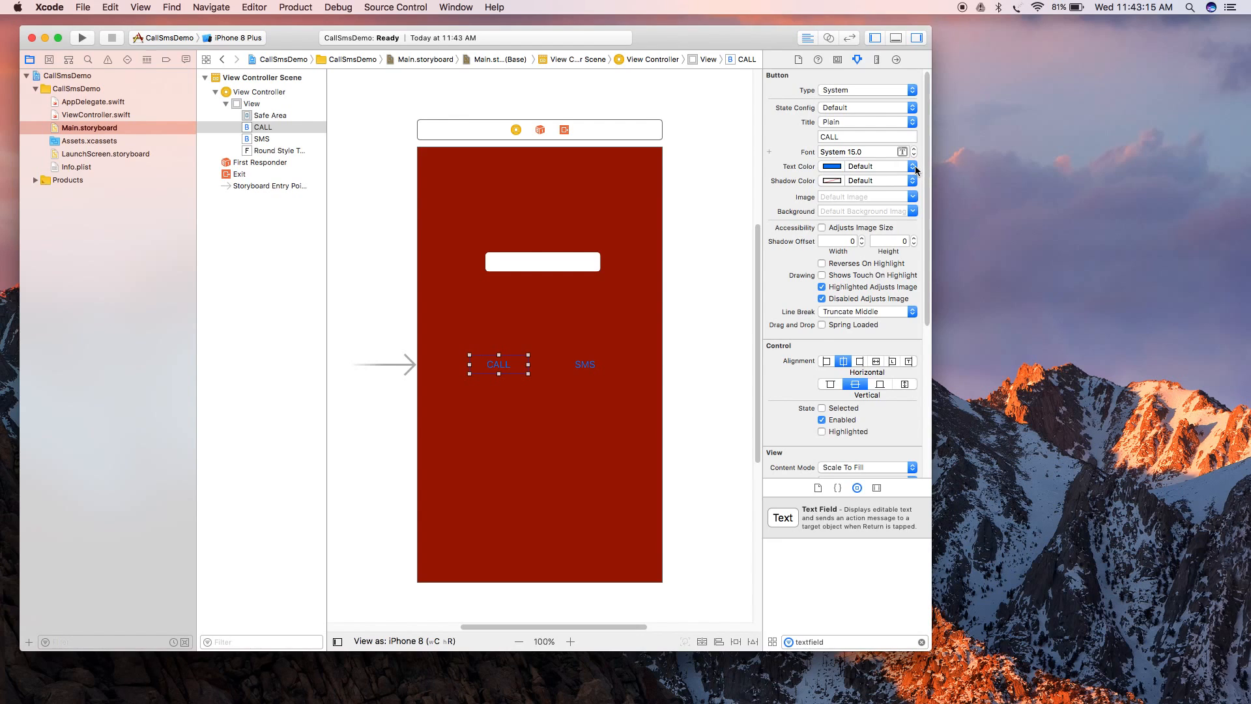
pyautogui.click(914, 166)
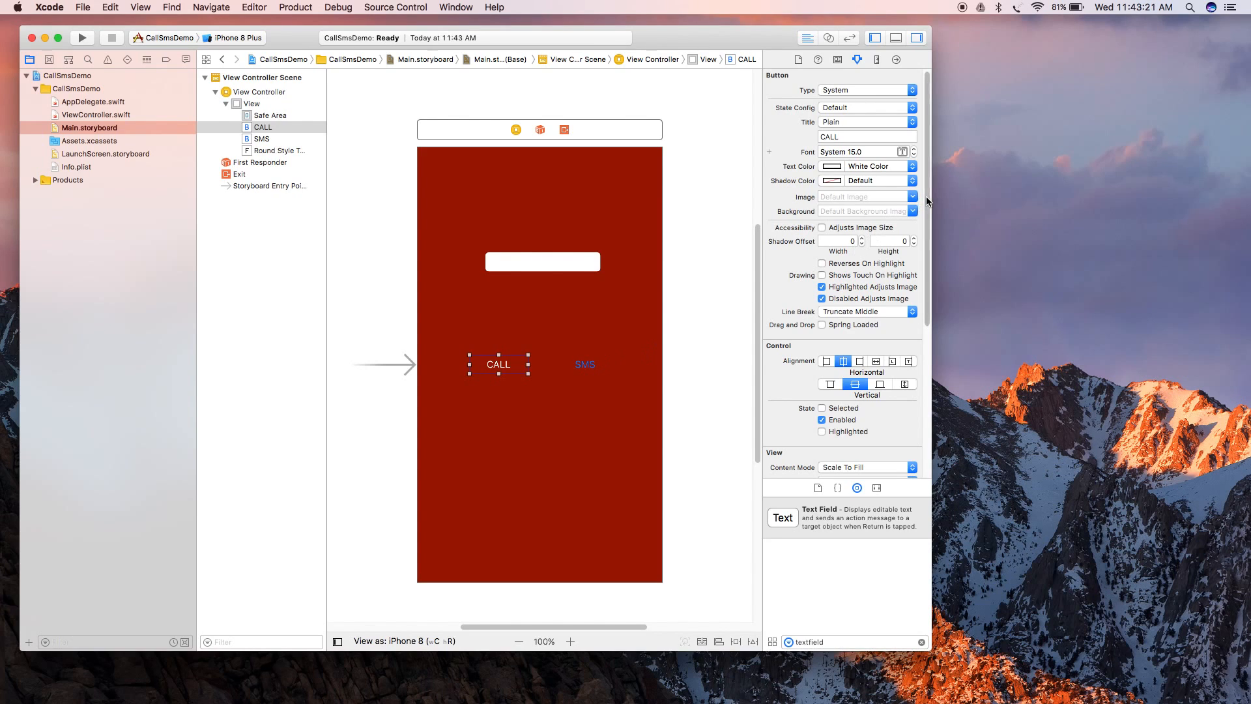
pyautogui.scroll(-3)
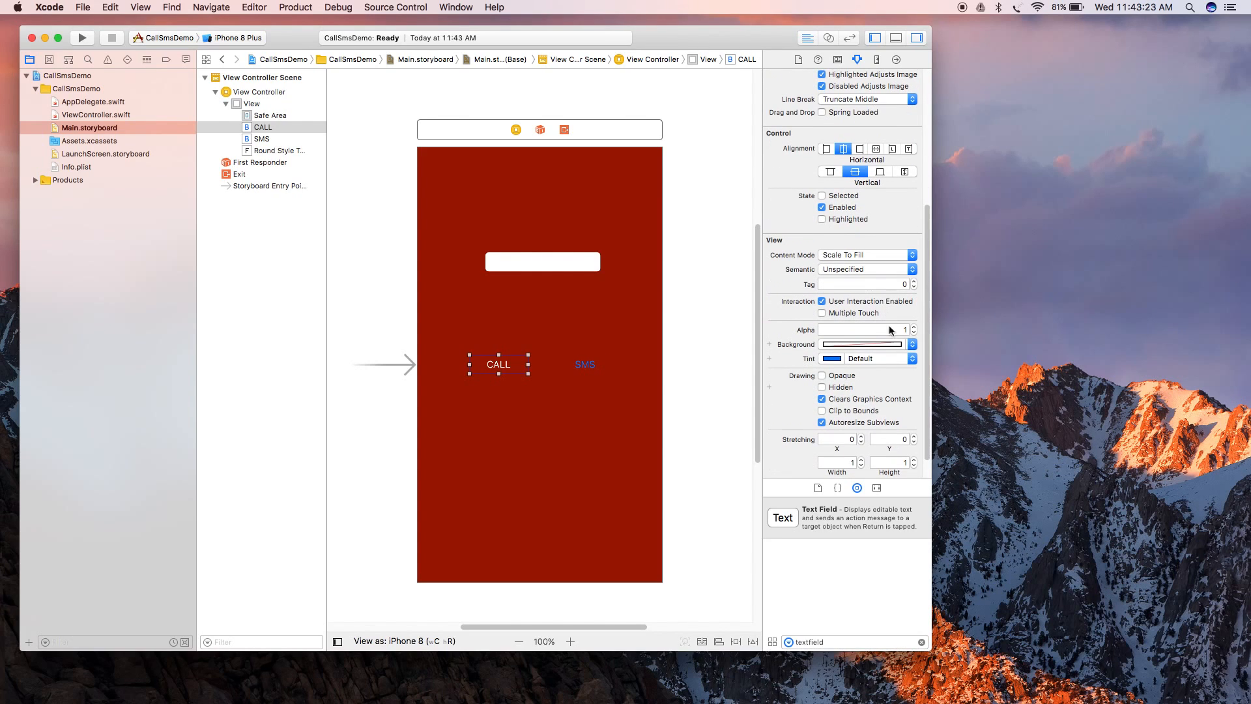
pyautogui.click(911, 344)
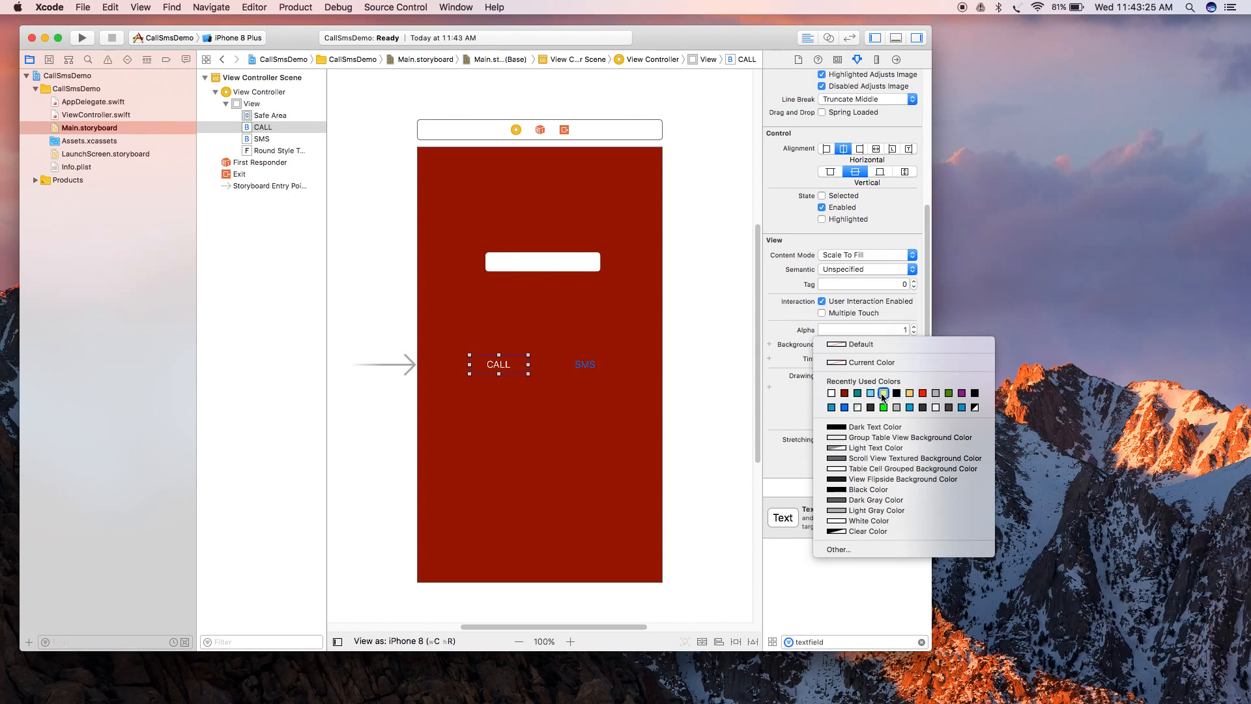
pyautogui.click(921, 392)
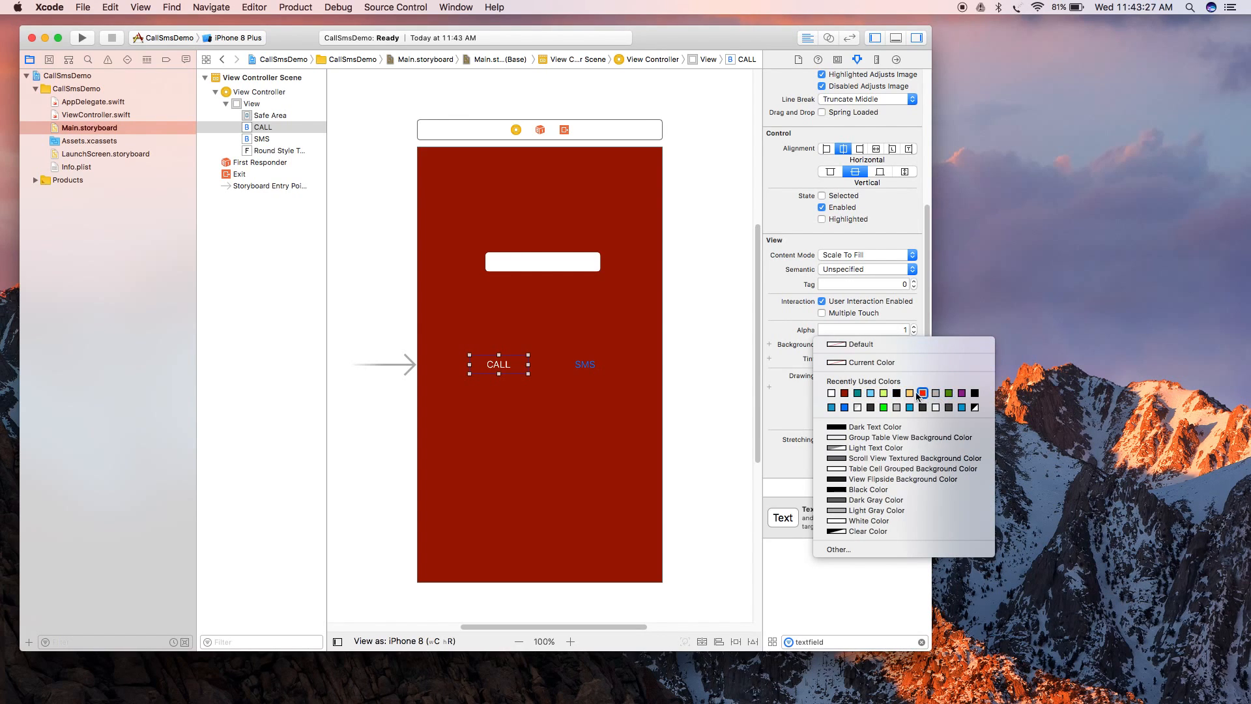
pyautogui.click(908, 392)
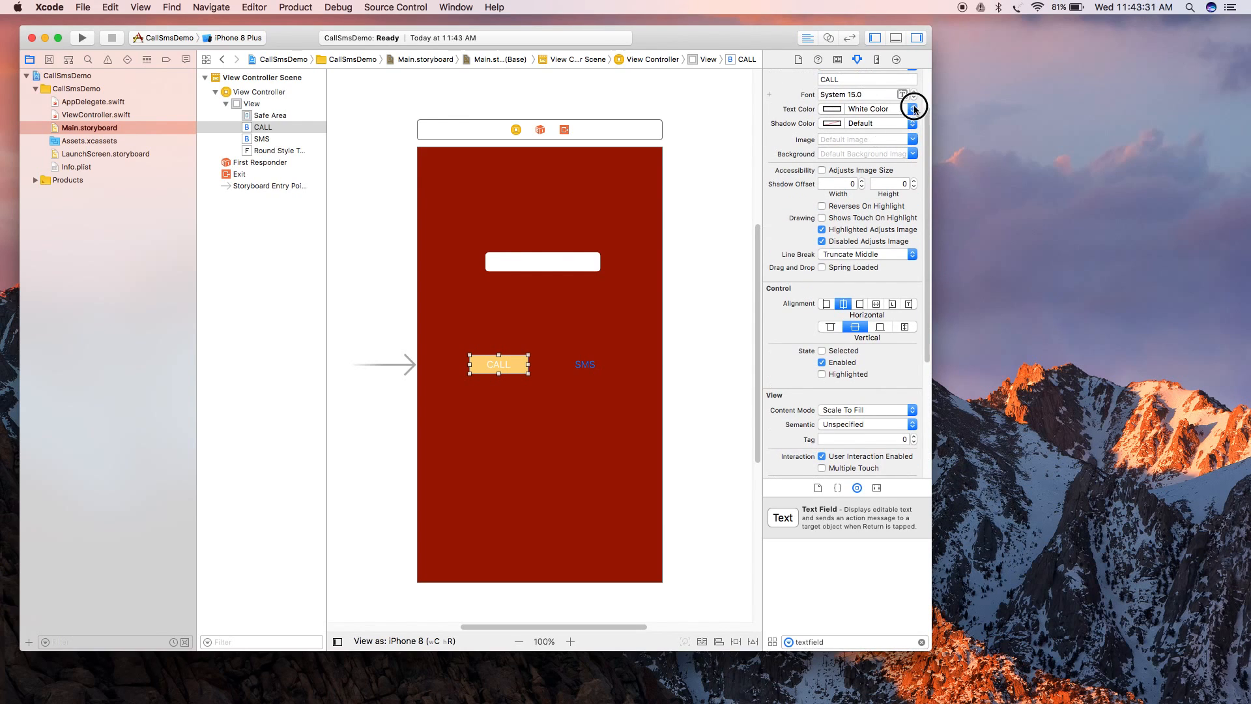
pyautogui.click(913, 109)
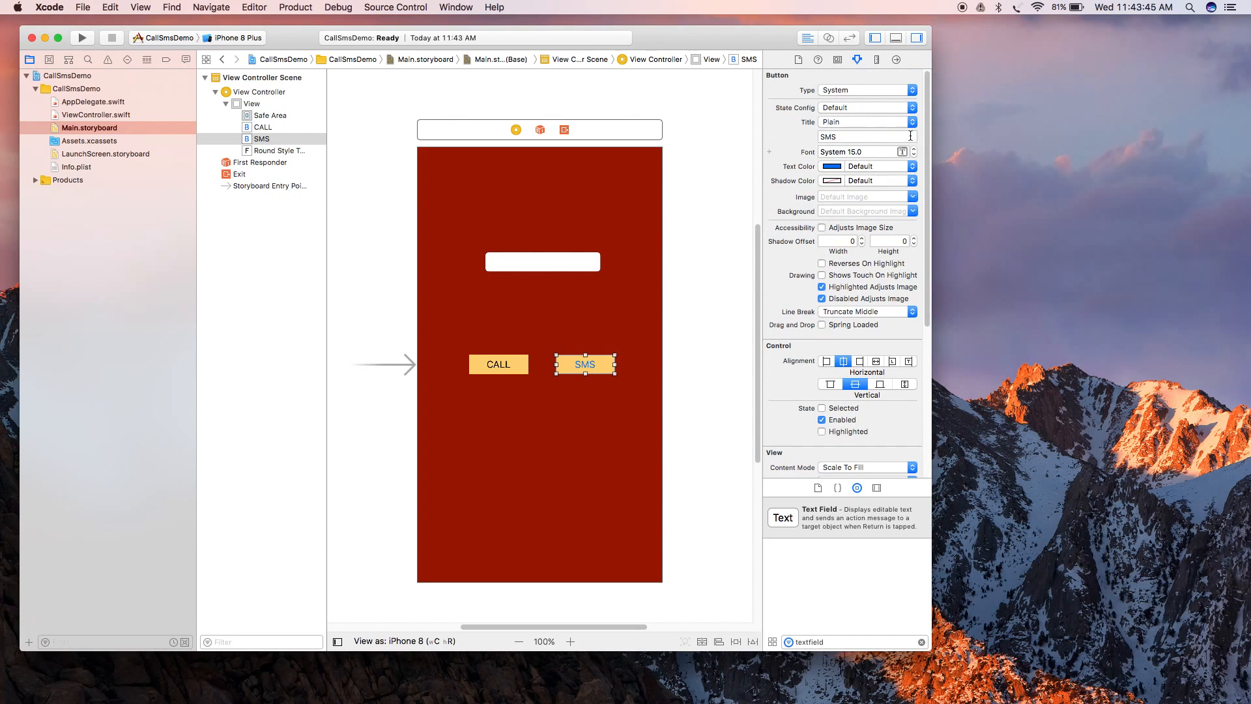
# Step: Set the SMS button's title colour to dark, matching its orange background to CALL
pyautogui.click(866, 167)
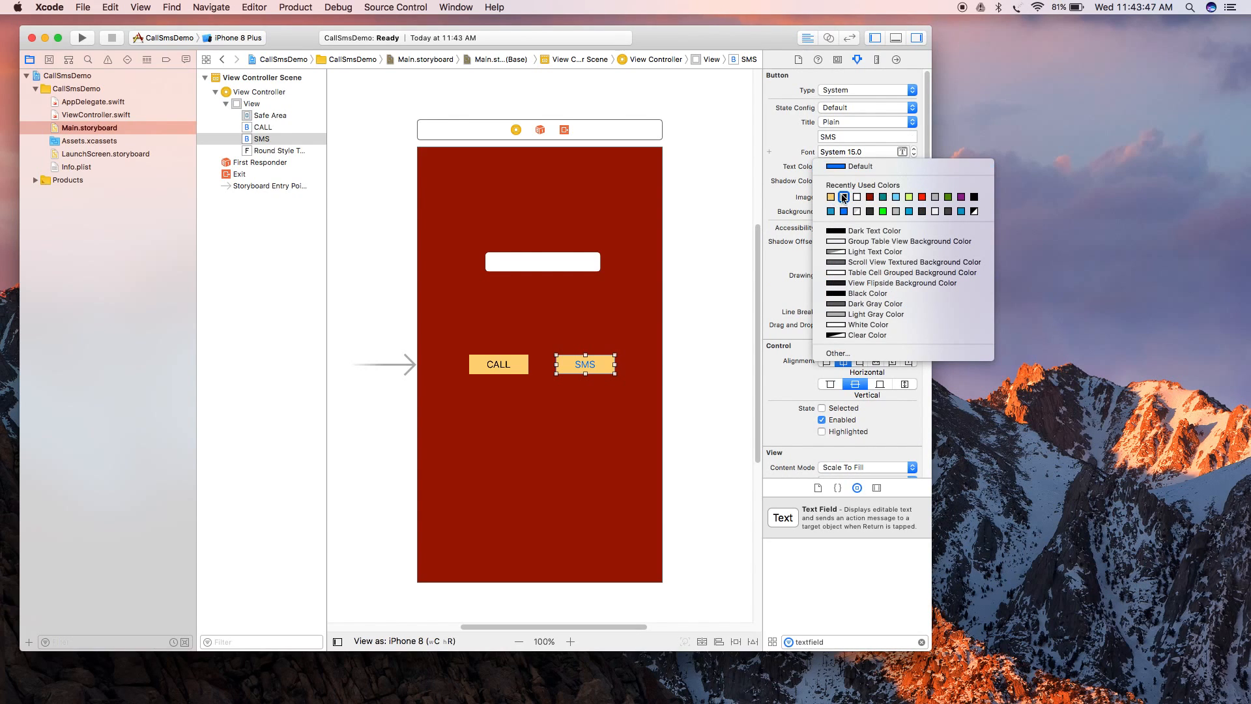
pyautogui.click(610, 336)
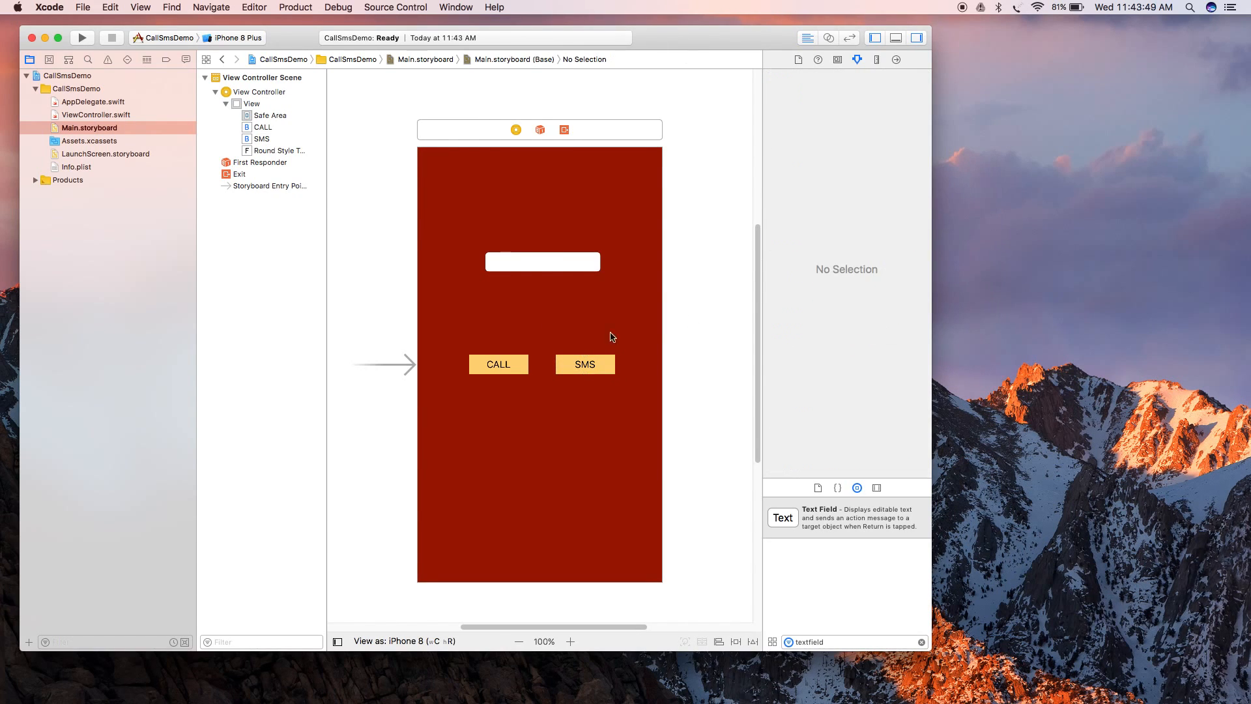
pyautogui.click(541, 260)
pyautogui.write('view')
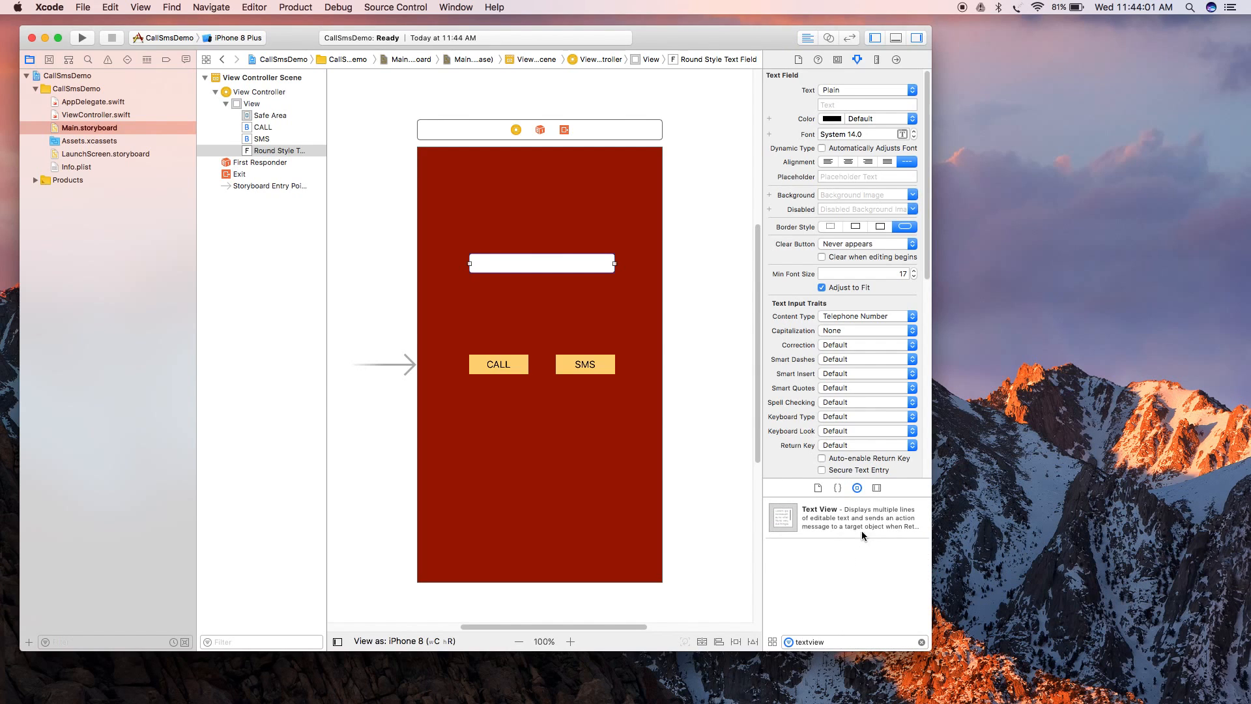
# Step: Drop a text view under the phone field, shrink it, and set placeholder 'Enter phone number'
pyautogui.moveTo(782, 516); pyautogui.dragTo(543, 315)
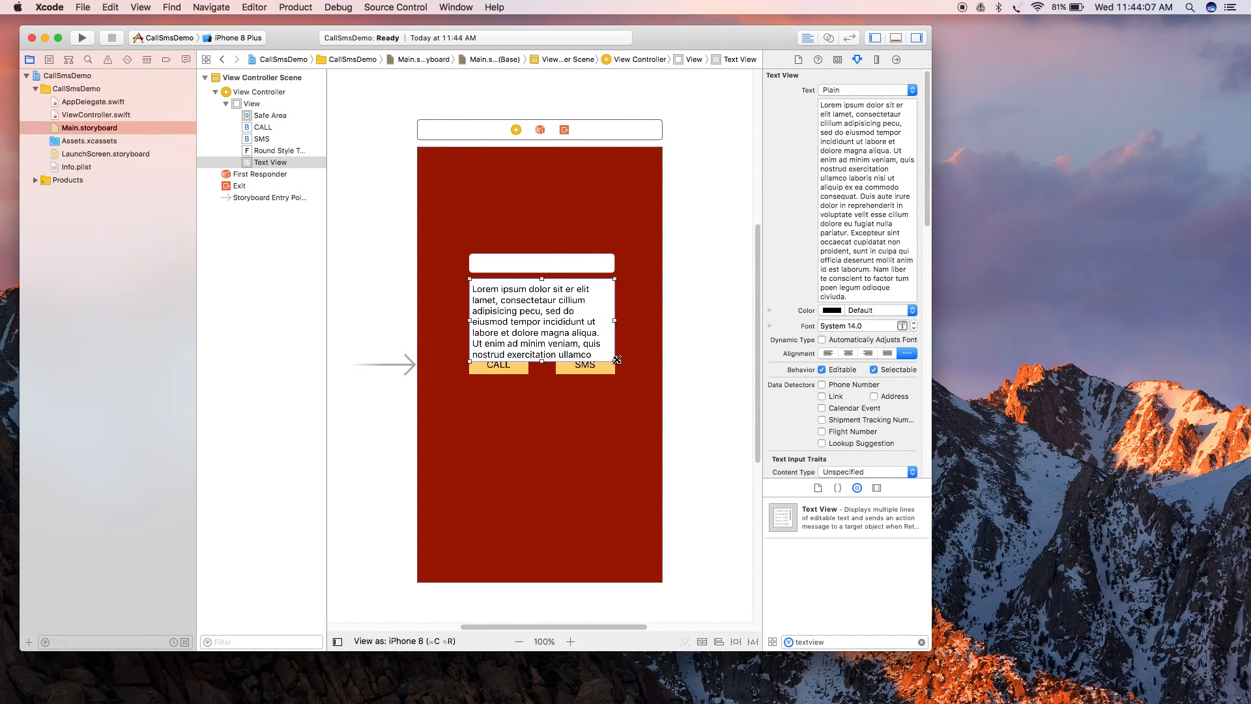
pyautogui.moveTo(616, 361); pyautogui.dragTo(611, 348)
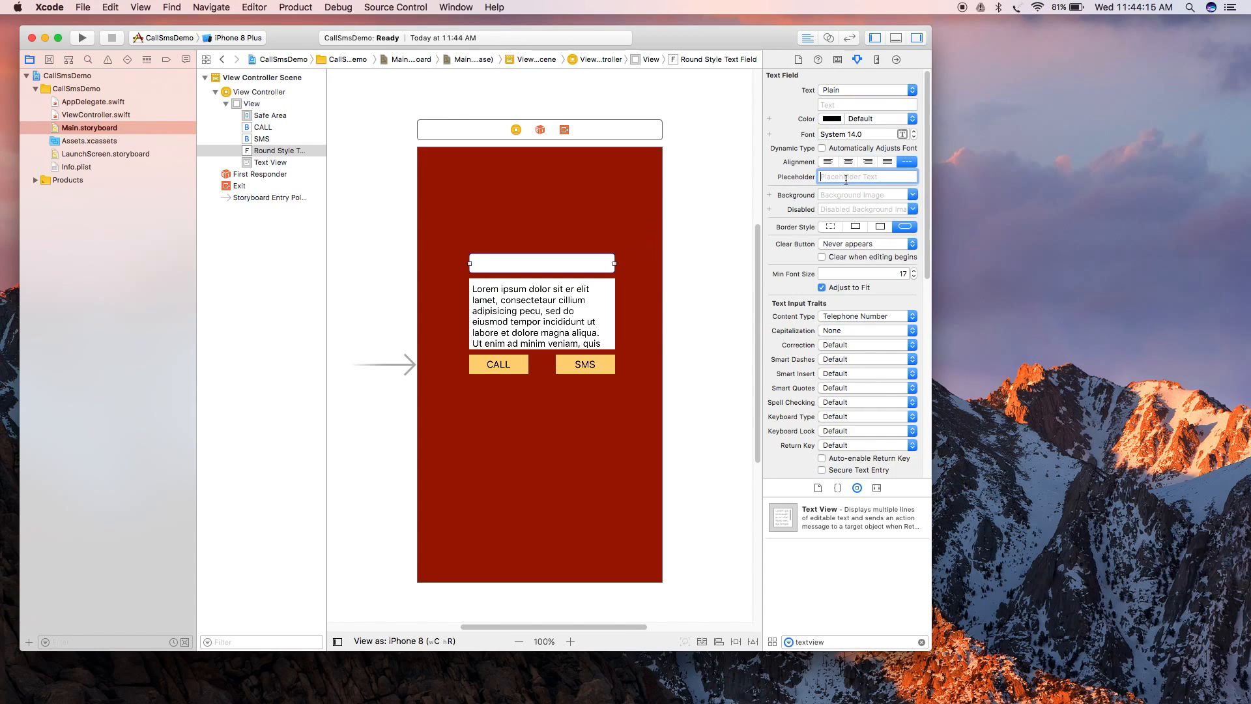
pyautogui.write('Enter')
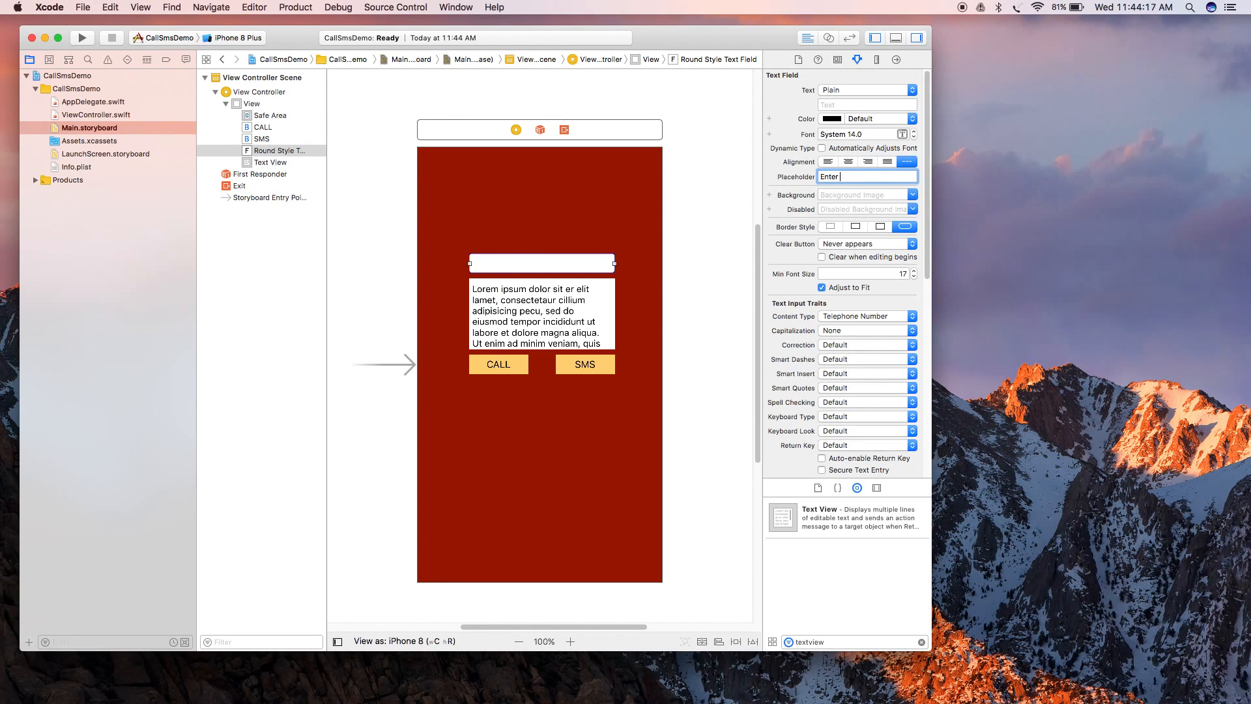
pyautogui.write('phon')
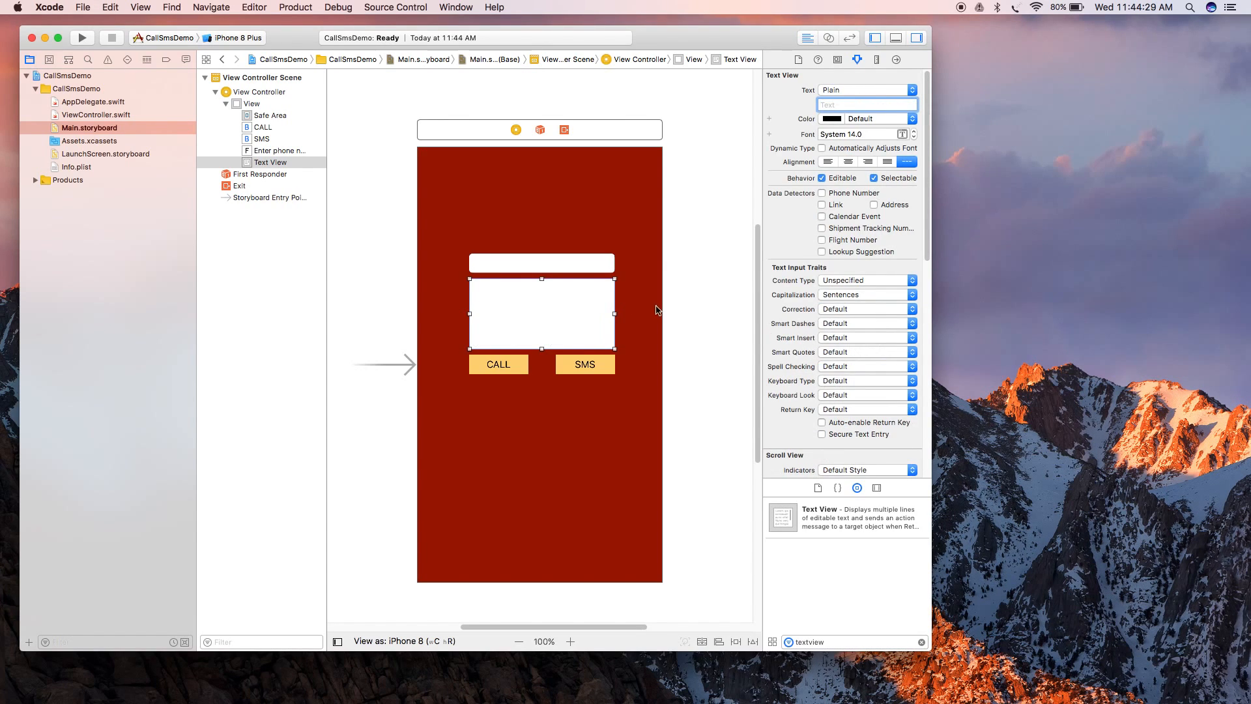
# Step: Try line and no Border Style on the phone field, keep rounded, then show ViewController.swift in the Assistant Editor
pyautogui.click(714, 301)
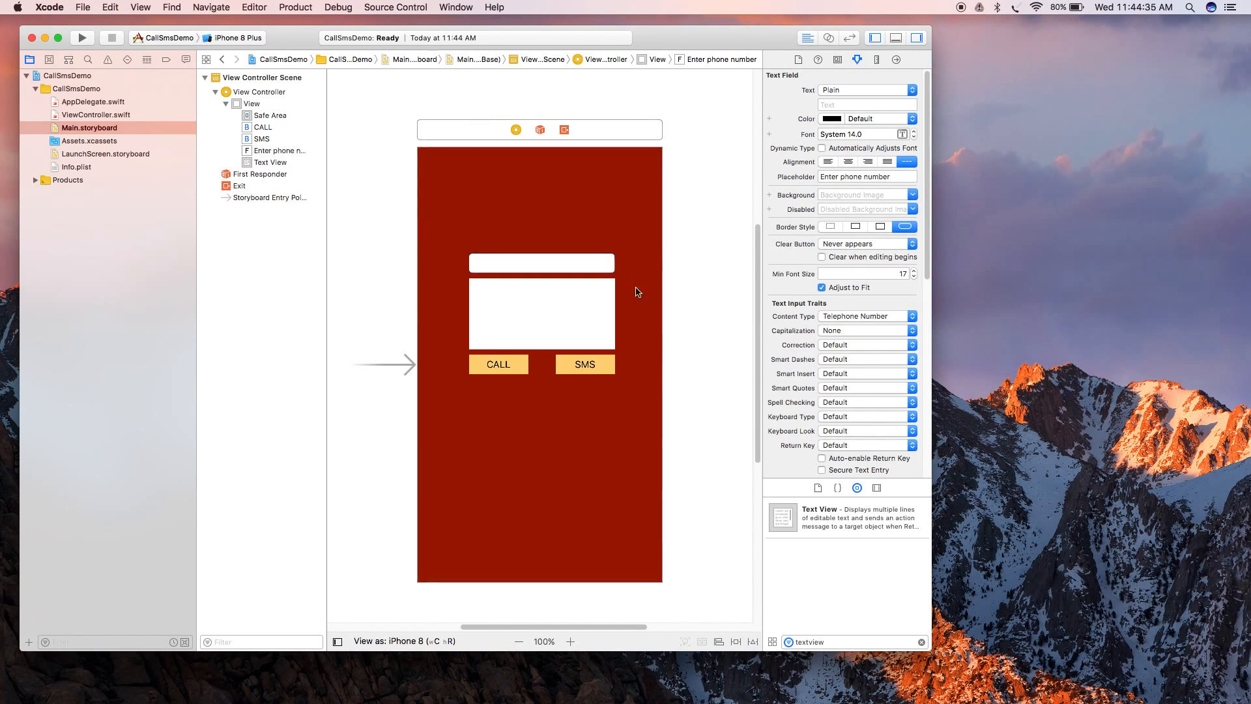
pyautogui.click(541, 263)
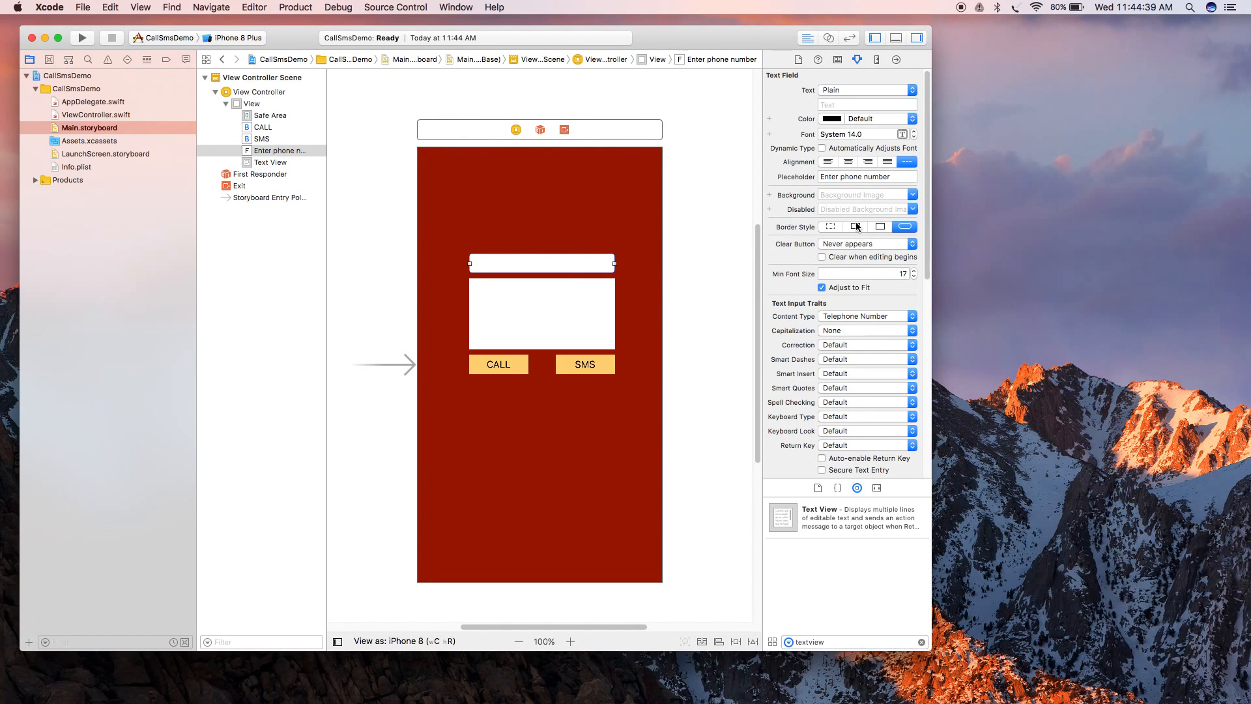
pyautogui.click(854, 226)
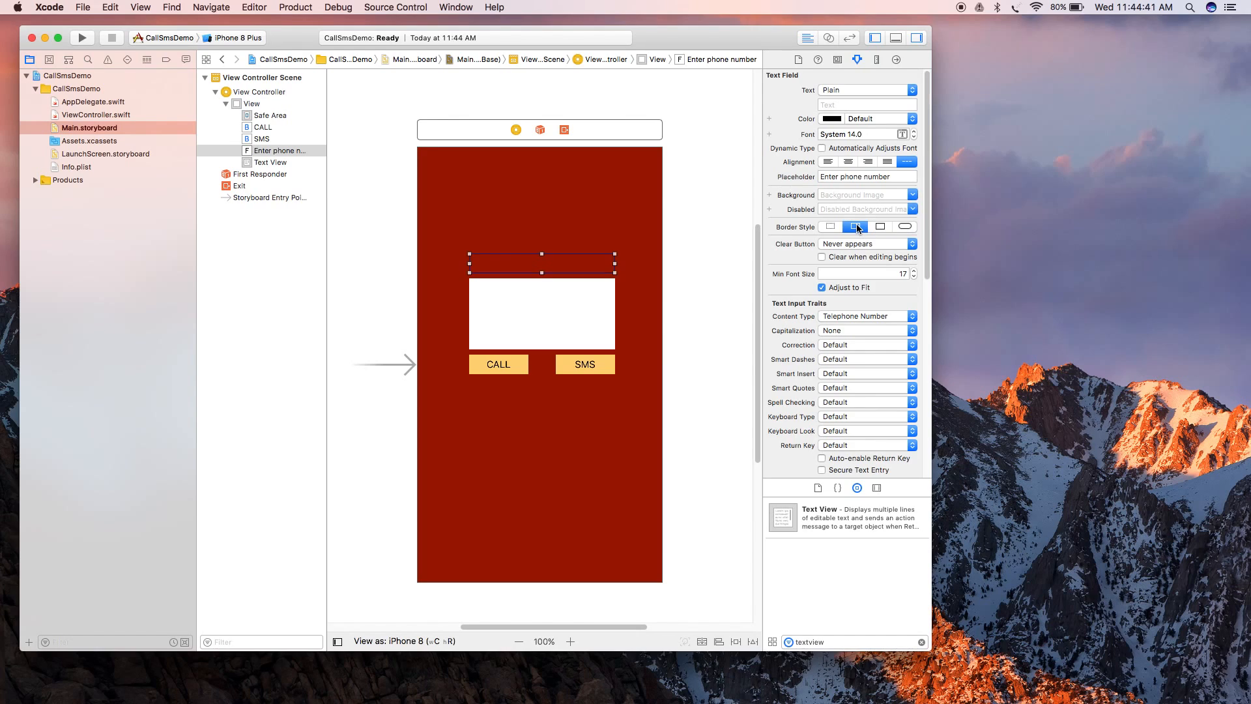
pyautogui.click(829, 227)
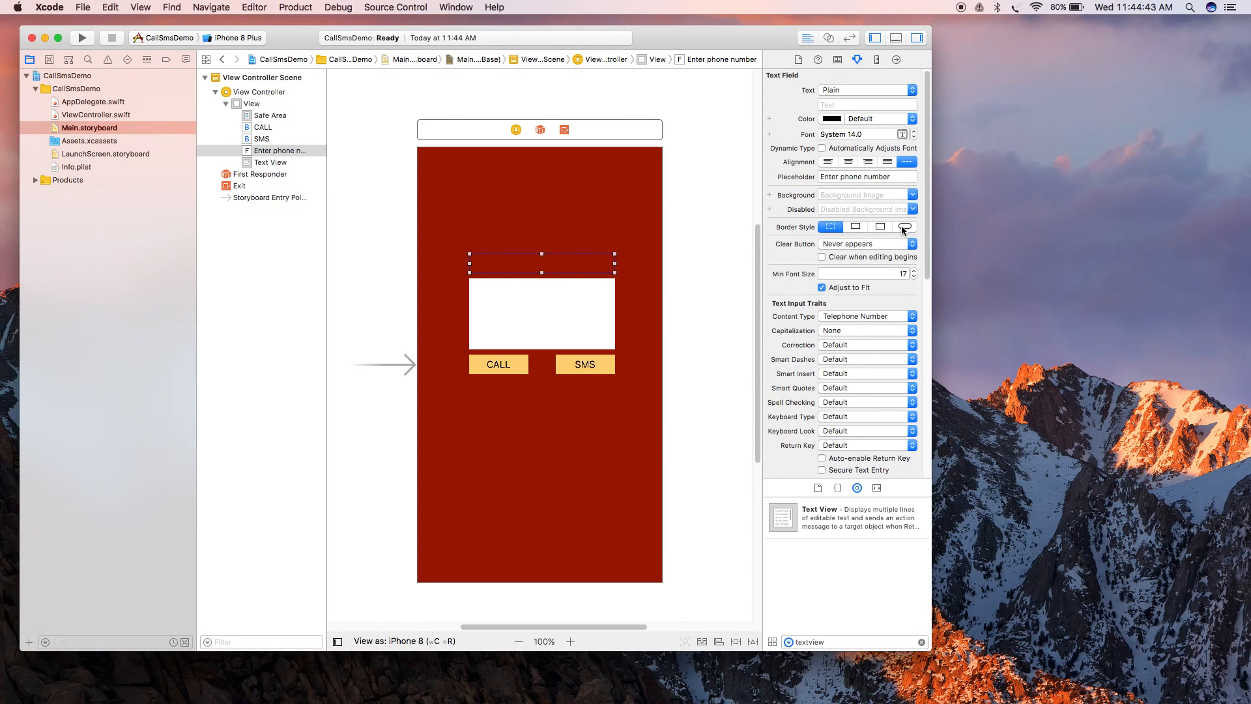
pyautogui.click(904, 227)
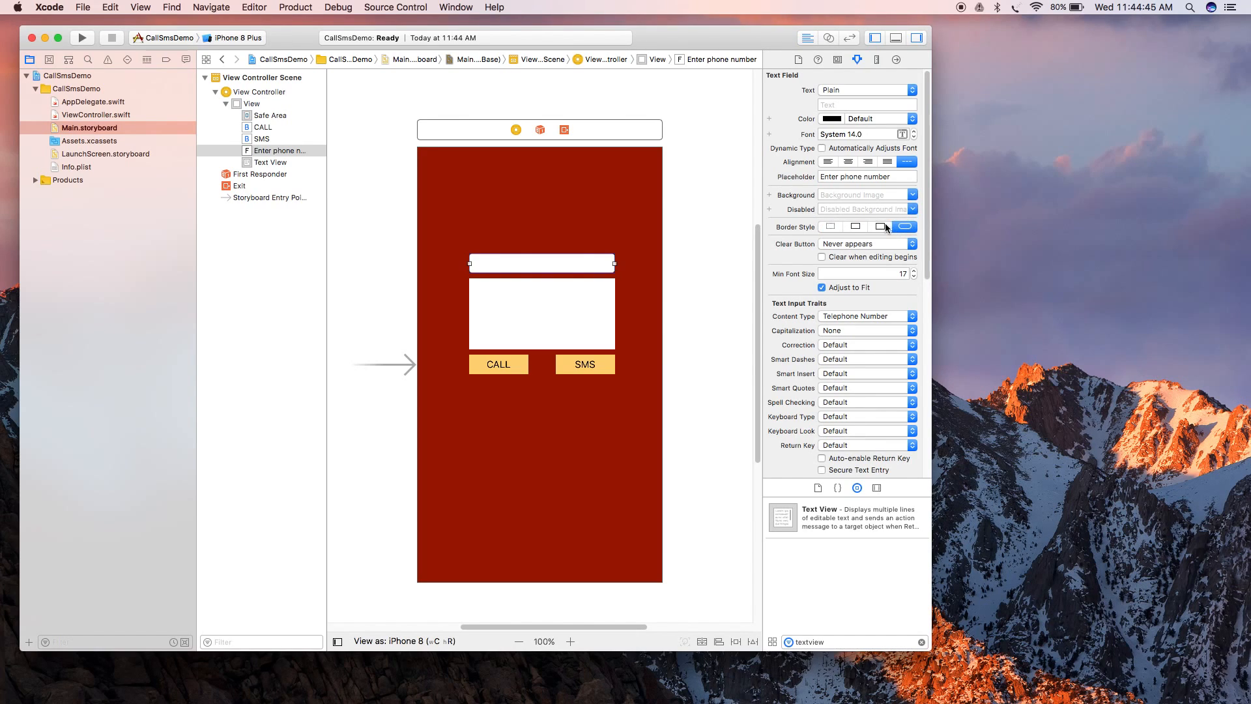
pyautogui.click(880, 227)
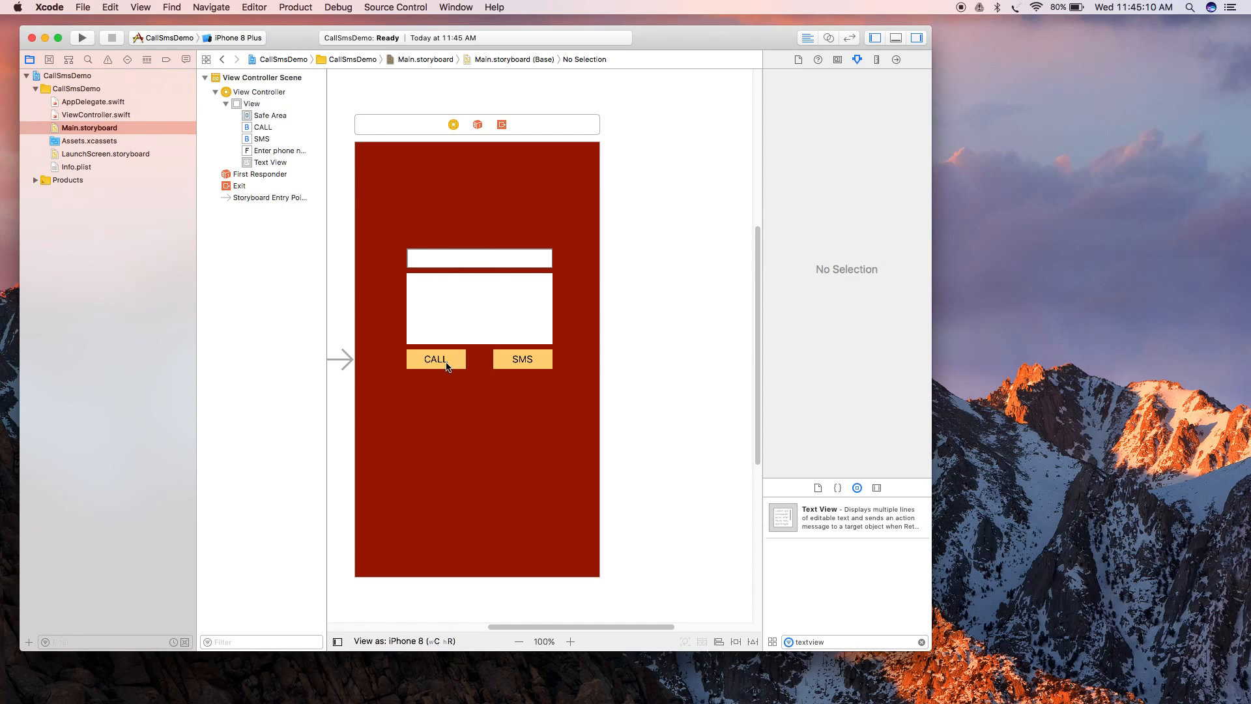
pyautogui.click(522, 359)
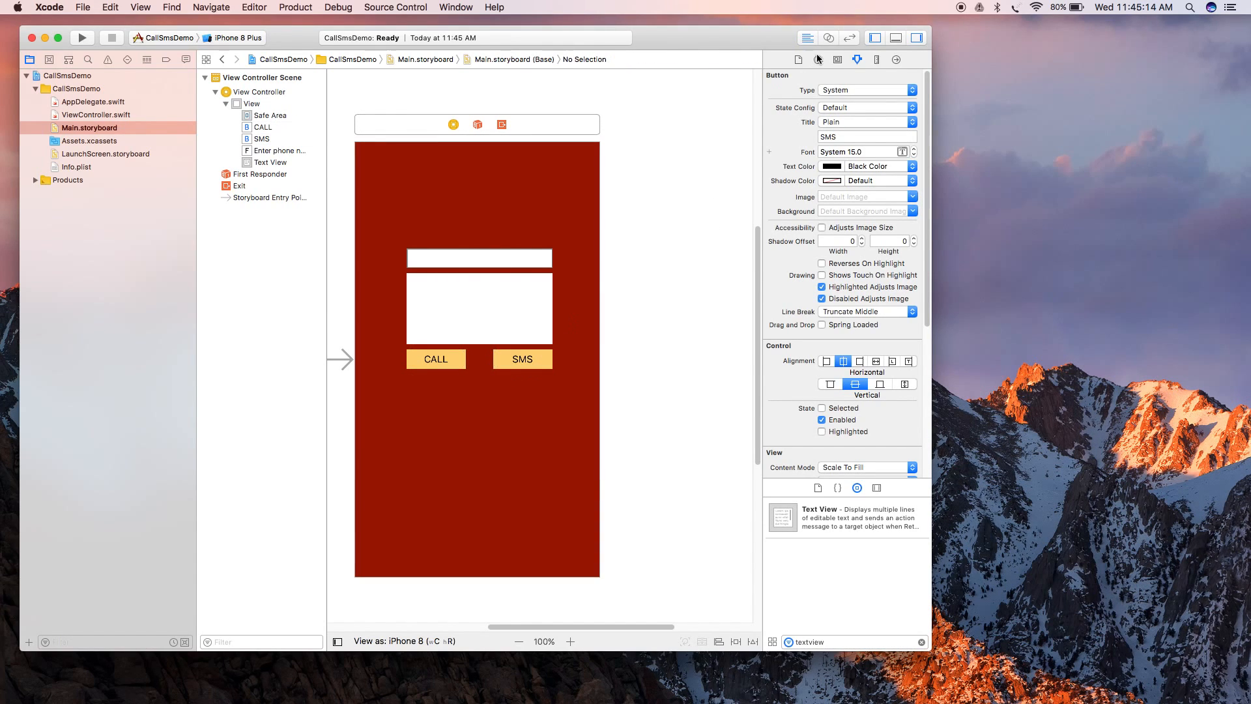
pyautogui.click(828, 38)
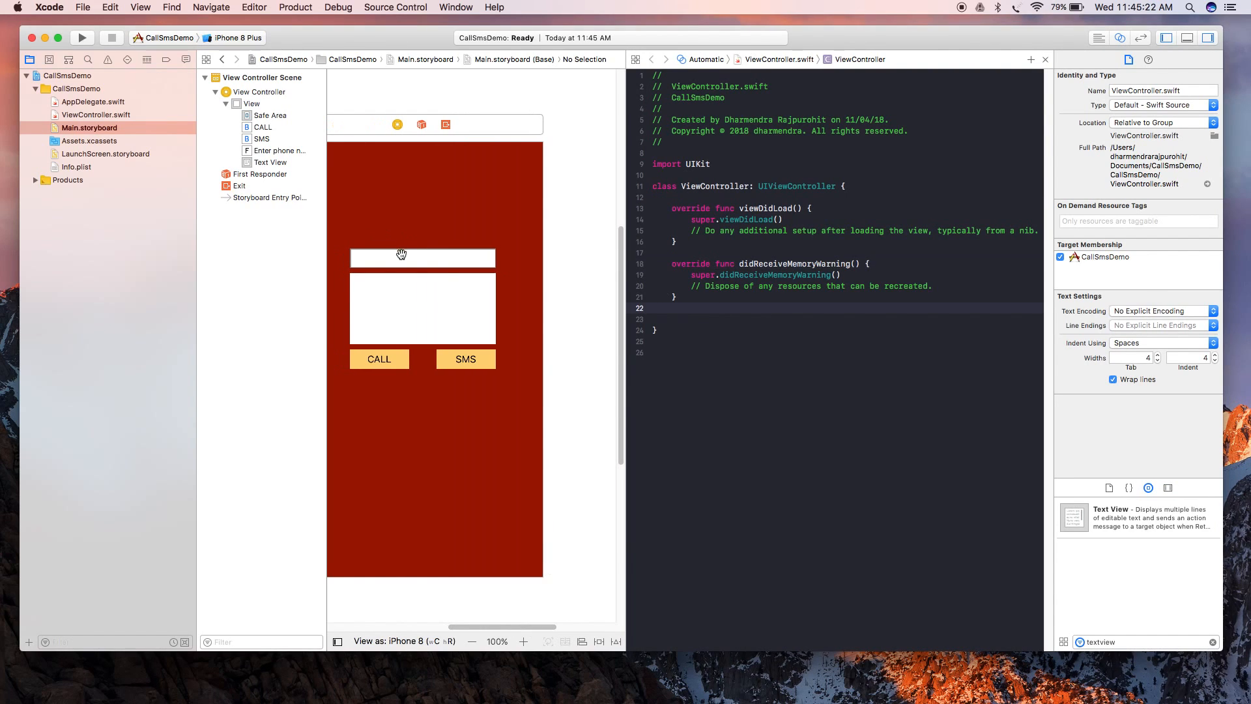
# Step: Control-drag the phone number text field into ViewController.swift as an outlet named phoneNumber
pyautogui.click(422, 257)
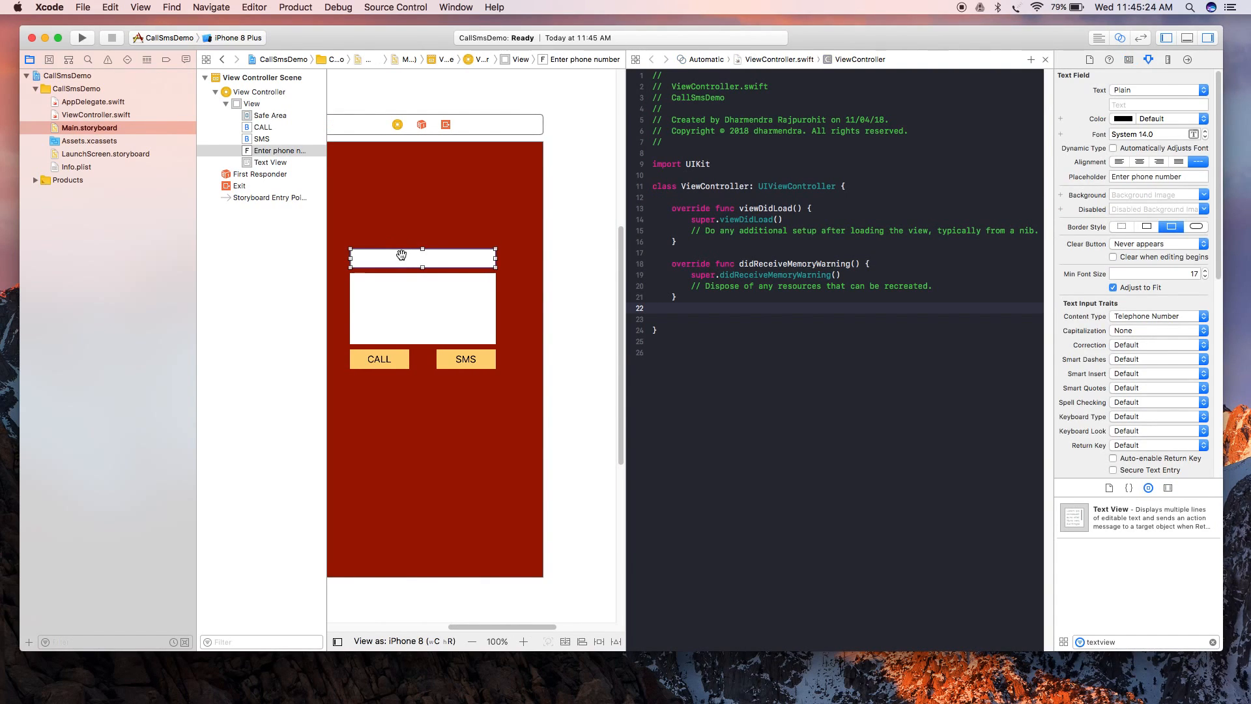
pyautogui.moveTo(422, 257); pyautogui.dragTo(732, 194)
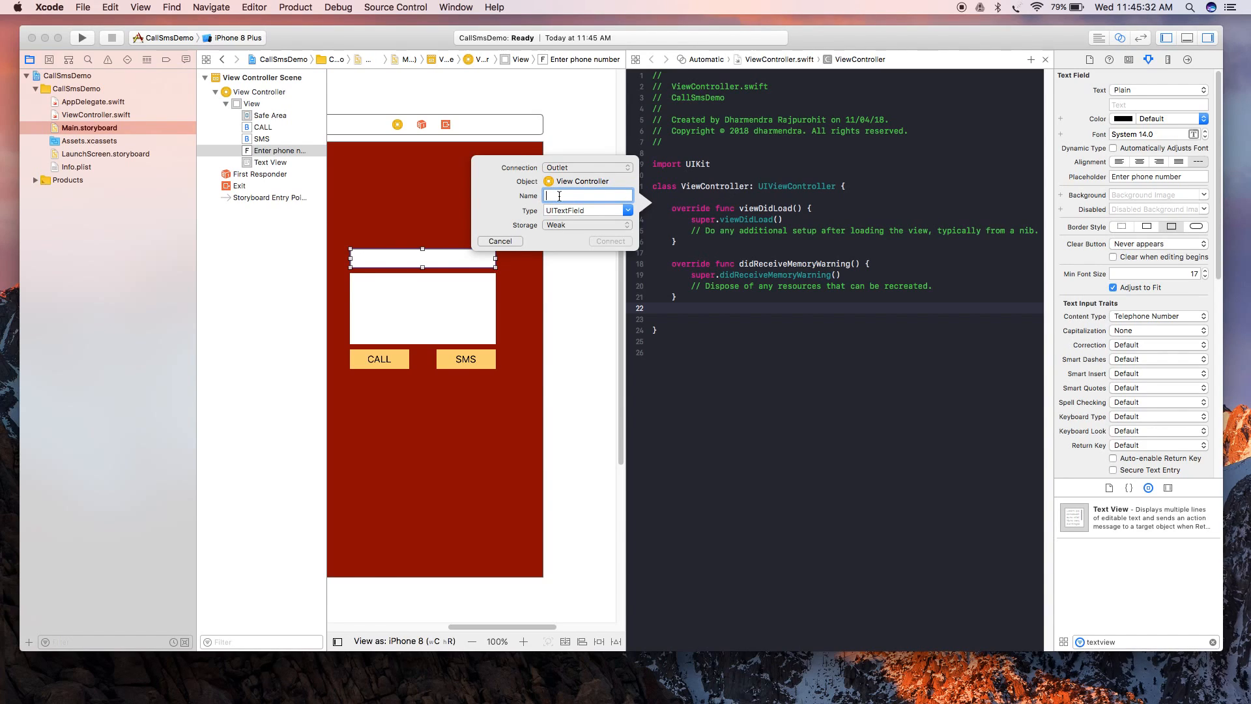
pyautogui.write('call')
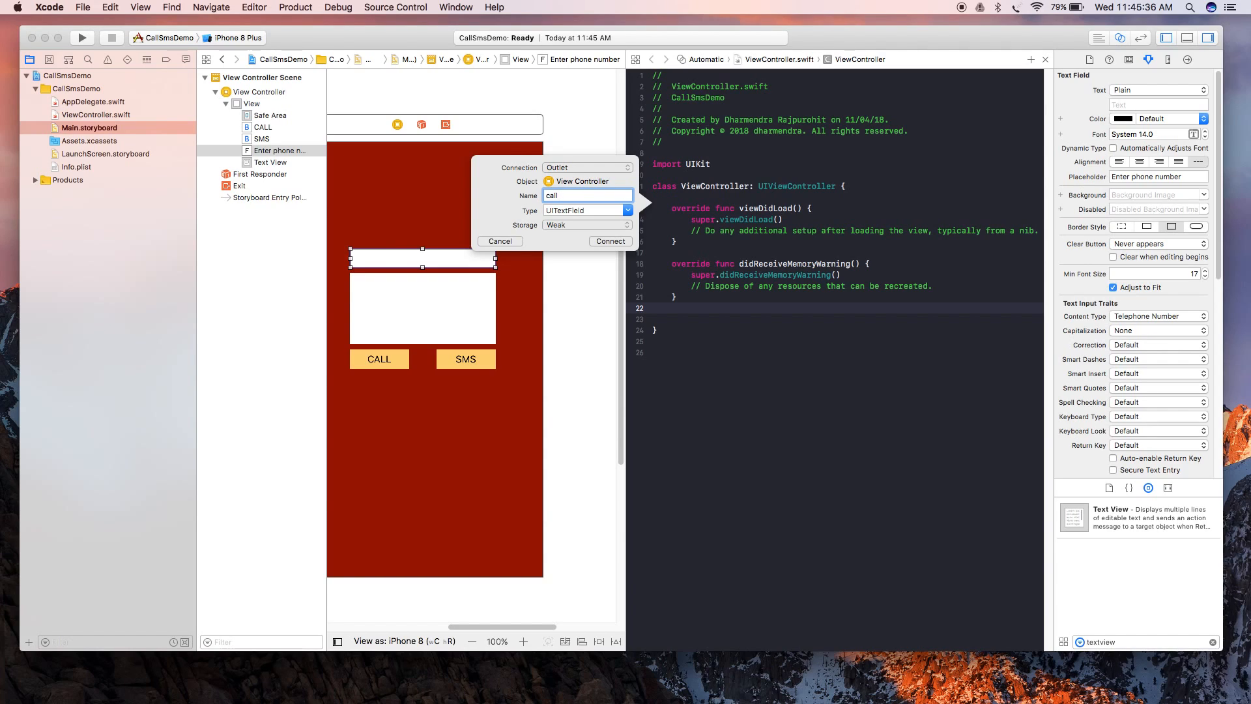
pyautogui.write('p')
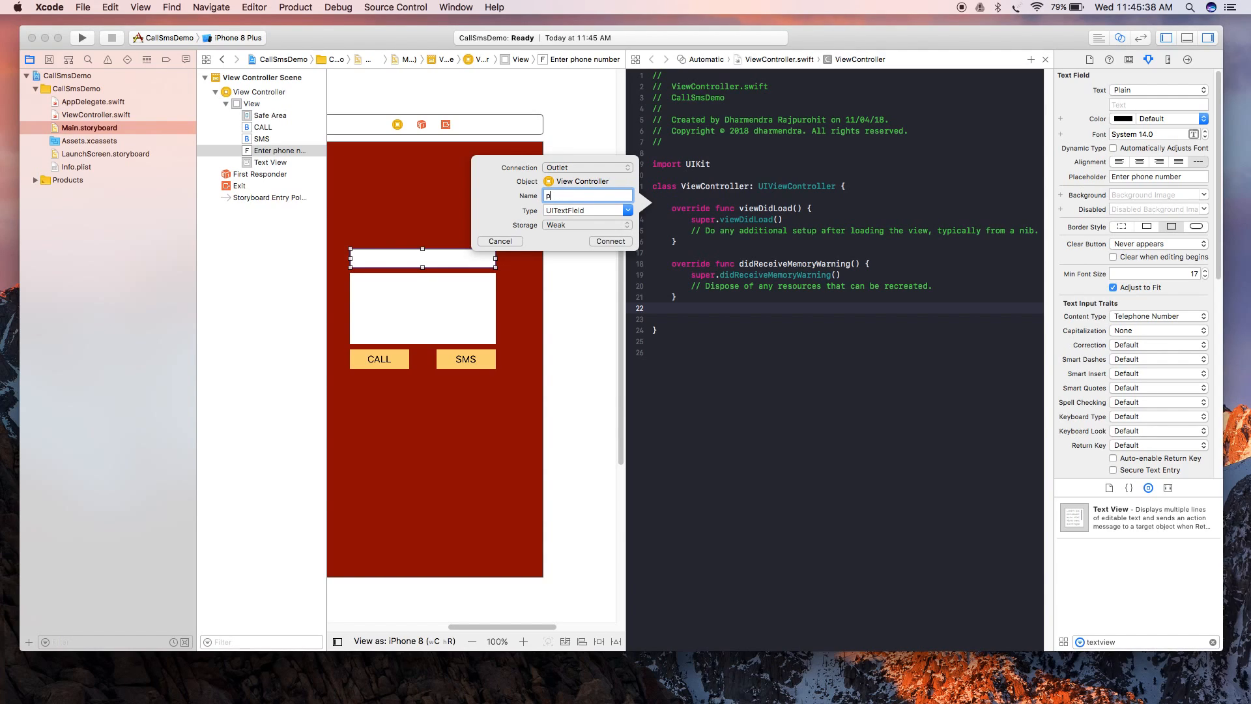
pyautogui.write('honeNu')
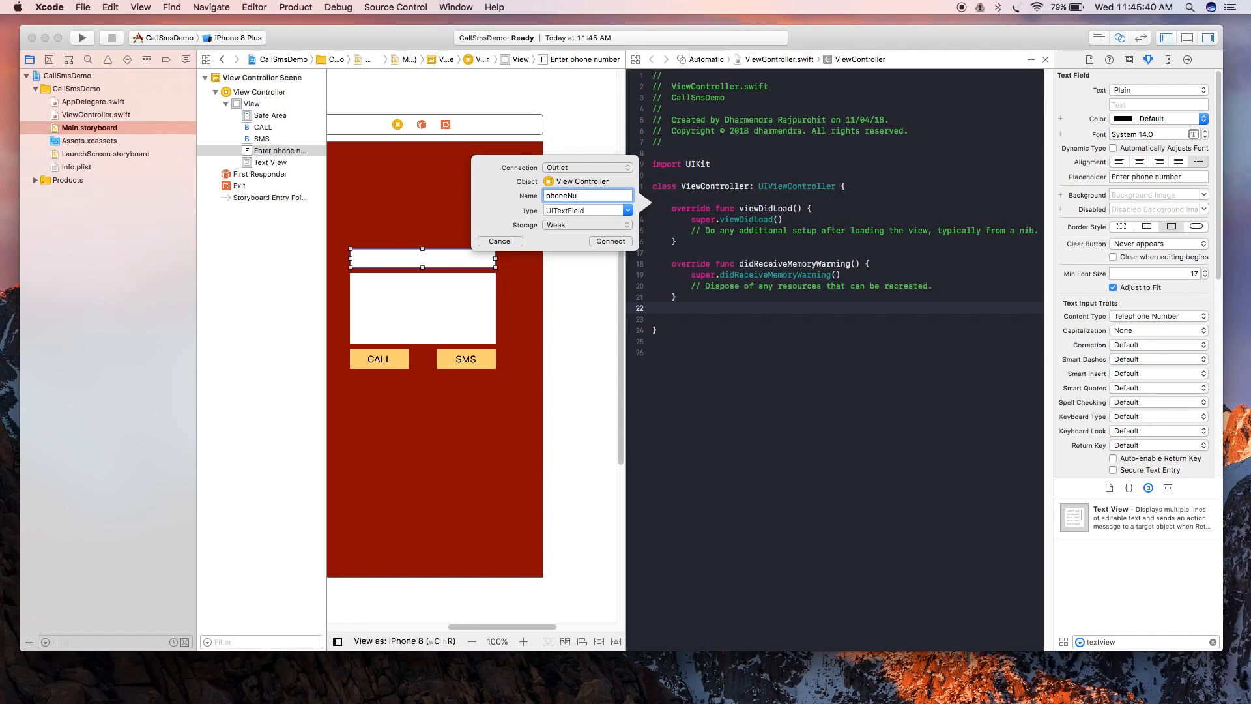
pyautogui.click(610, 241)
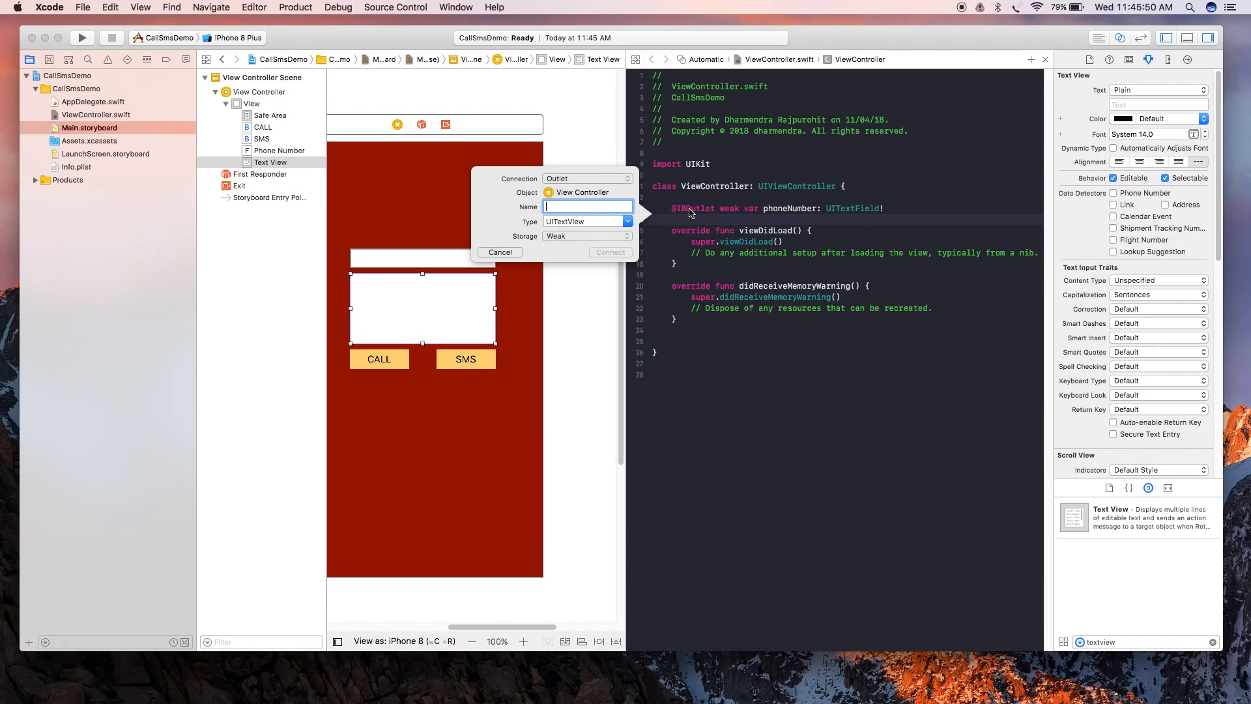
pyautogui.write('text')
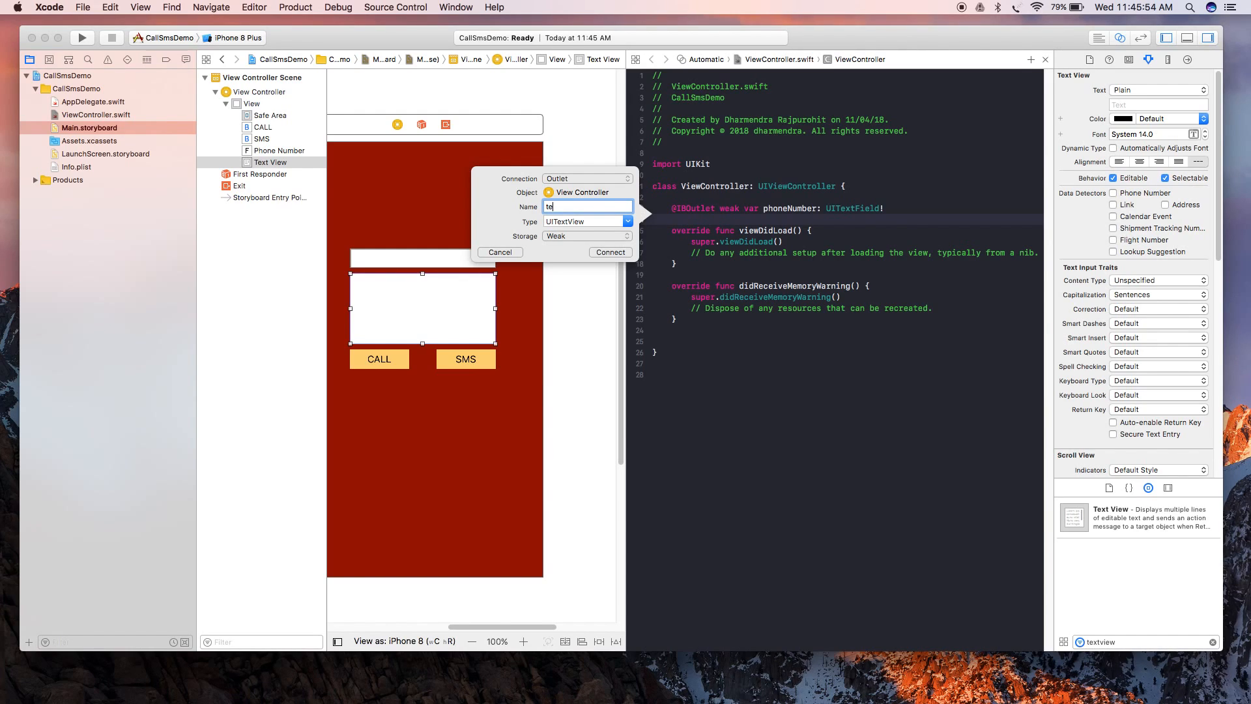
pyautogui.write('msgT')
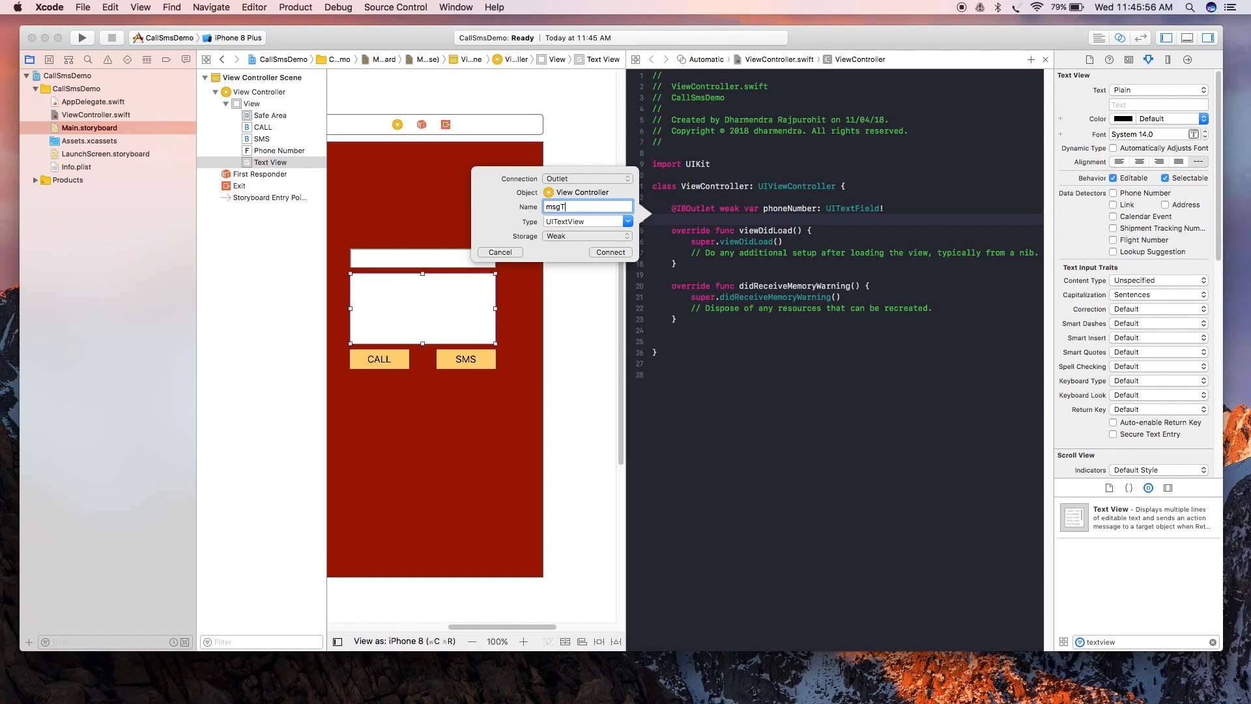
pyautogui.write('ext')
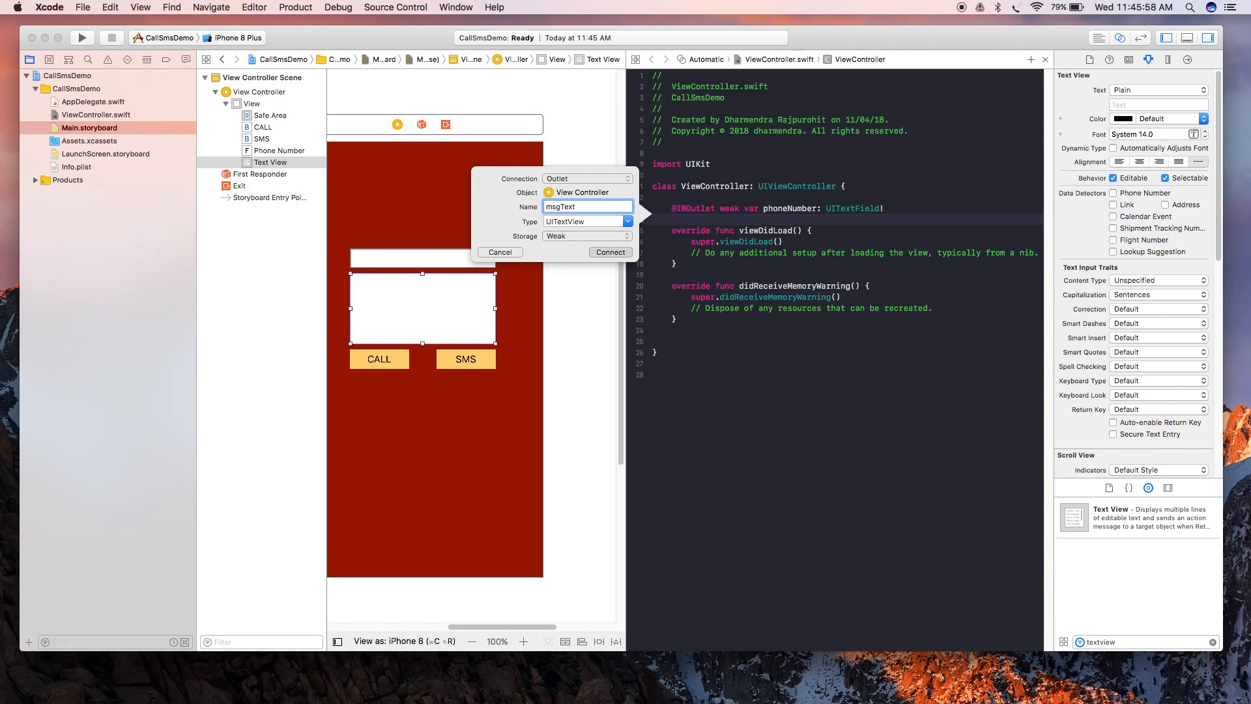
pyautogui.click(610, 252)
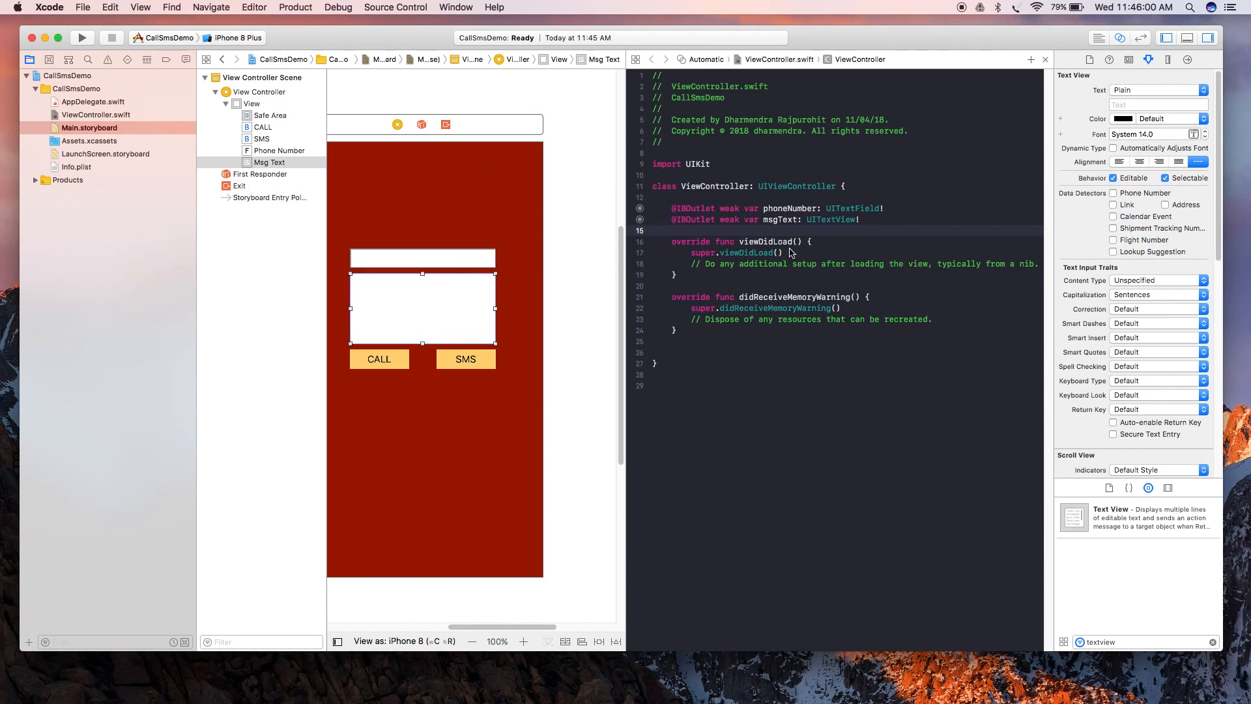
pyautogui.click(378, 359)
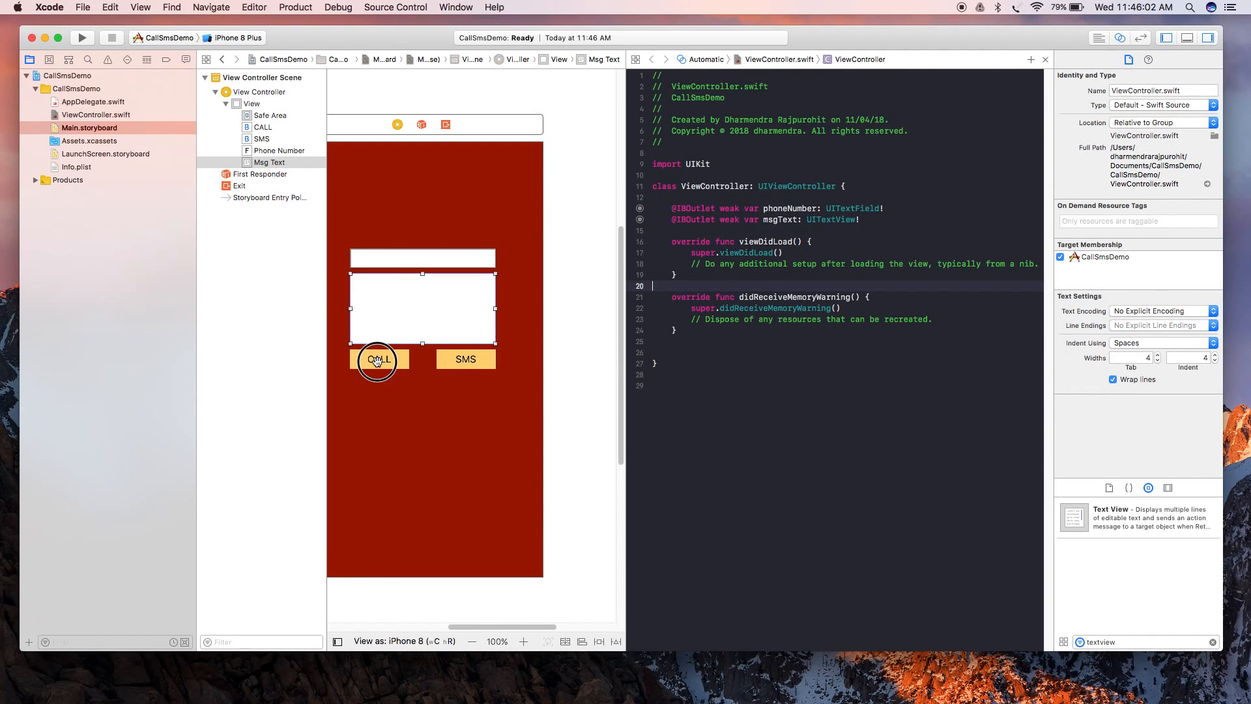
pyautogui.moveTo(378, 359); pyautogui.dragTo(686, 333)
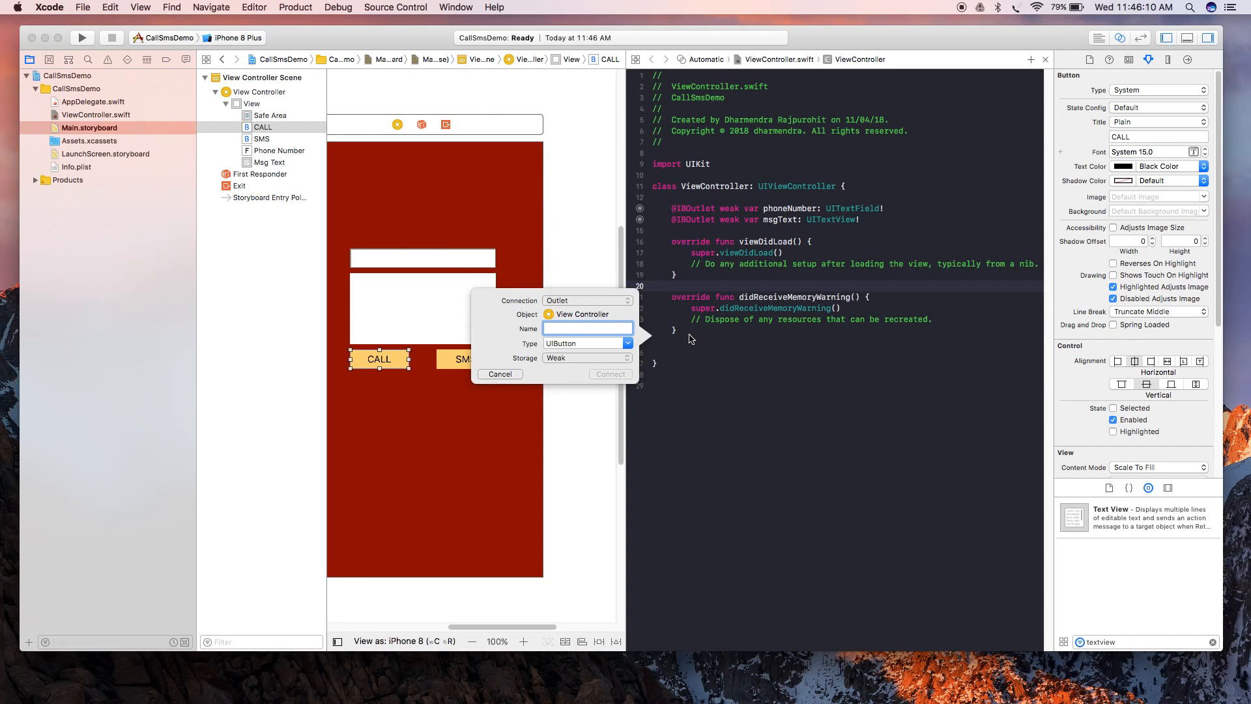
pyautogui.write('call')
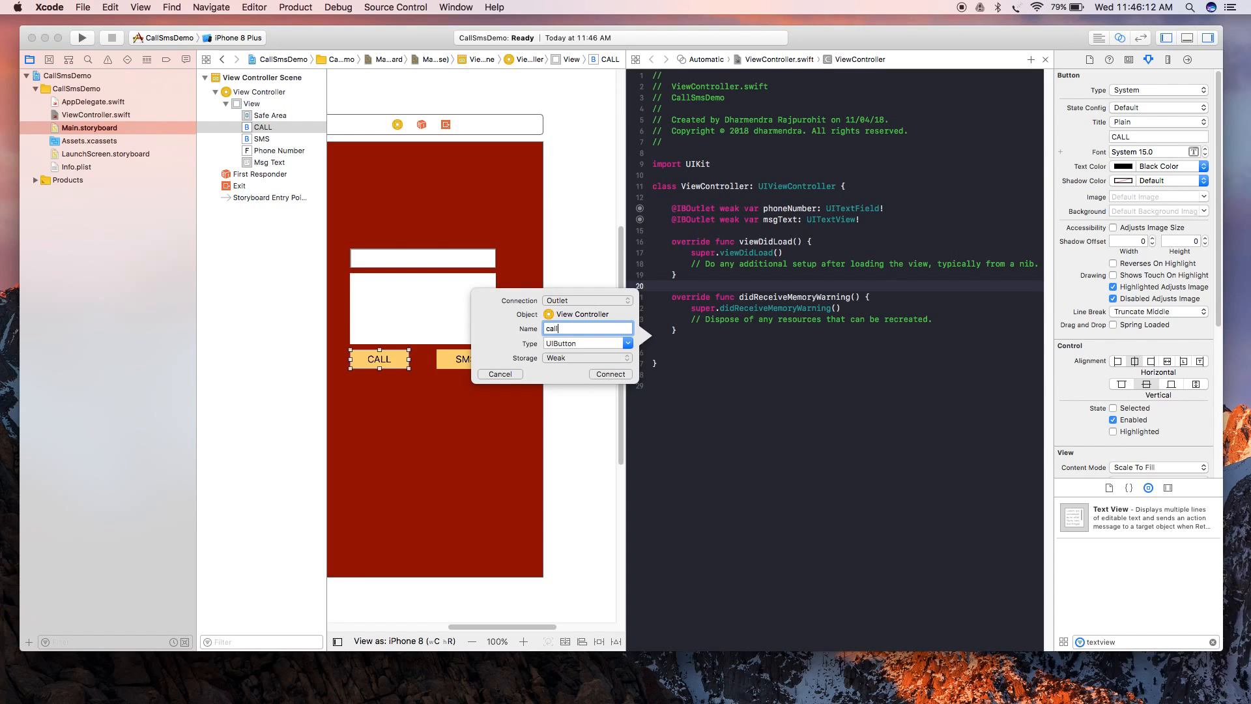
pyautogui.write('Action')
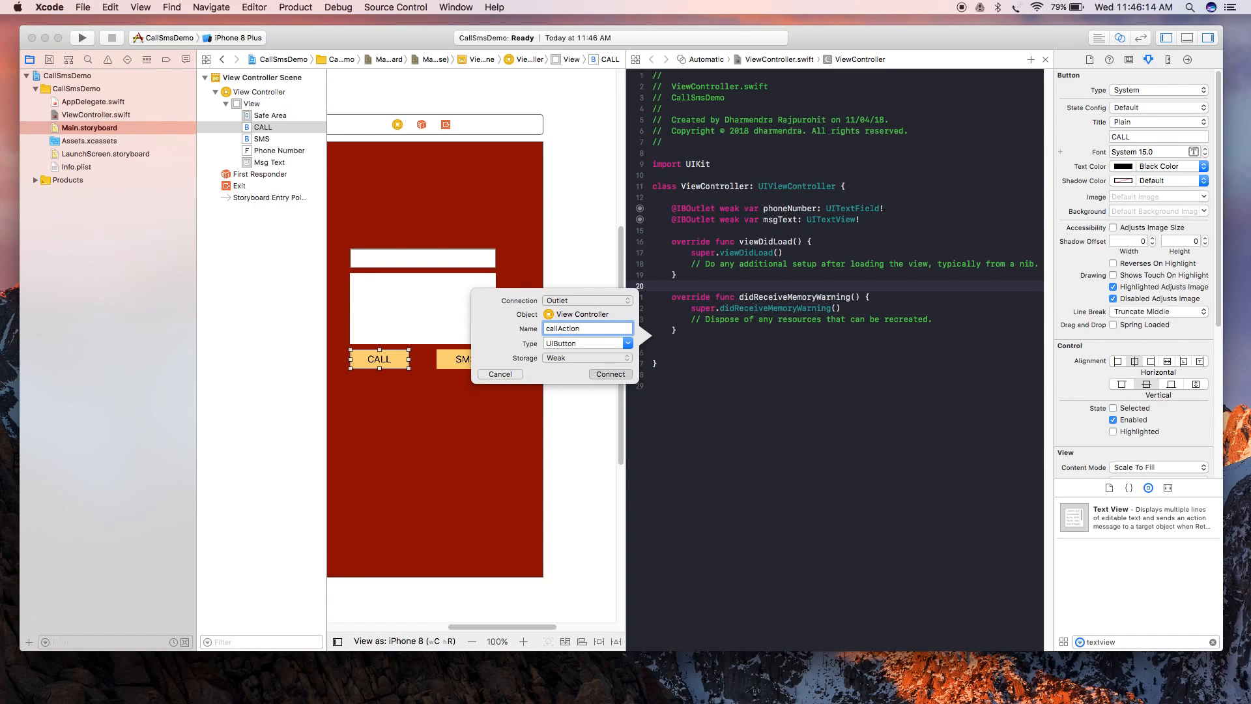
pyautogui.click(610, 374)
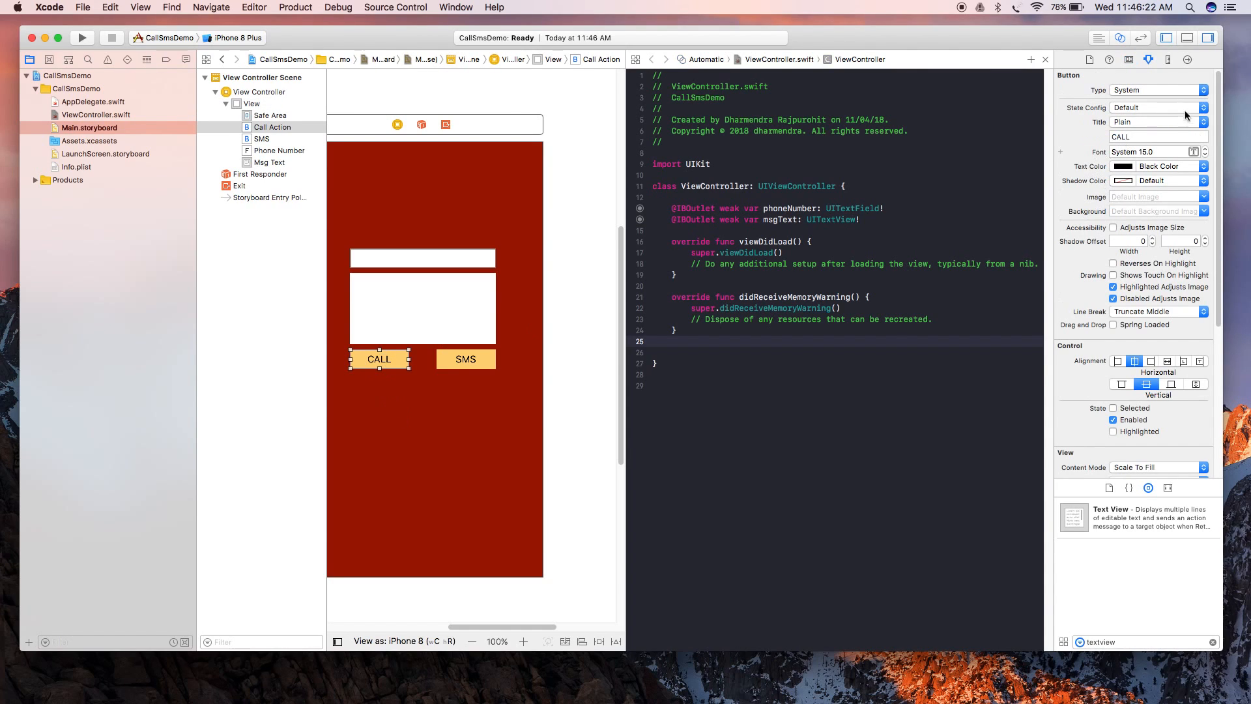
pyautogui.click(1187, 59)
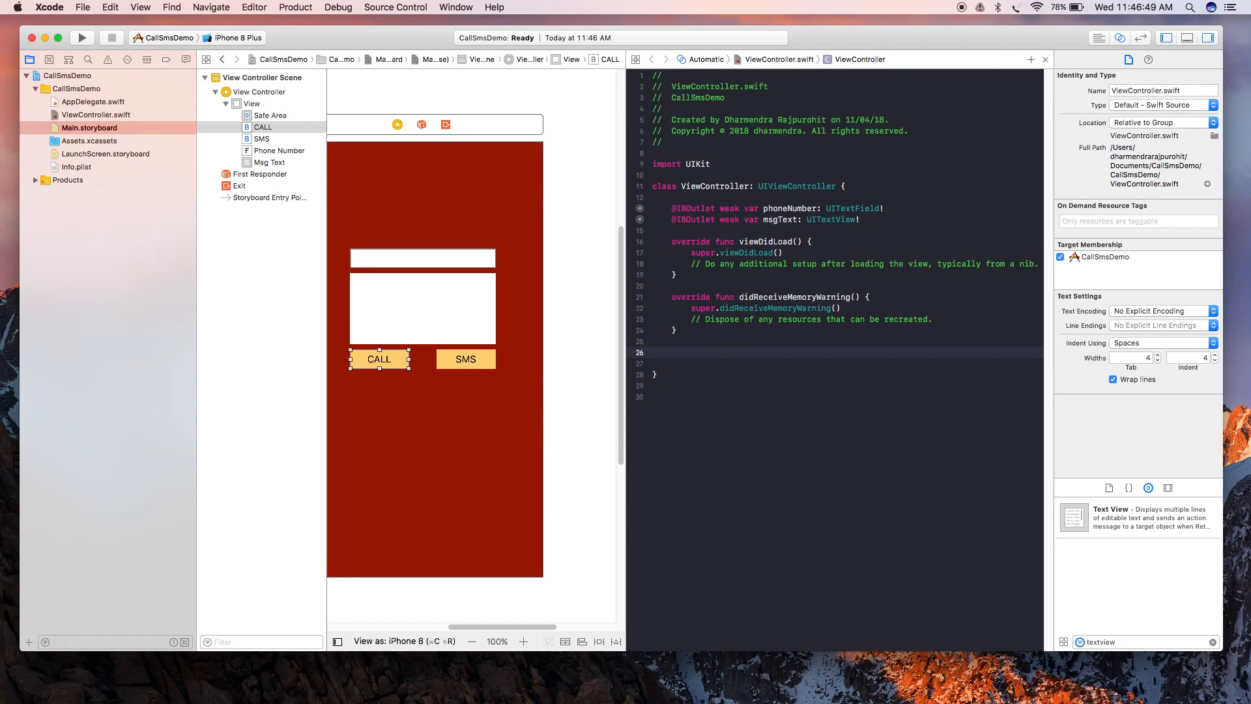
# Step: Connect the CALL button as an Action named onCallPress in ViewController.swift
pyautogui.moveTo(378, 358); pyautogui.dragTo(679, 345)
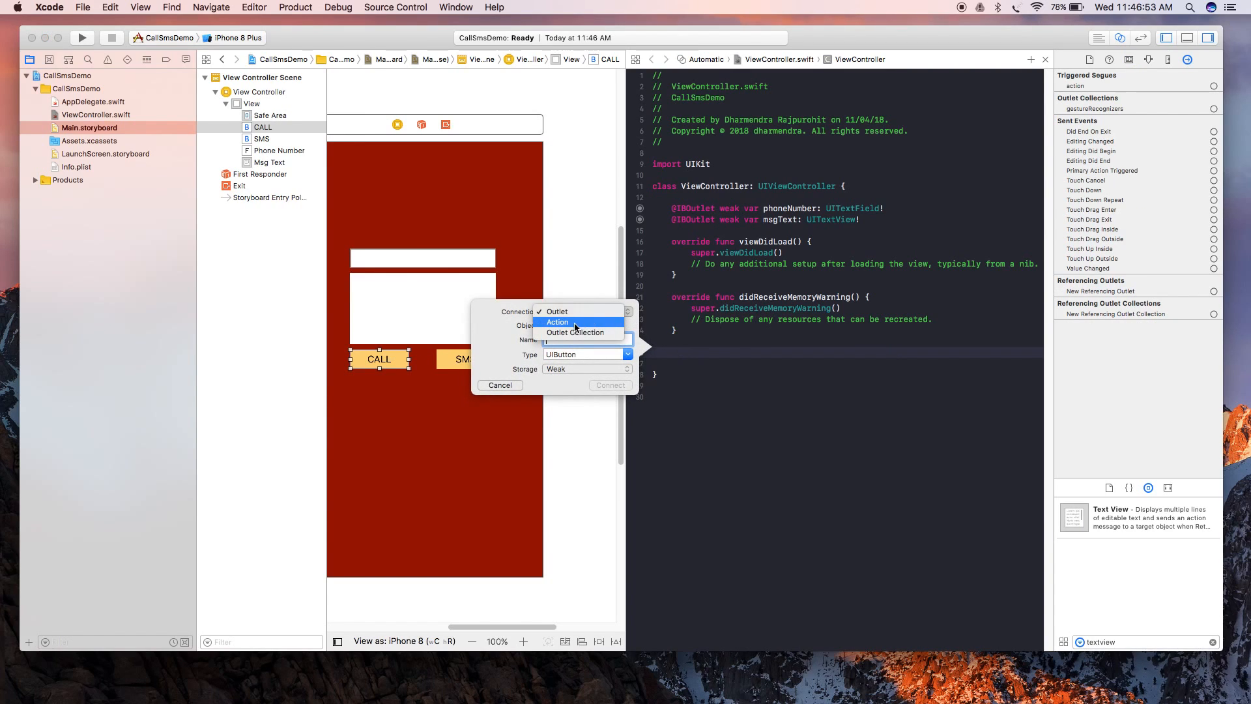
pyautogui.click(557, 322)
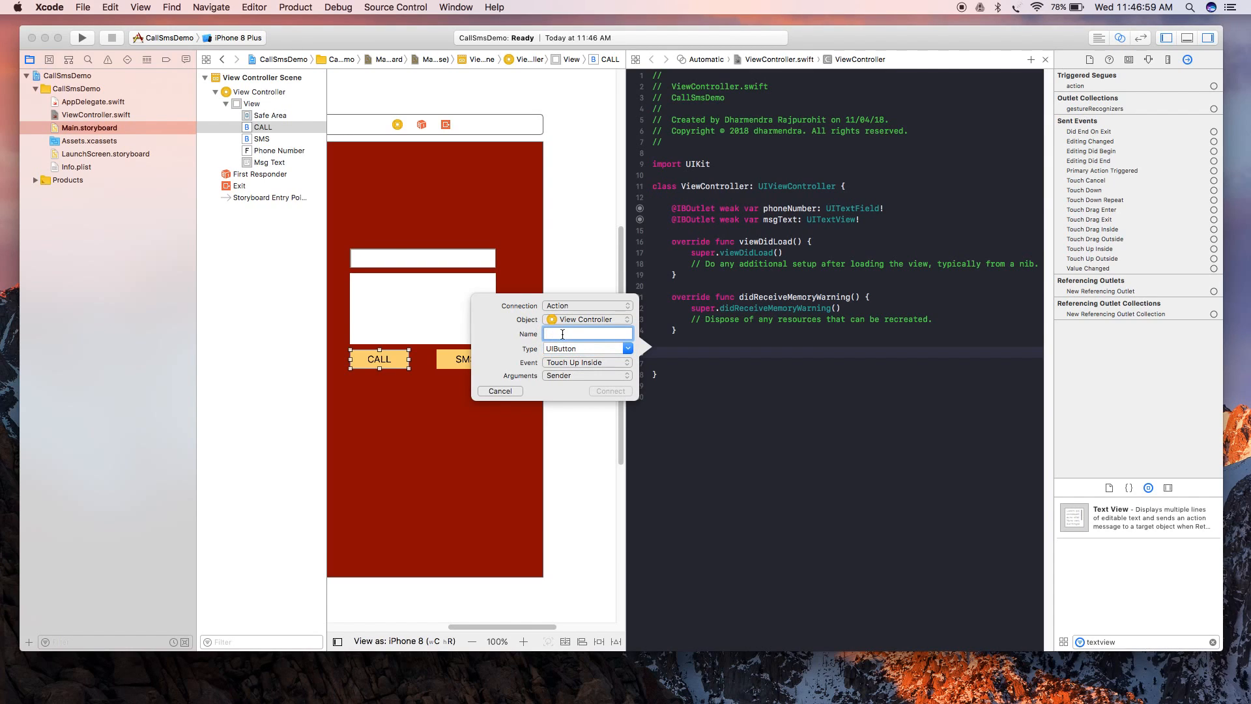
pyautogui.write('call')
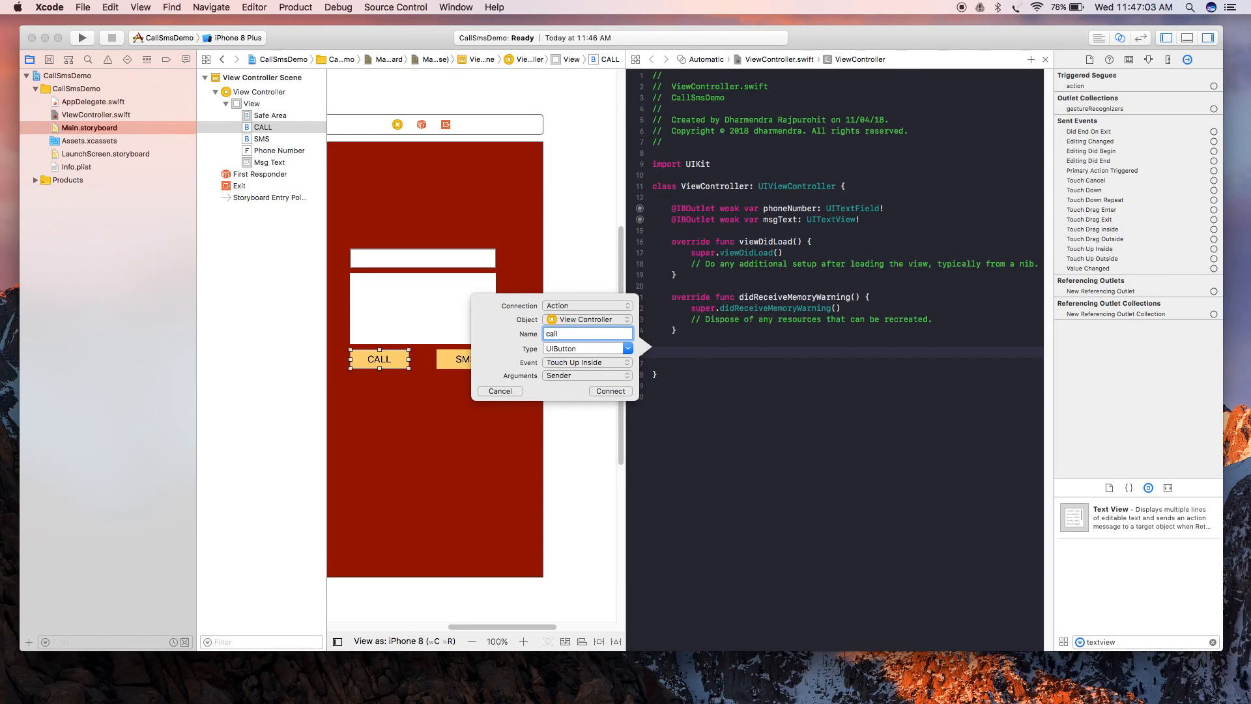
pyautogui.write('onCall')
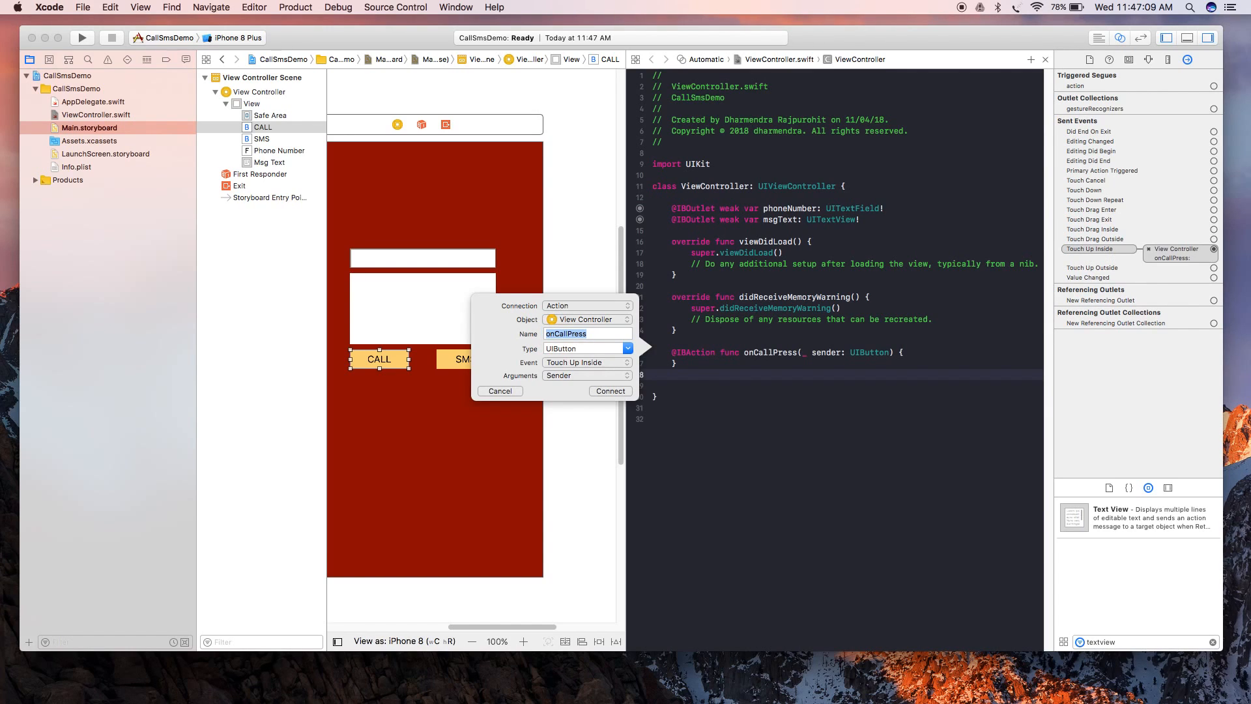
# Step: Connect the SMS button as an Action named onSMSPress below onCallPress
pyautogui.click(610, 391)
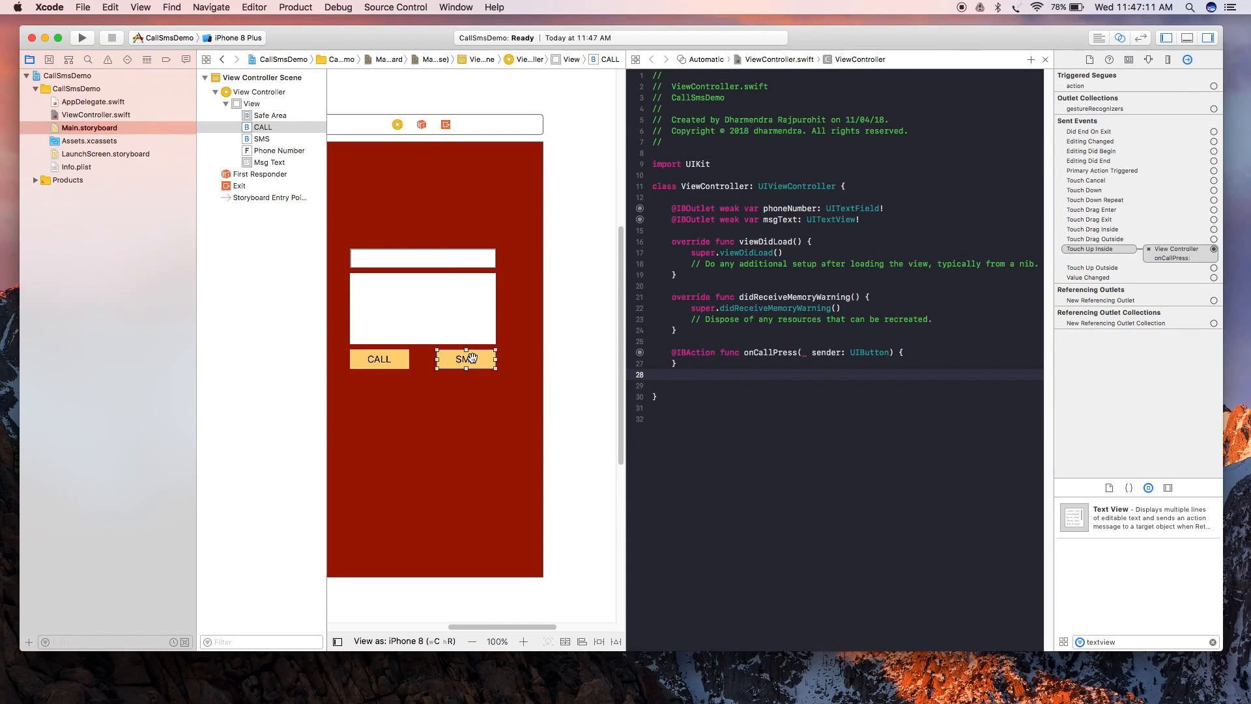
pyautogui.moveTo(466, 358); pyautogui.dragTo(698, 374)
pyautogui.write('o')
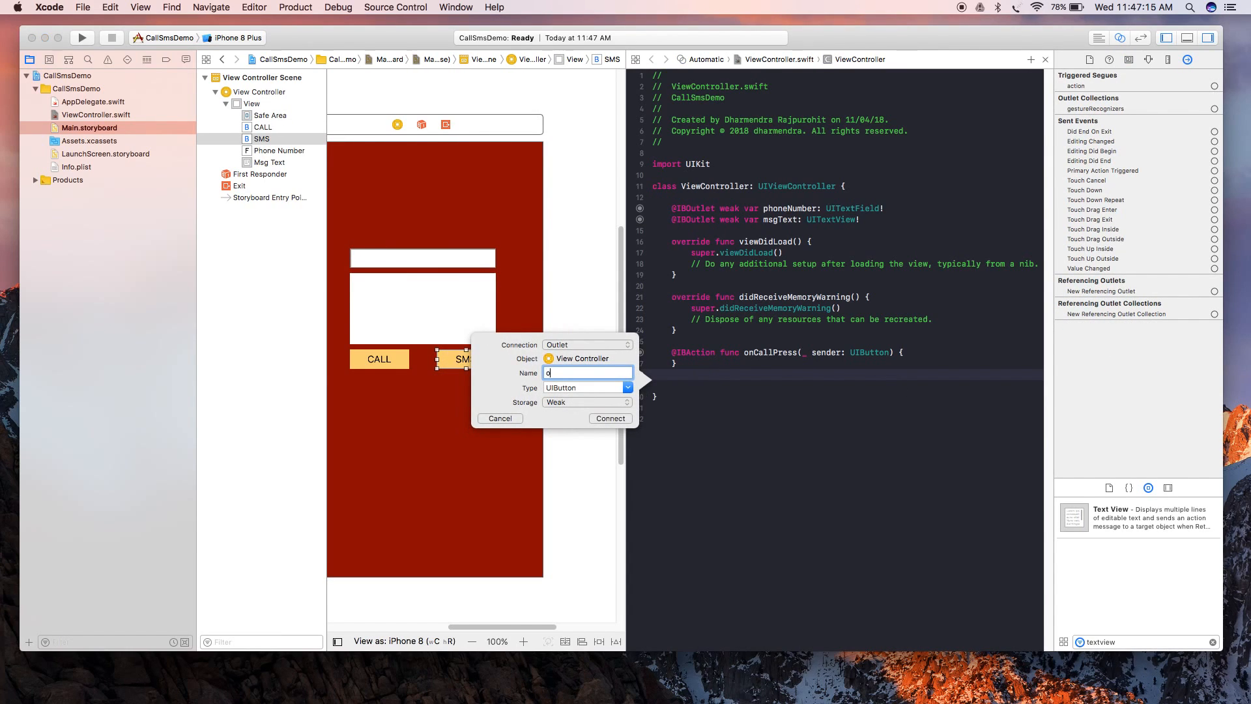
pyautogui.write('nSMS')
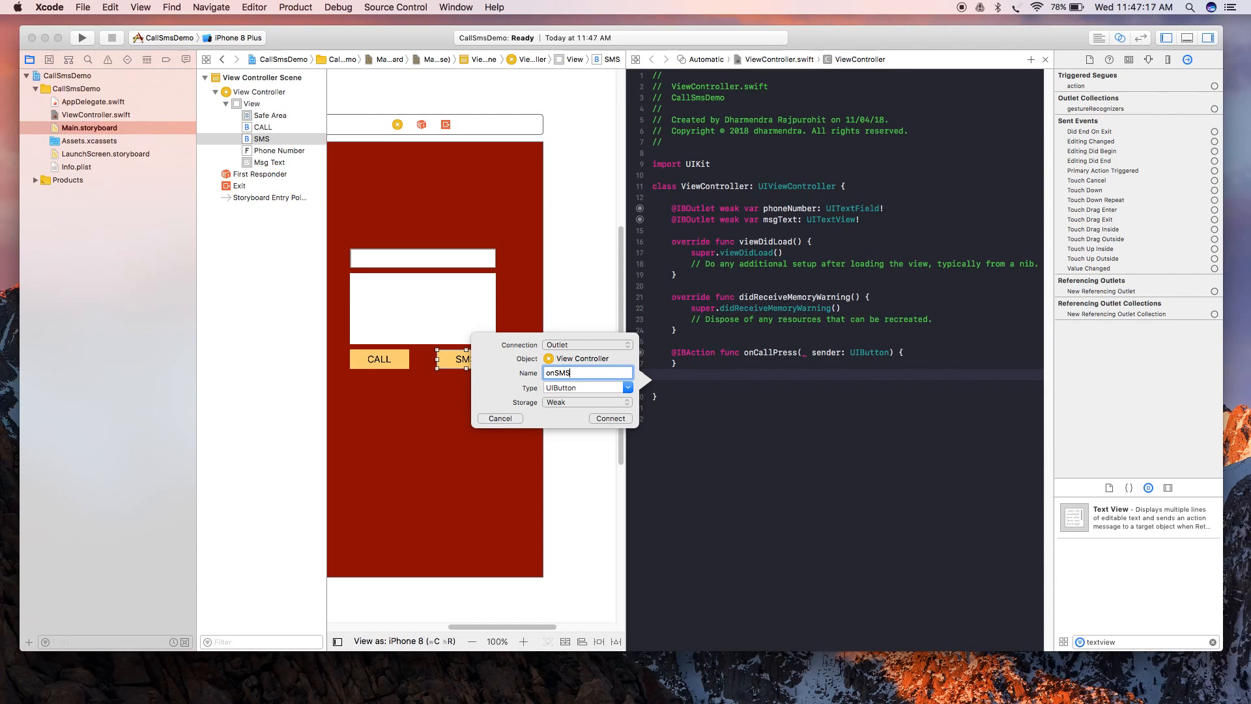
pyautogui.write('Pres')
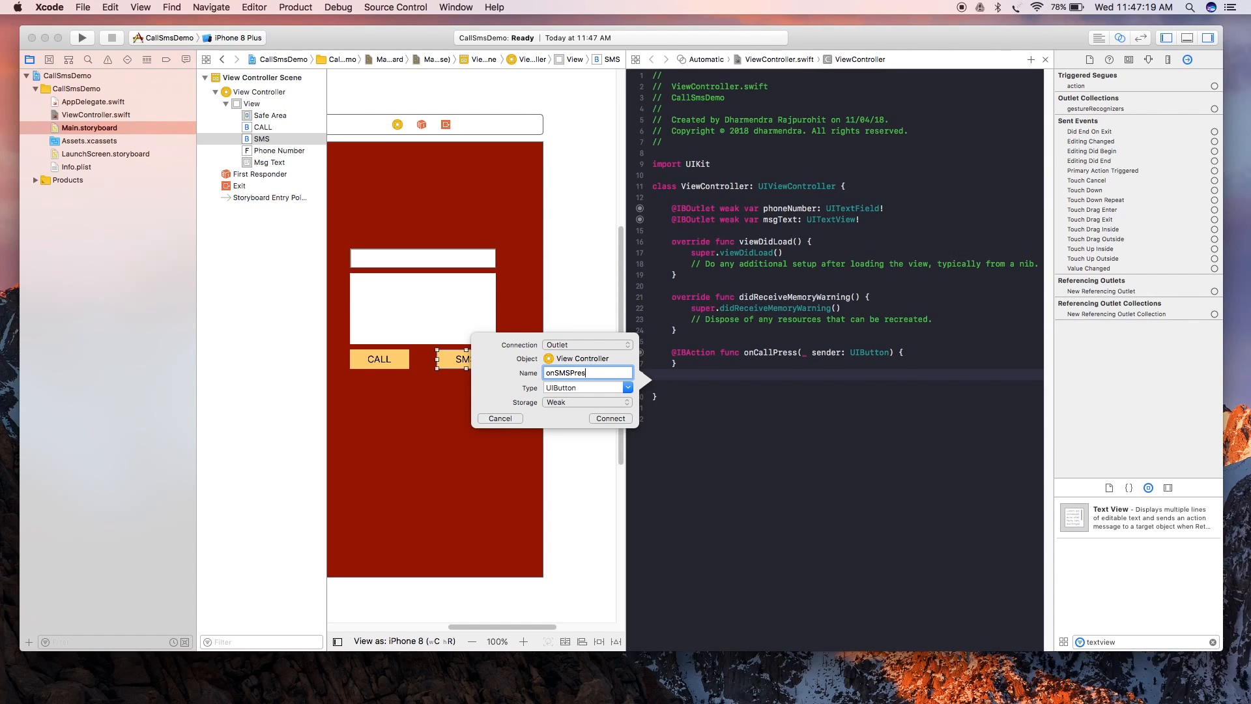
pyautogui.click(610, 418)
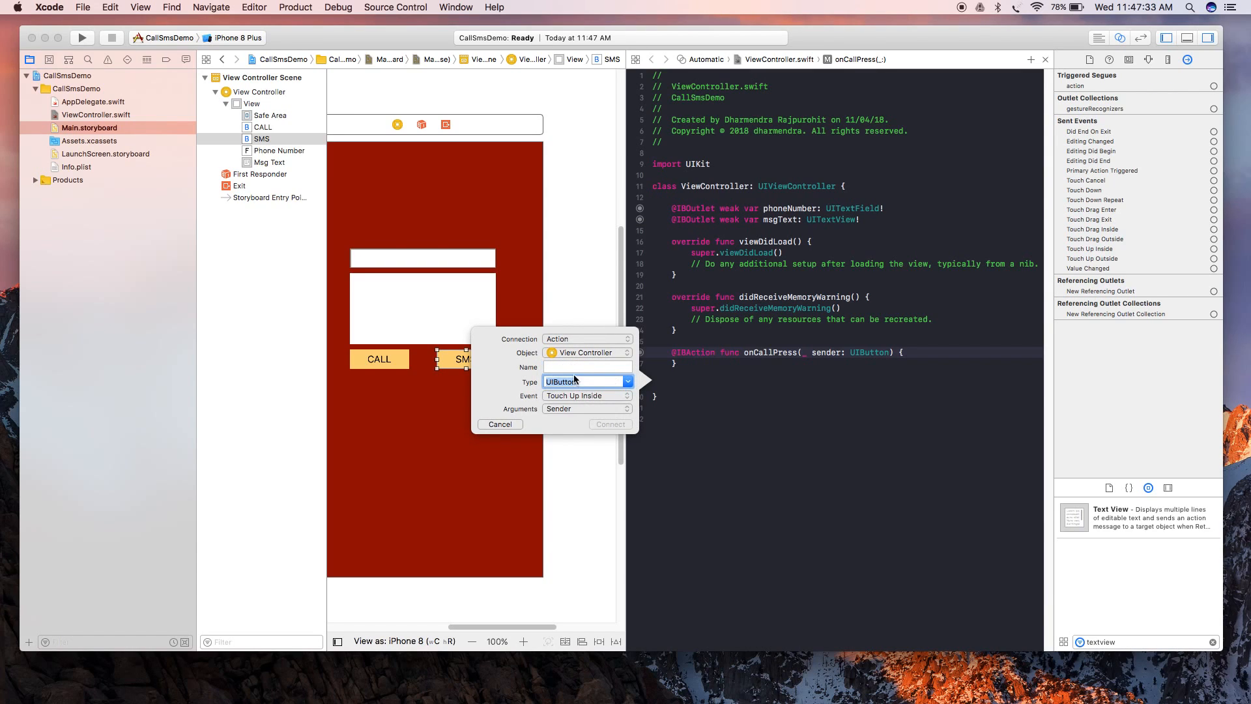
pyautogui.write('on')
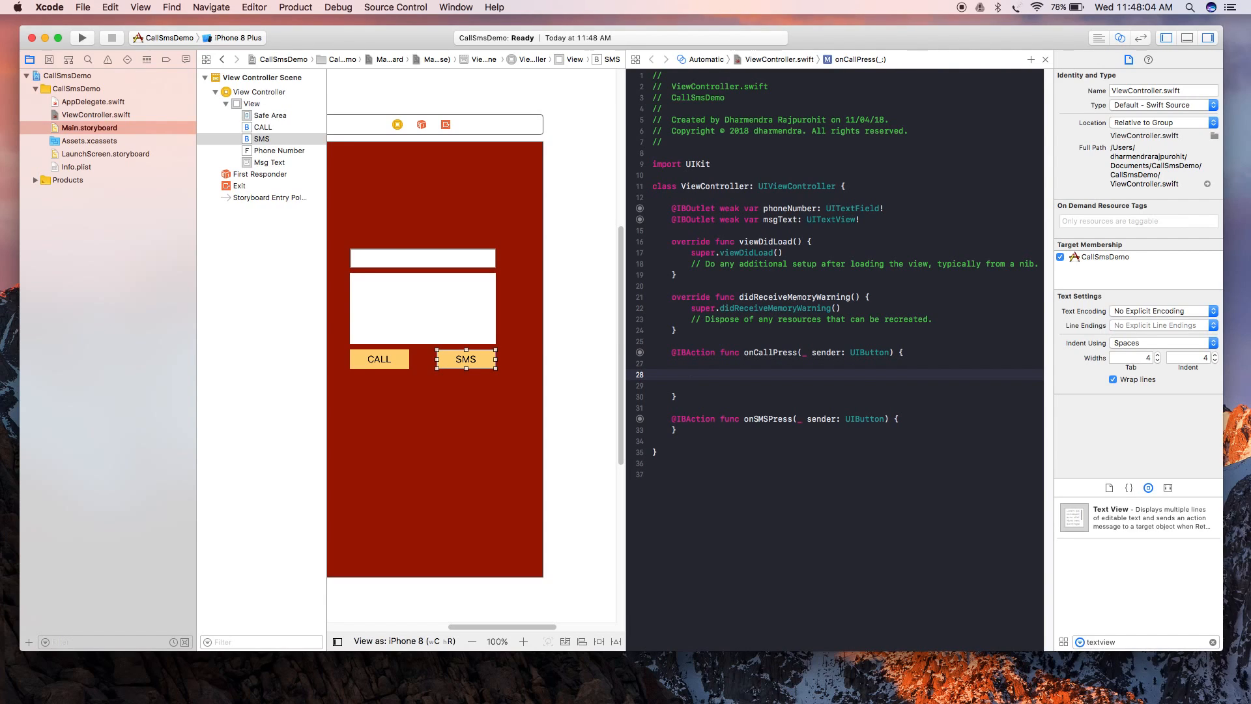
# Step: In onCallPress declare let url: NSURL = URL(string:) built from "TEL://" plus self.phoneNumber.text
pyautogui.write('let')
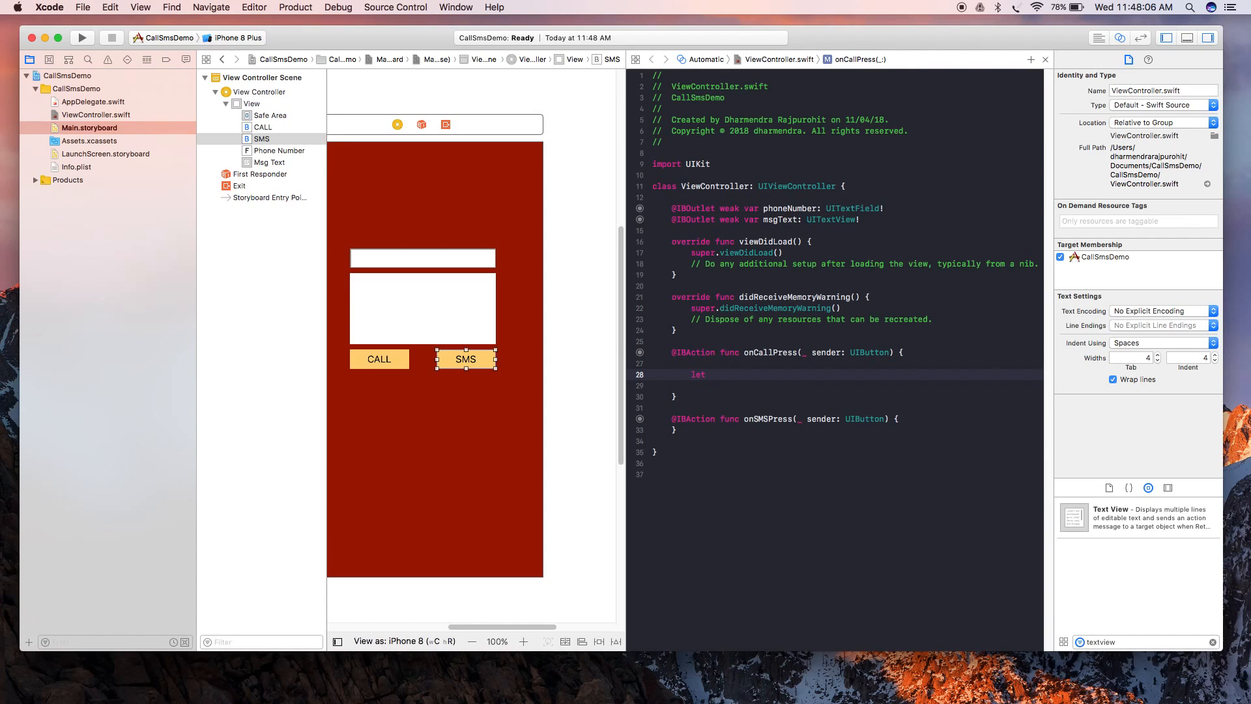
pyautogui.write('url:')
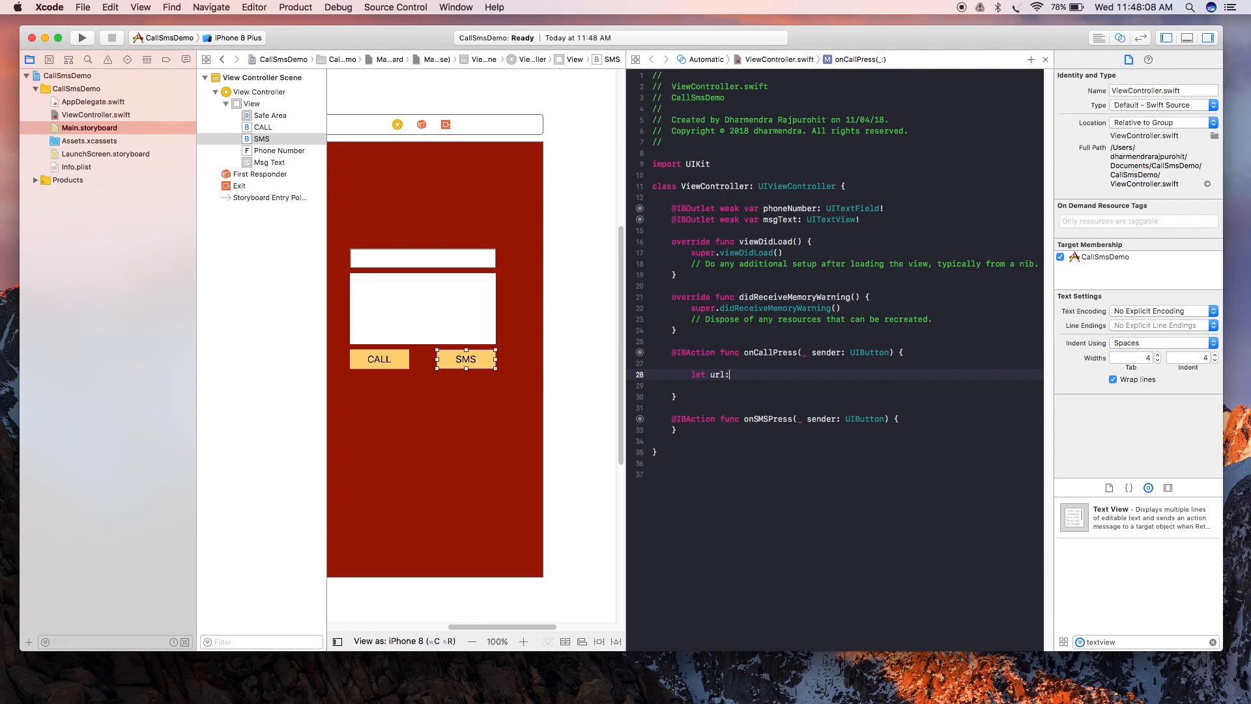
pyautogui.write('NSUr')
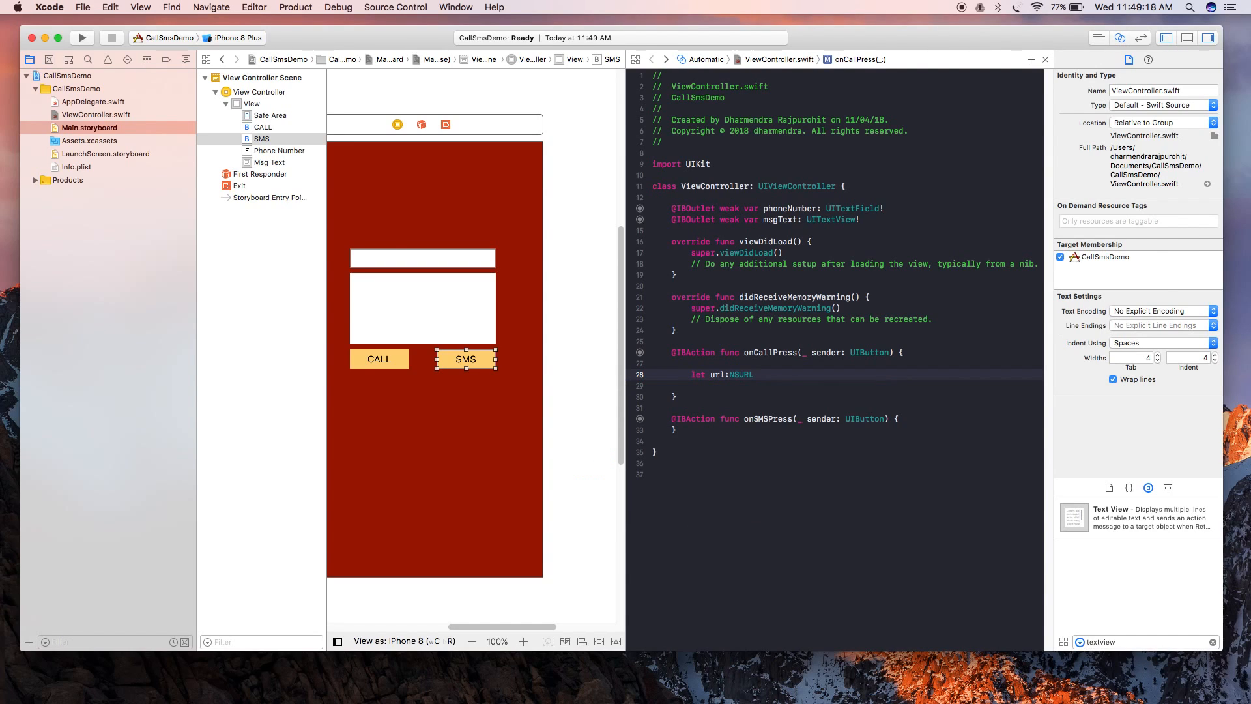
pyautogui.write('= URL')
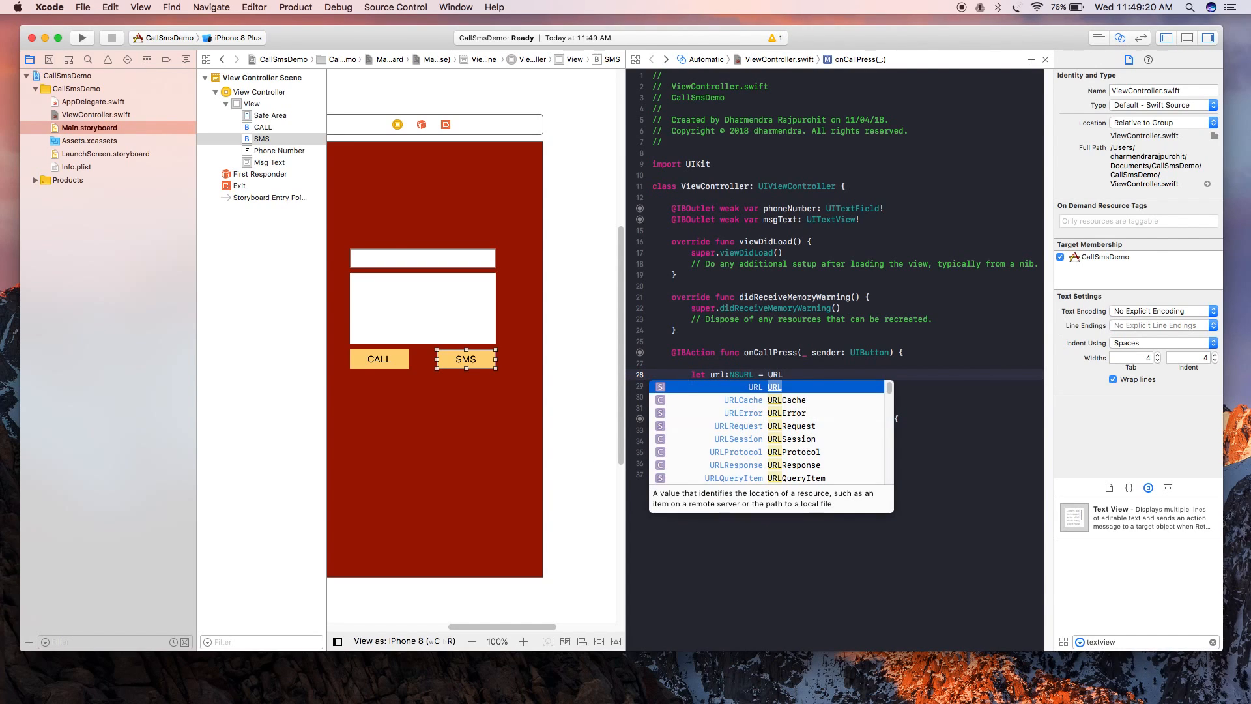
pyautogui.write('(')
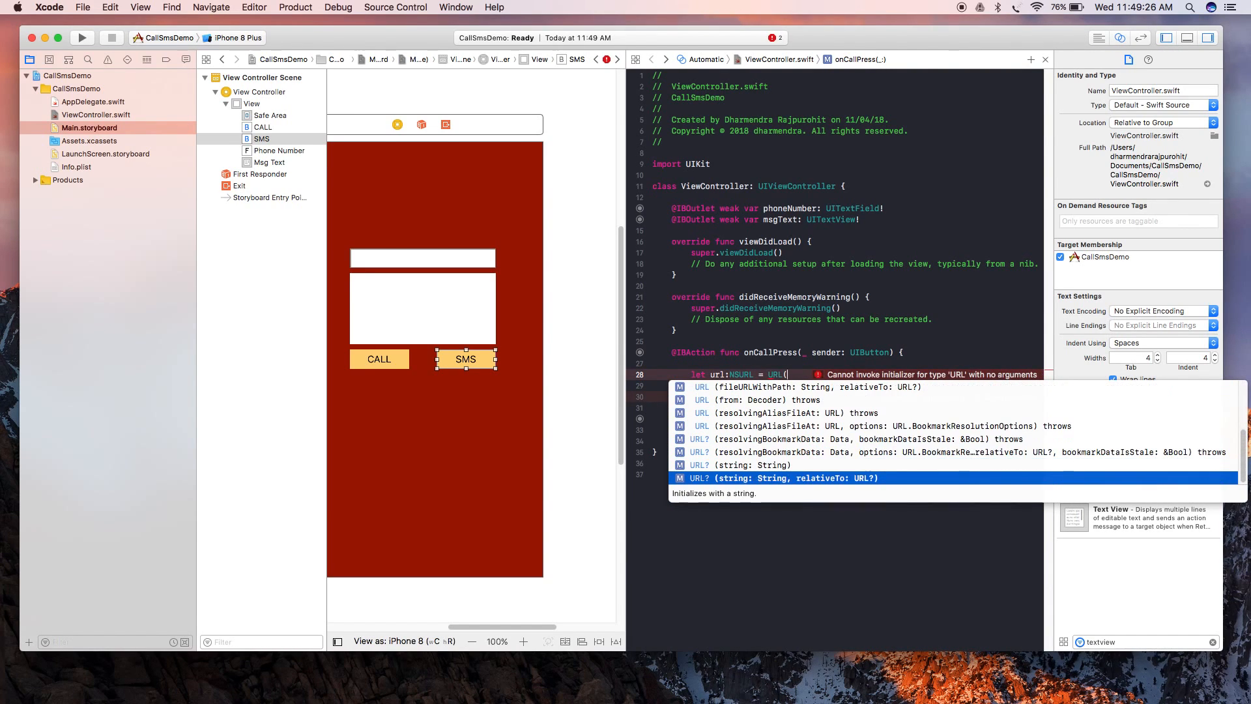
pyautogui.click(795, 477)
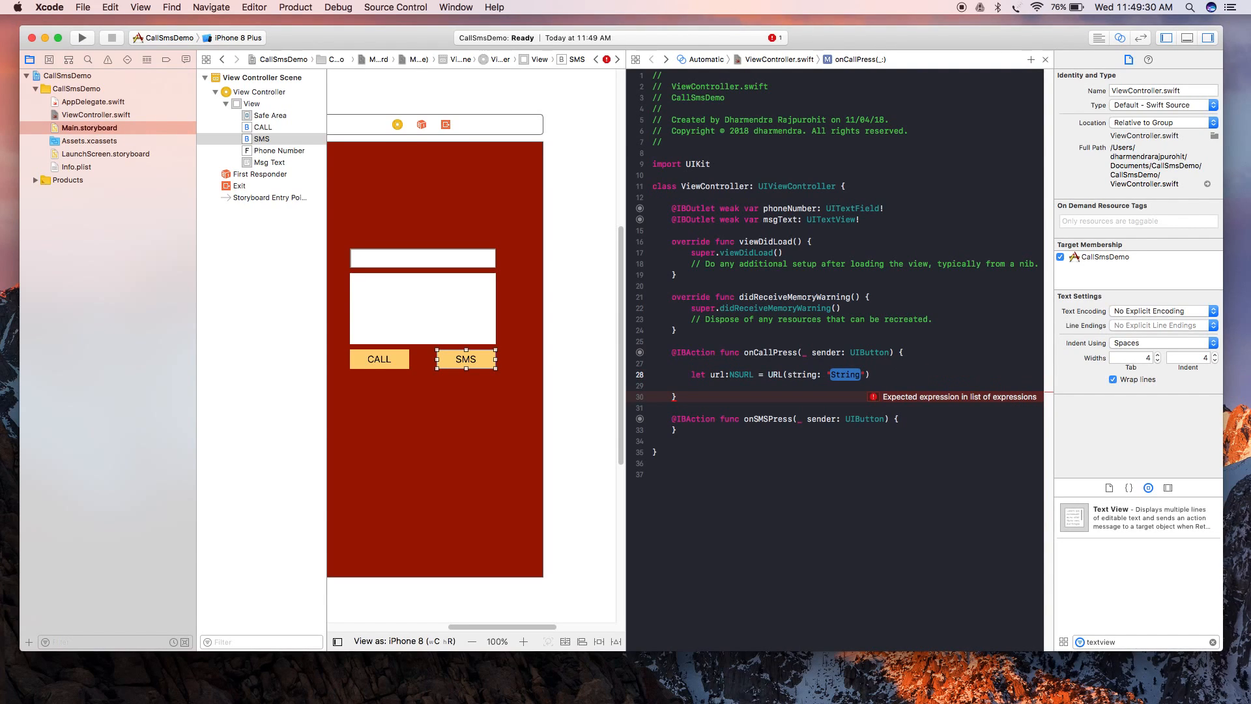
pyautogui.write('""')
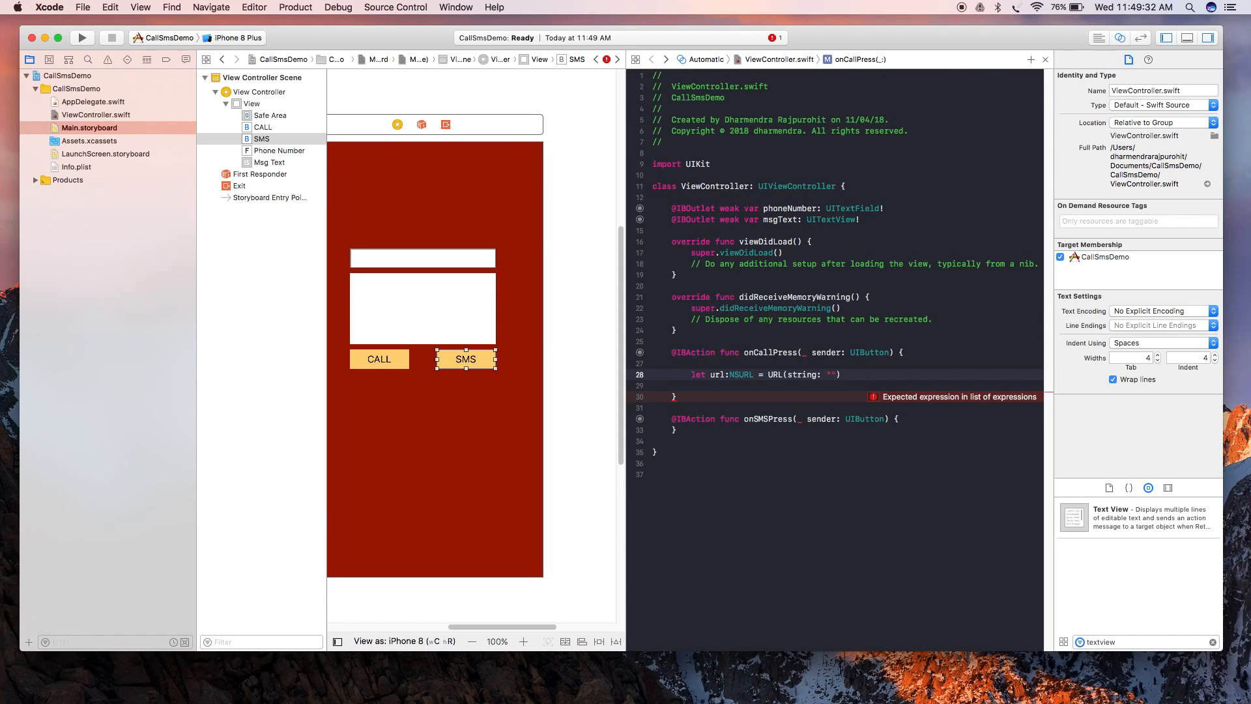
pyautogui.write('TEL')
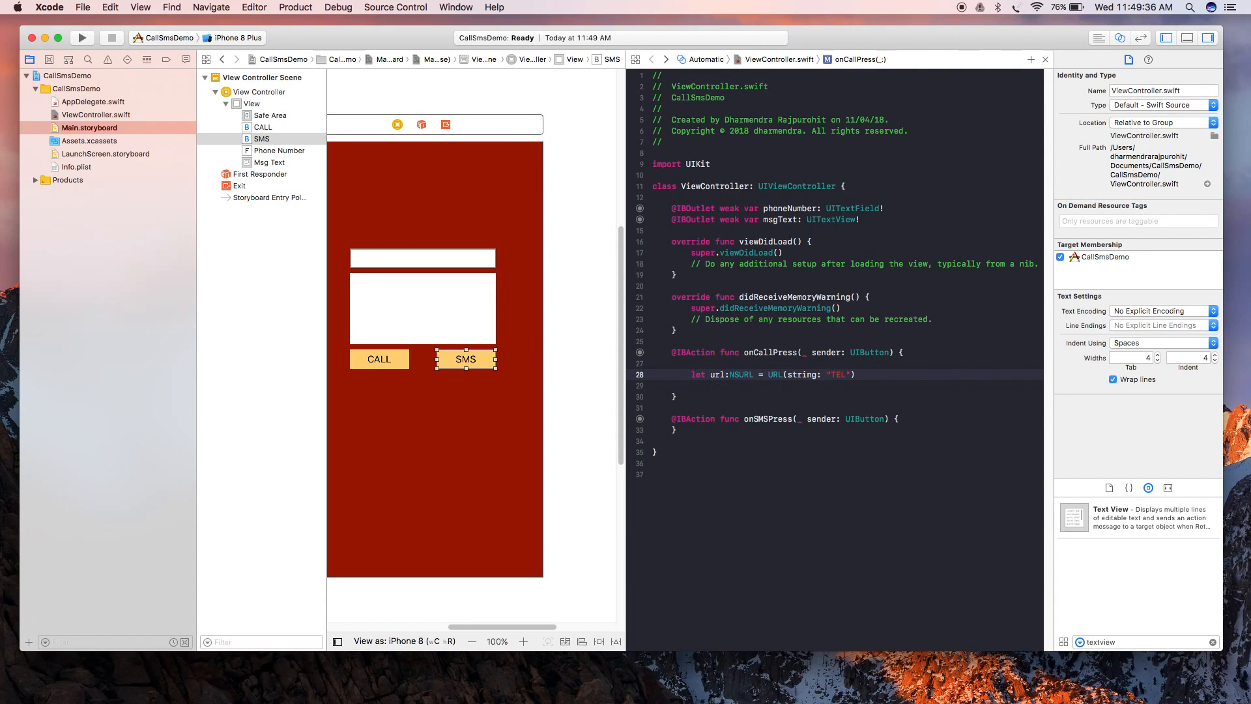
pyautogui.write('://')
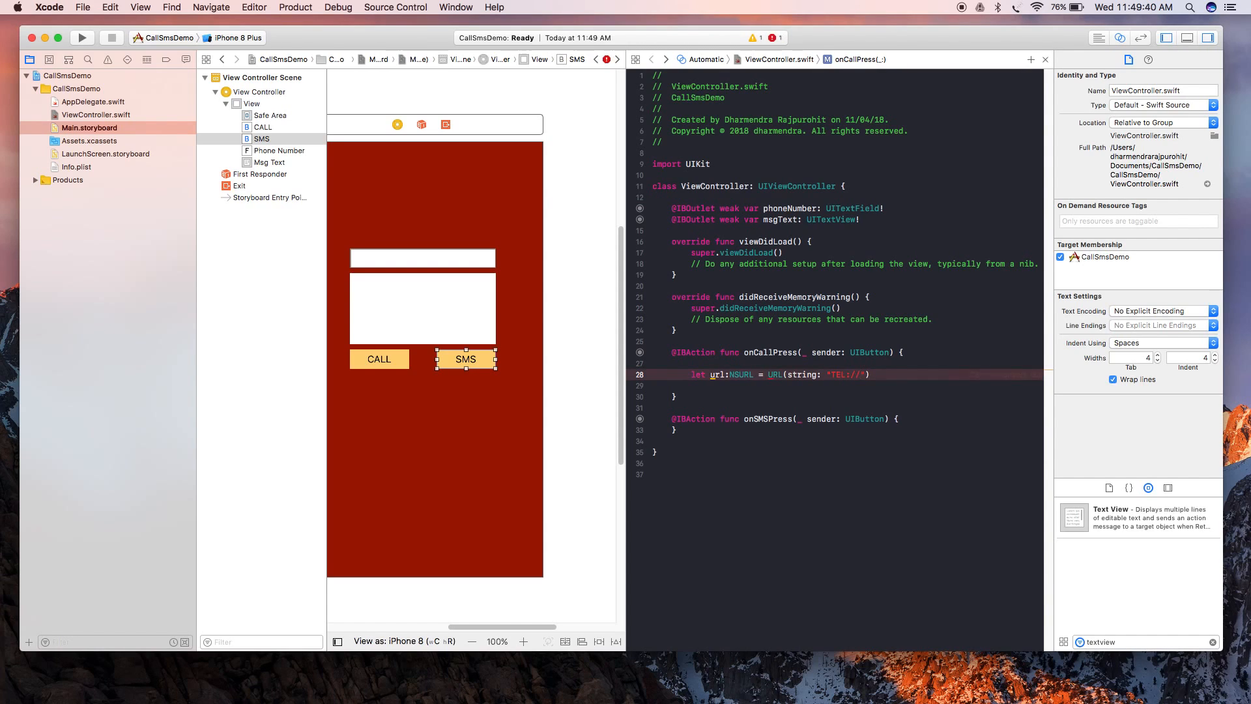
pyautogui.click(802, 209)
pyautogui.write('\\(')
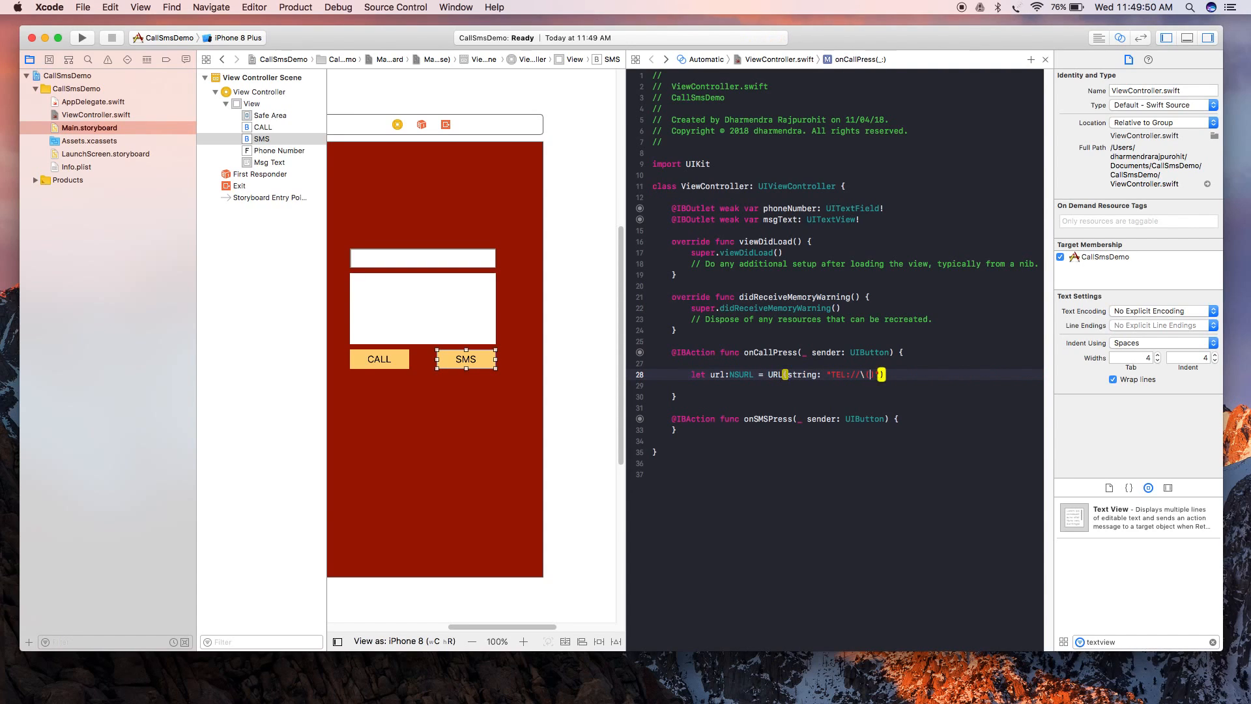
pyautogui.write('self.')
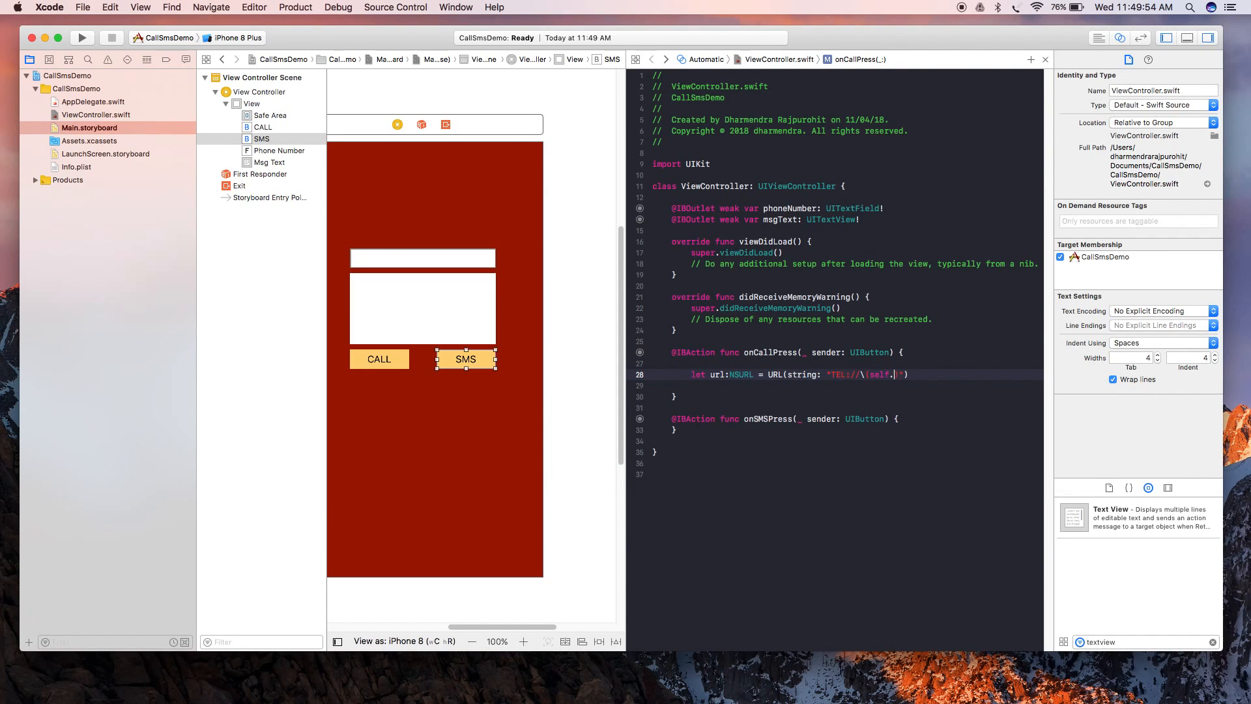
pyautogui.write('phoneNumber')
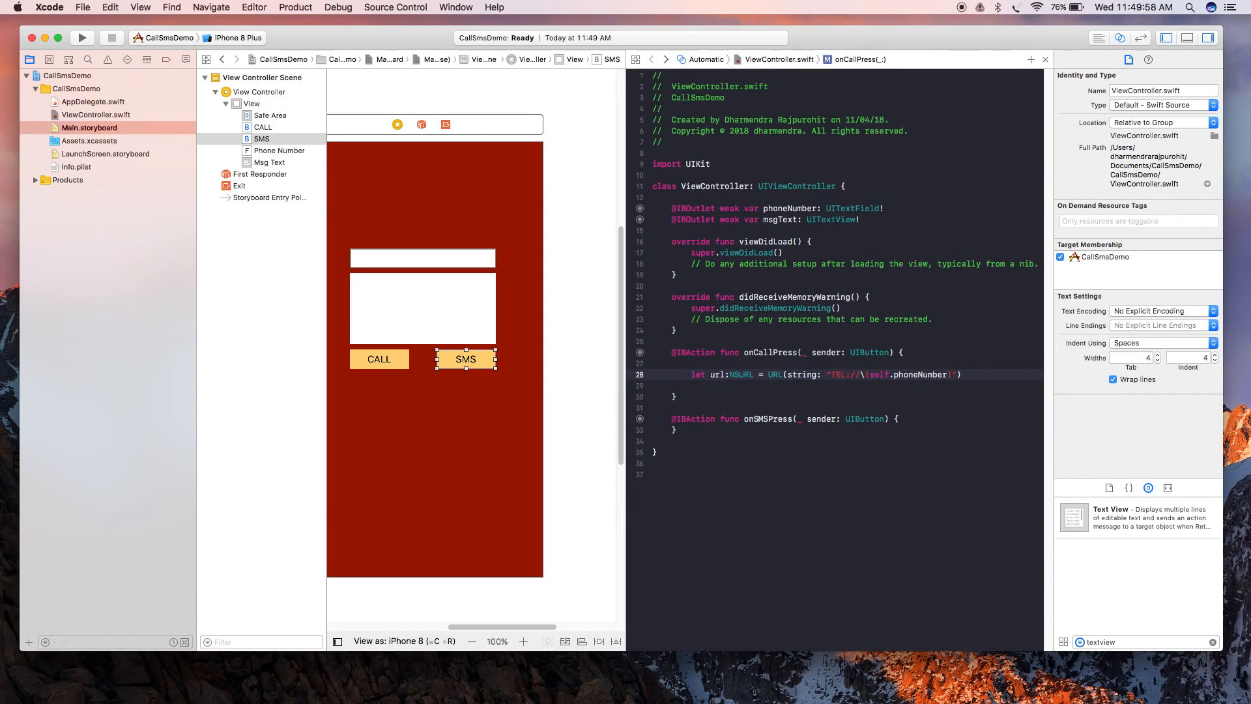
pyautogui.write('.text')
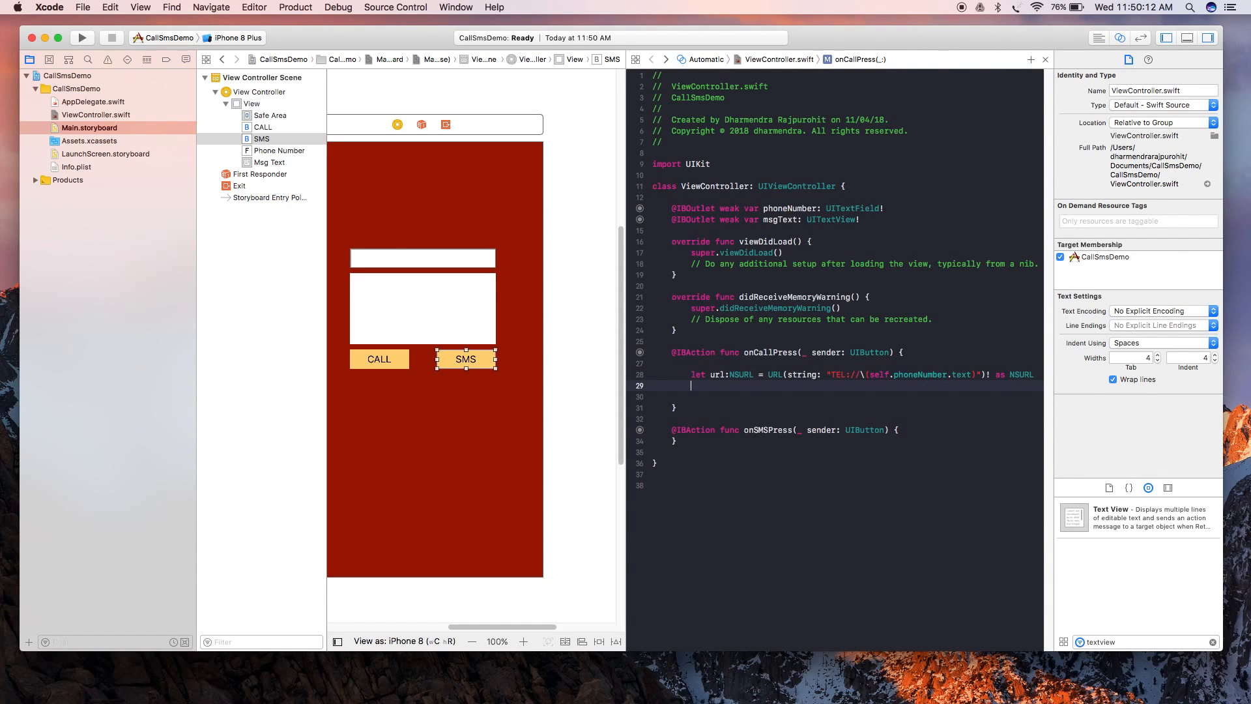
# Step: Open the url with UIApplication open, passing nil as the completionHandler, and close the handler body
pyautogui.write('UIApplication.shared.')
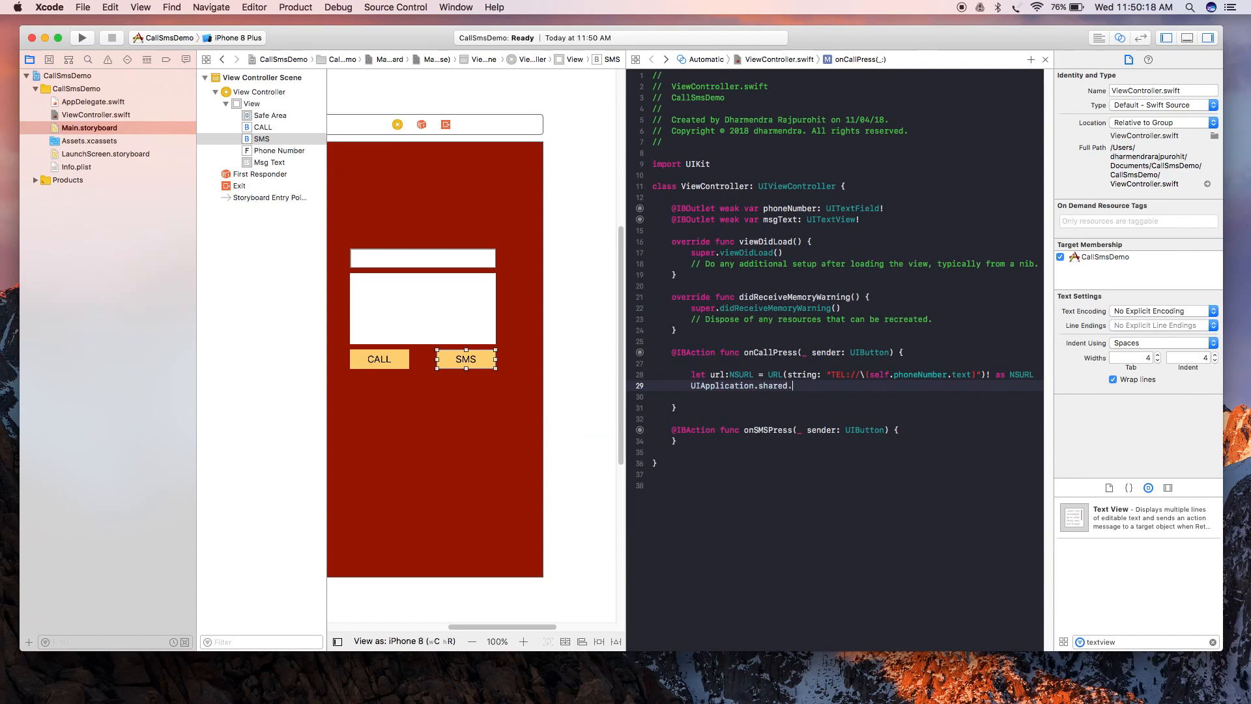
pyautogui.write('open(url, options: [:], completionHandler: ((Bool) -> Void)?')
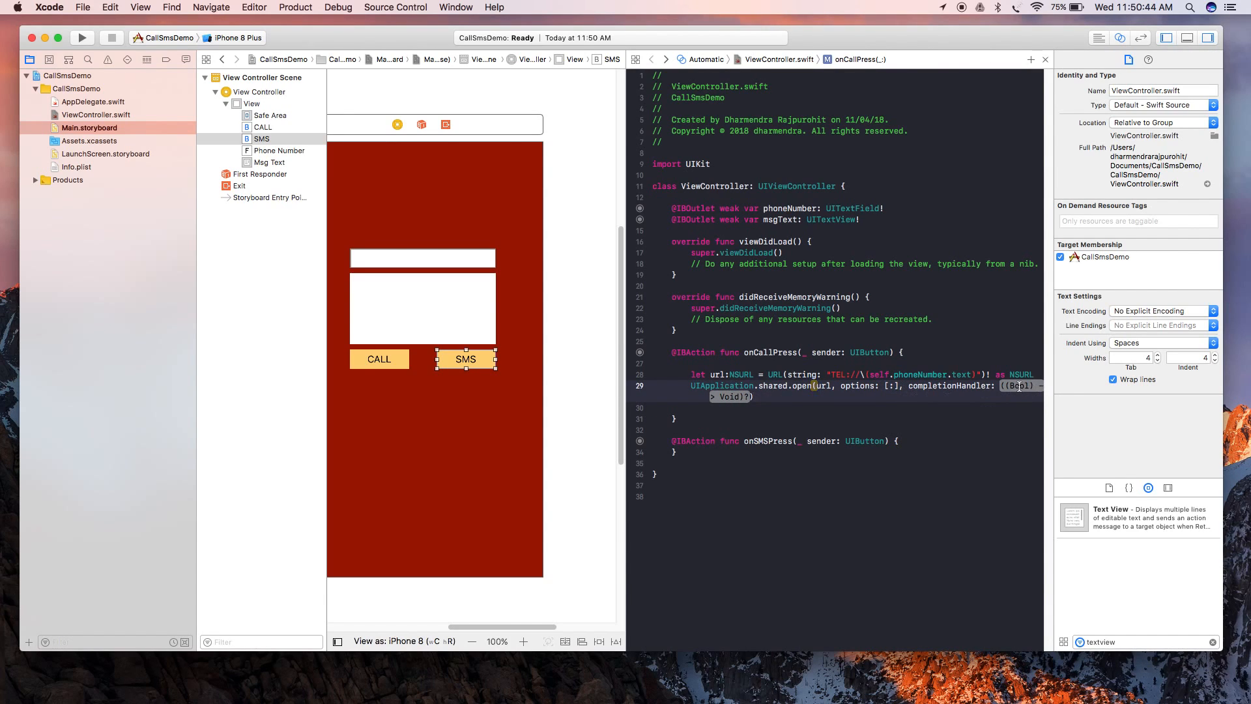
pyautogui.write('nil')
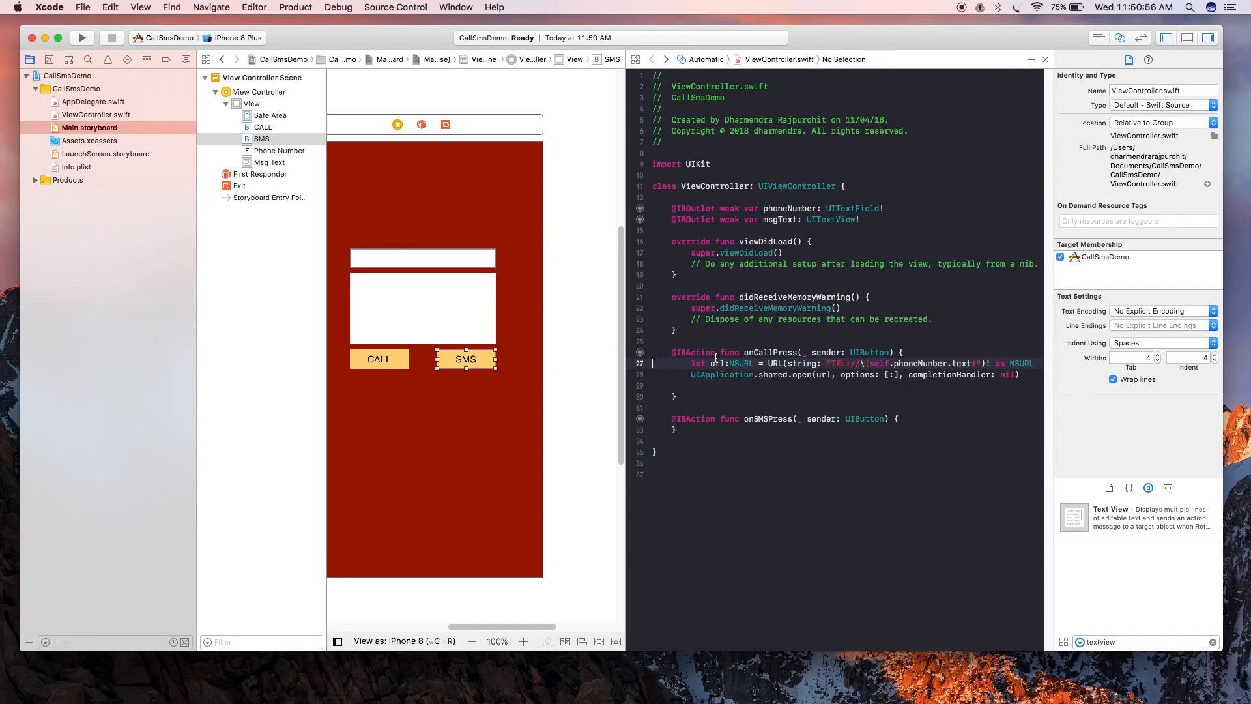
pyautogui.click(708, 385)
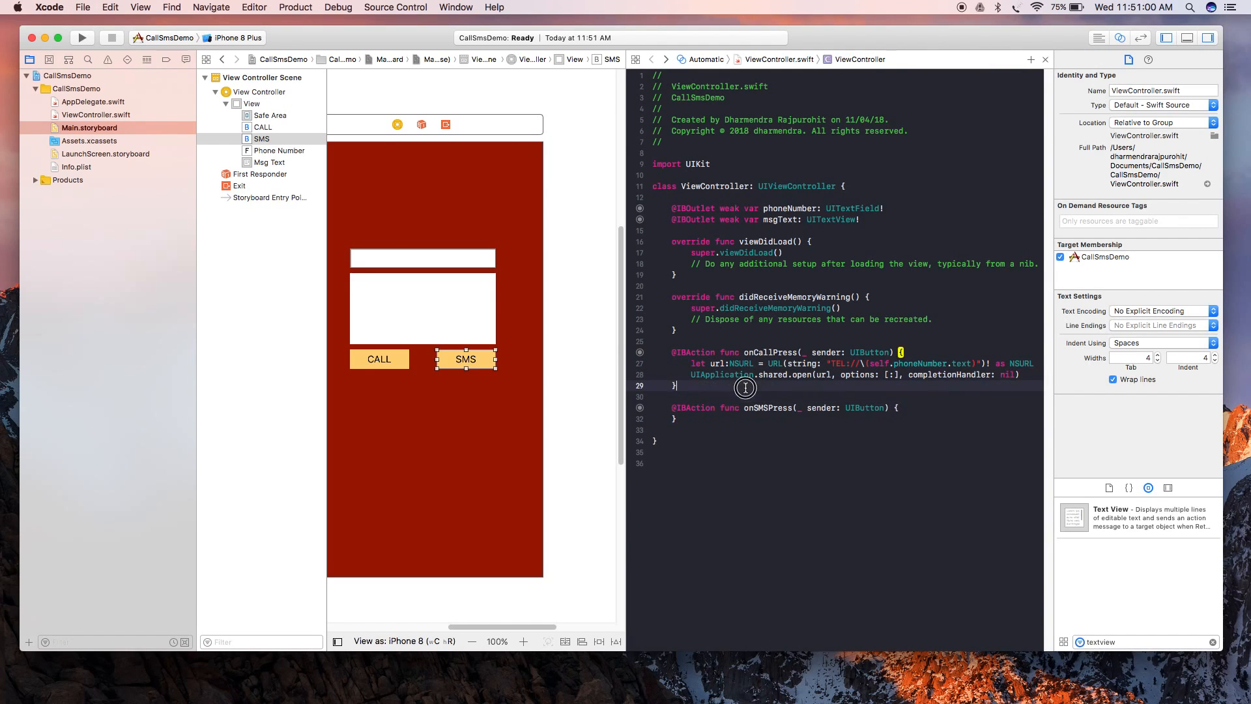
pyautogui.click(781, 374)
pyautogui.write(' as URL')
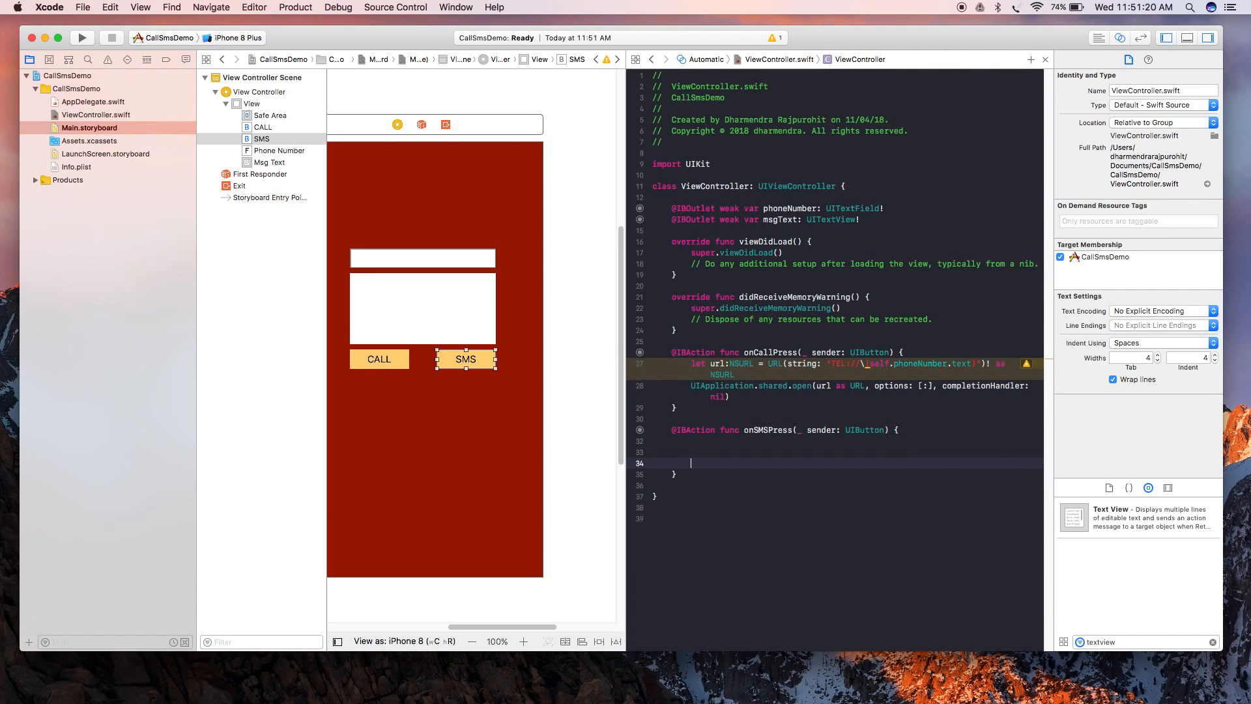
# Step: Add import MessageUI after import UIKit and begin an extension below the class
pyautogui.click(720, 163)
pyautogui.write('import')
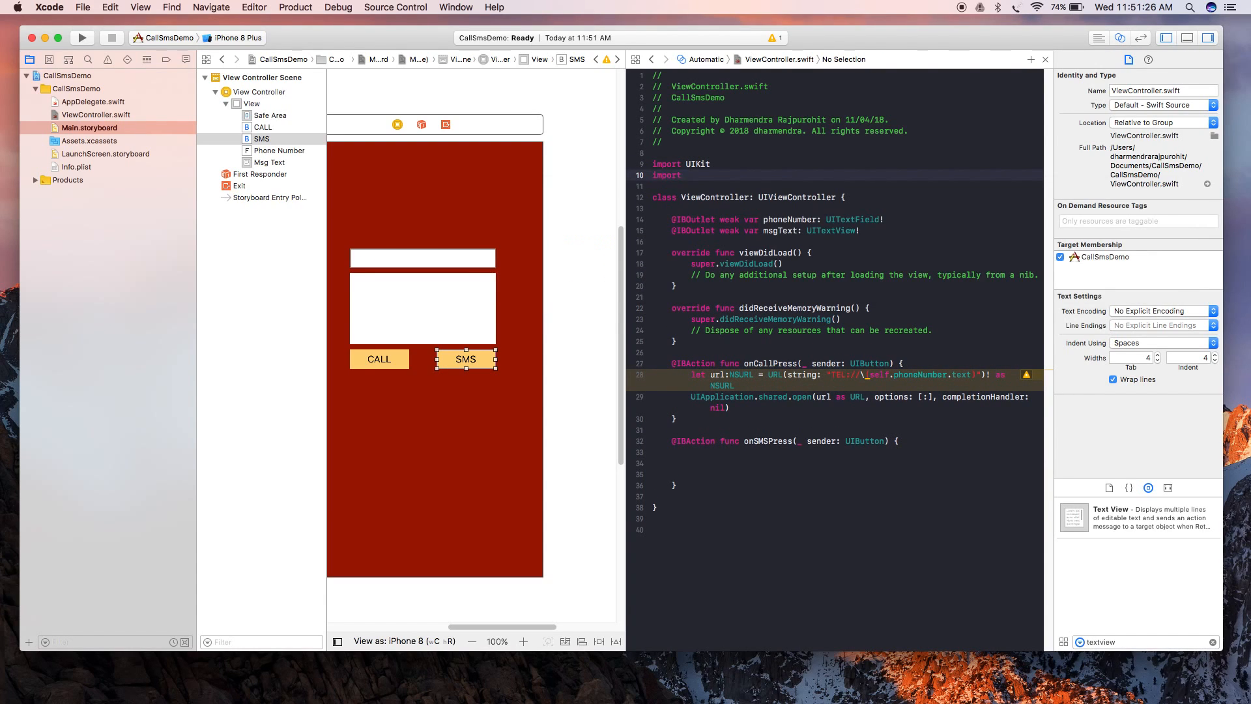
pyautogui.write('Mess')
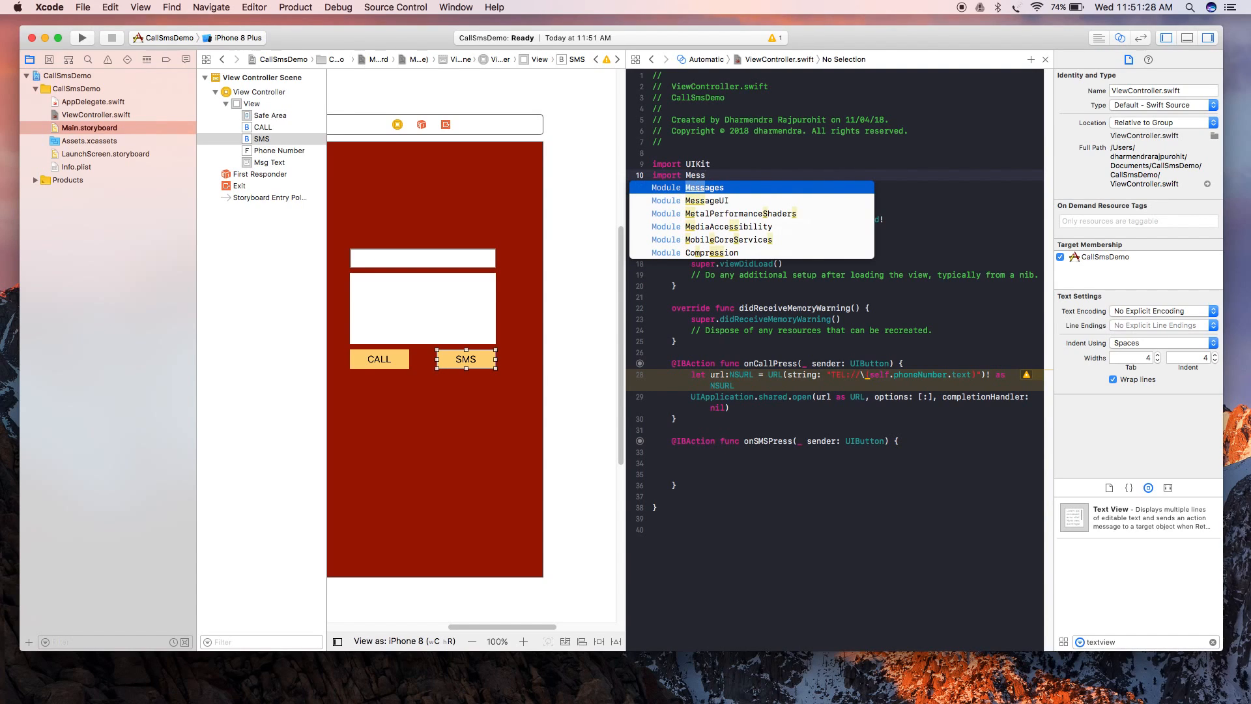
pyautogui.write('MessageUI')
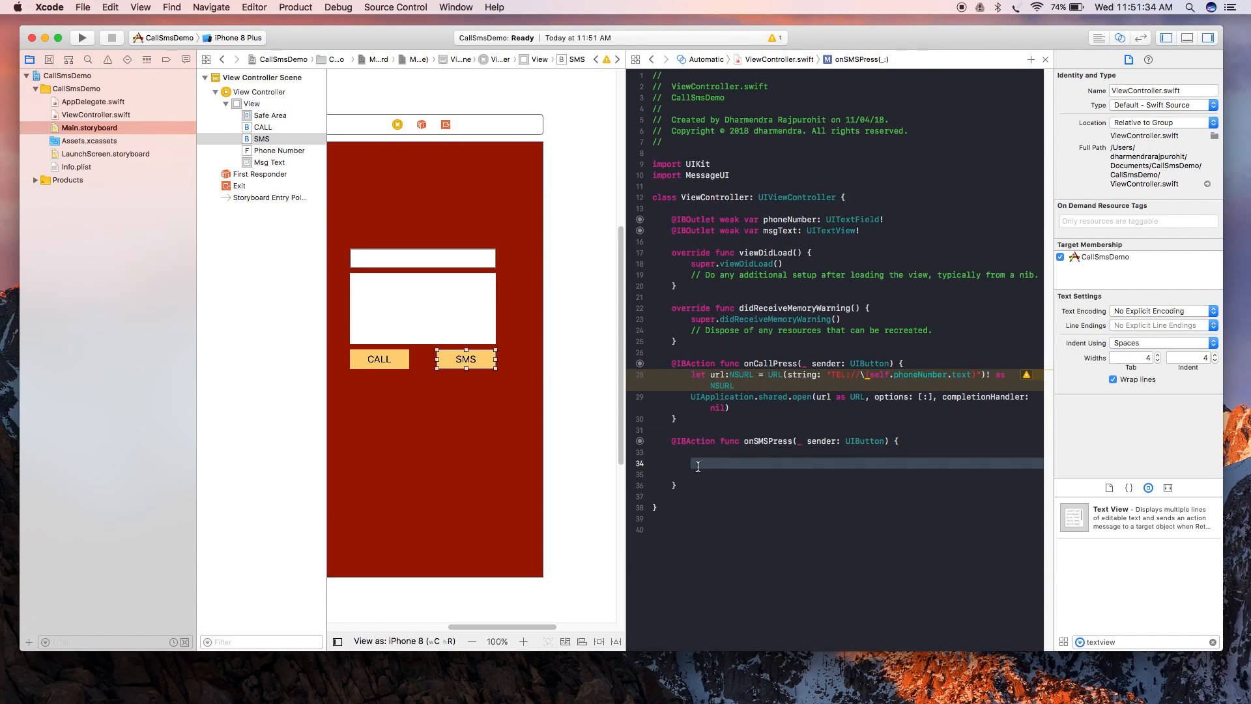
pyautogui.press('Backspace')
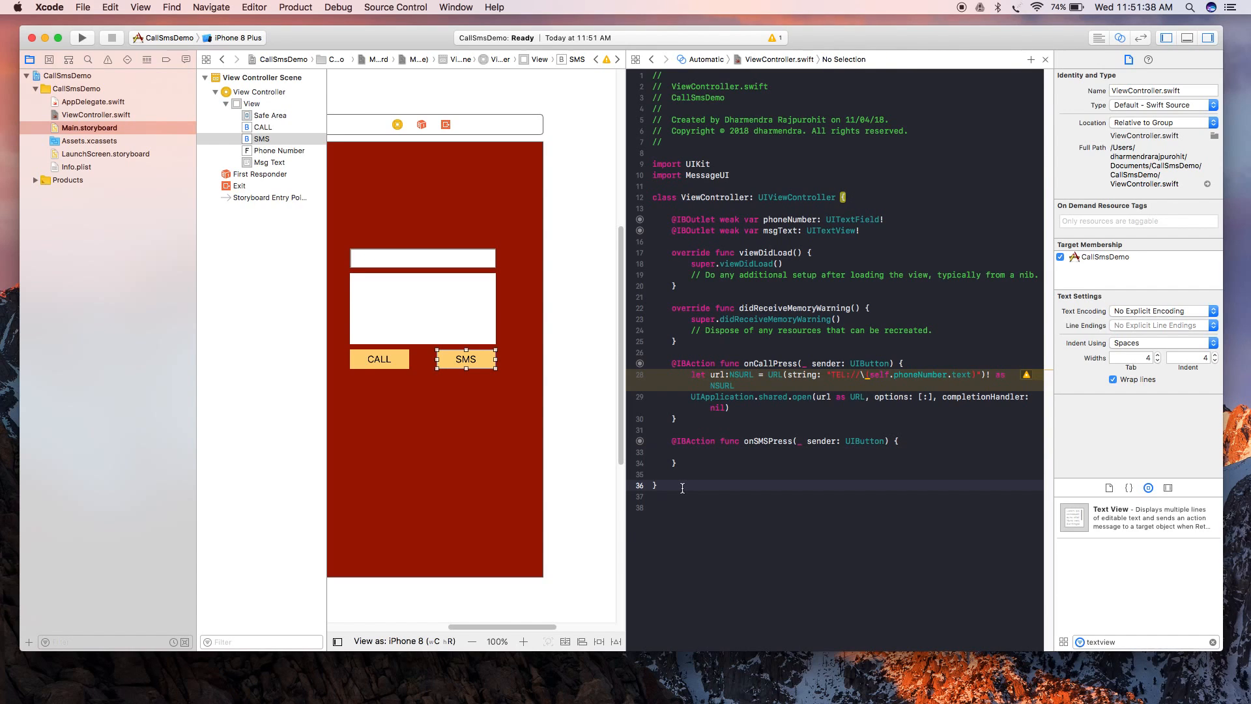
pyautogui.write('extension V')
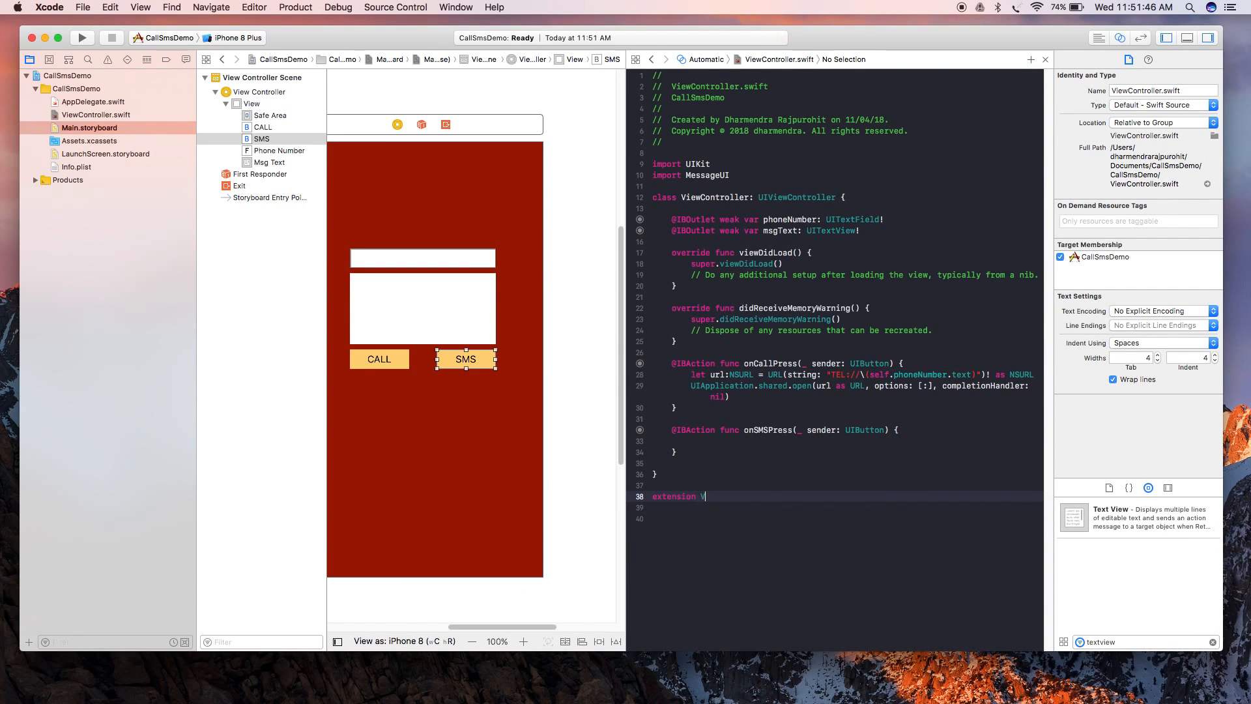
# Step: Declare extension ViewController: MFMessageComposeViewControllerDelegate with an empty braced body
pyautogui.write('iewController:')
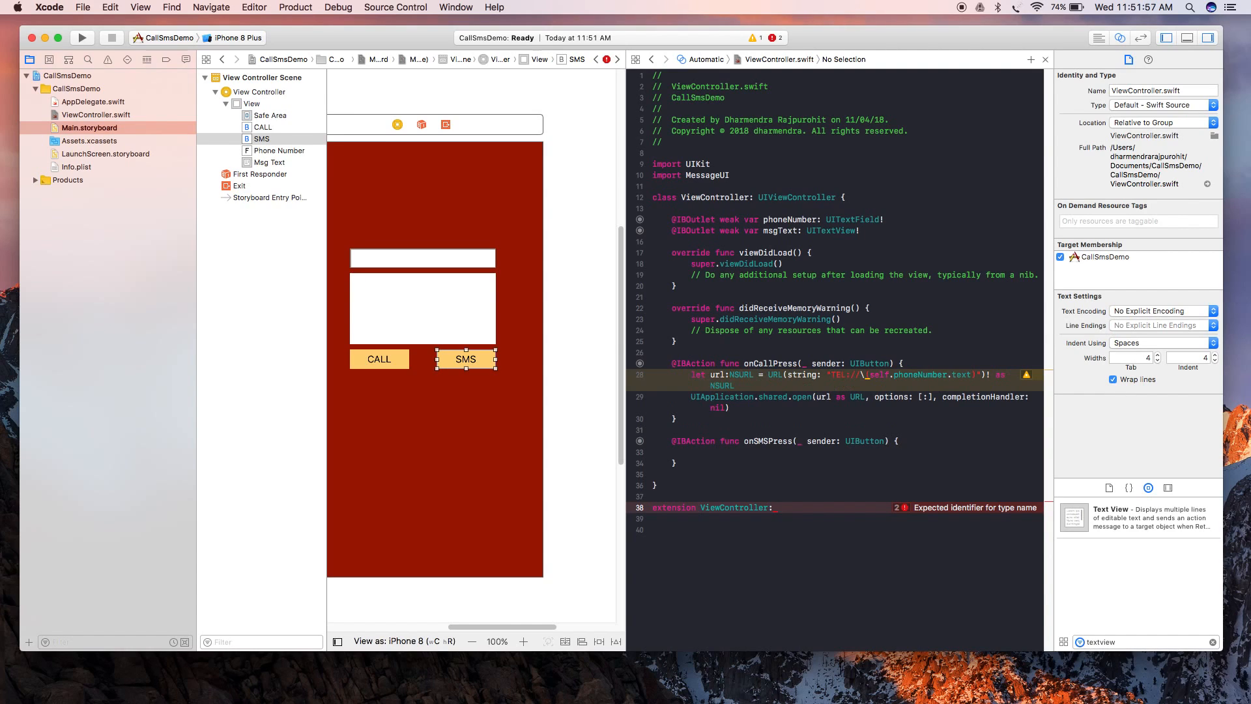
pyautogui.write('MF')
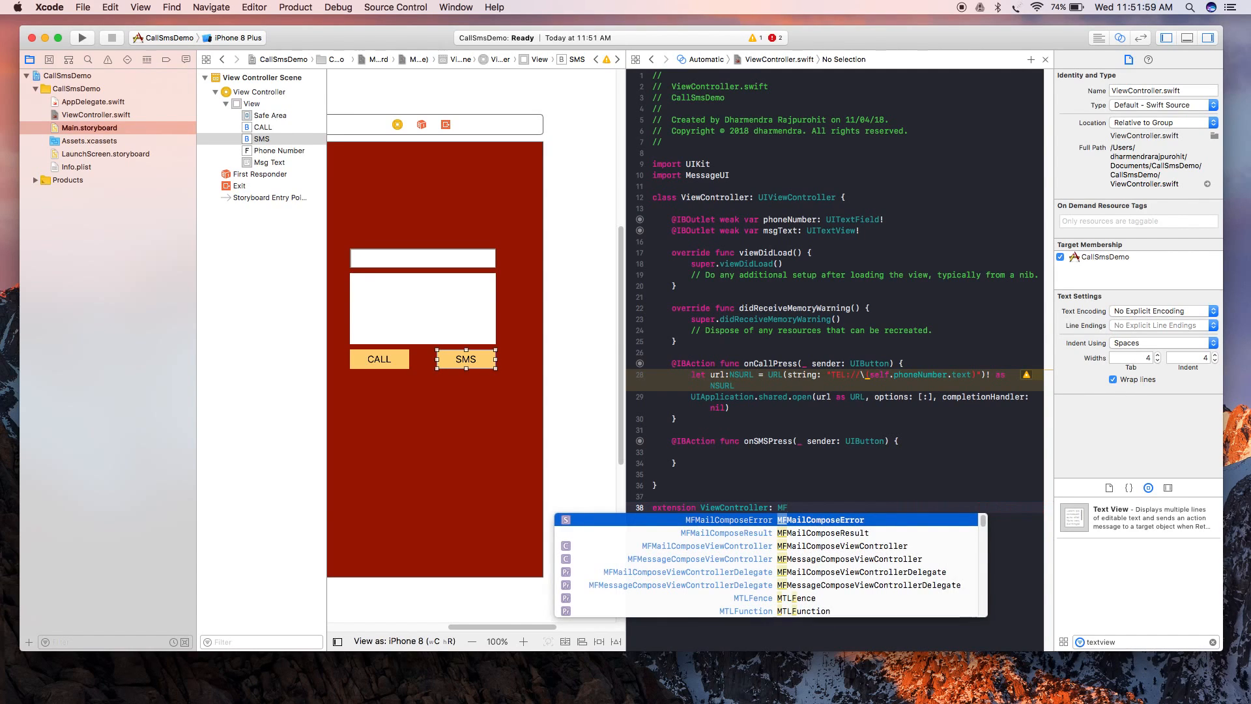
pyautogui.write('M')
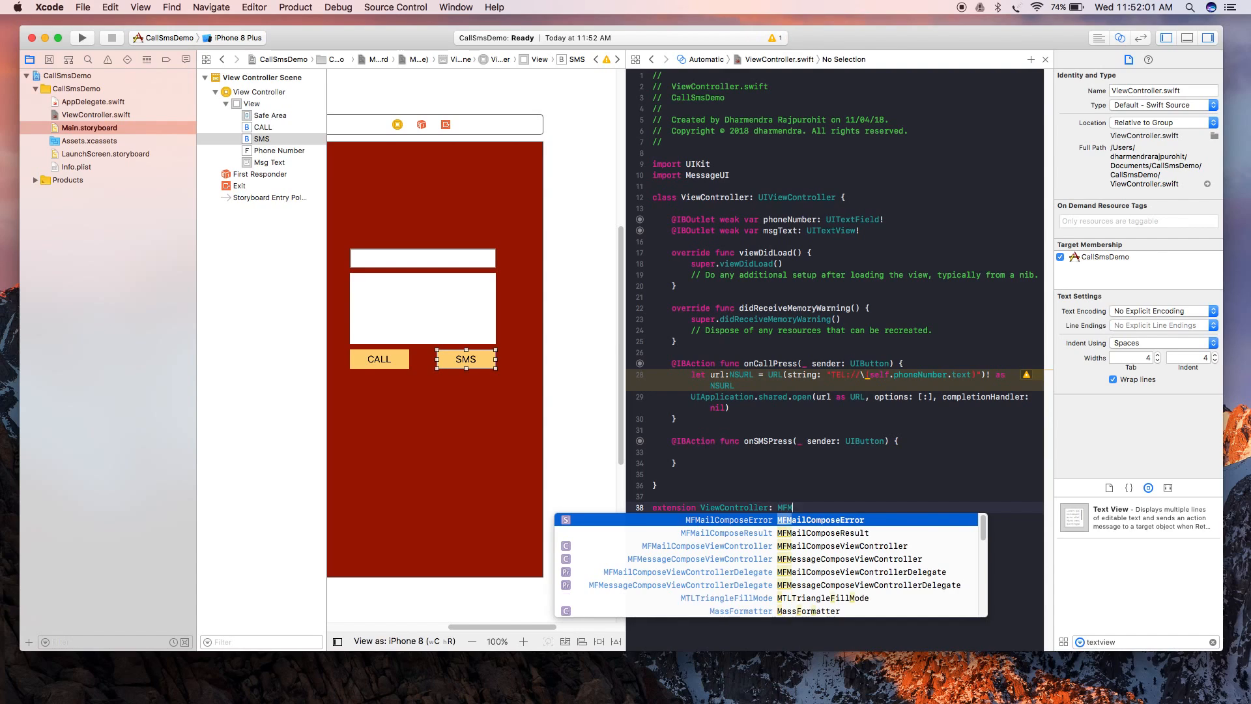
pyautogui.click(866, 585)
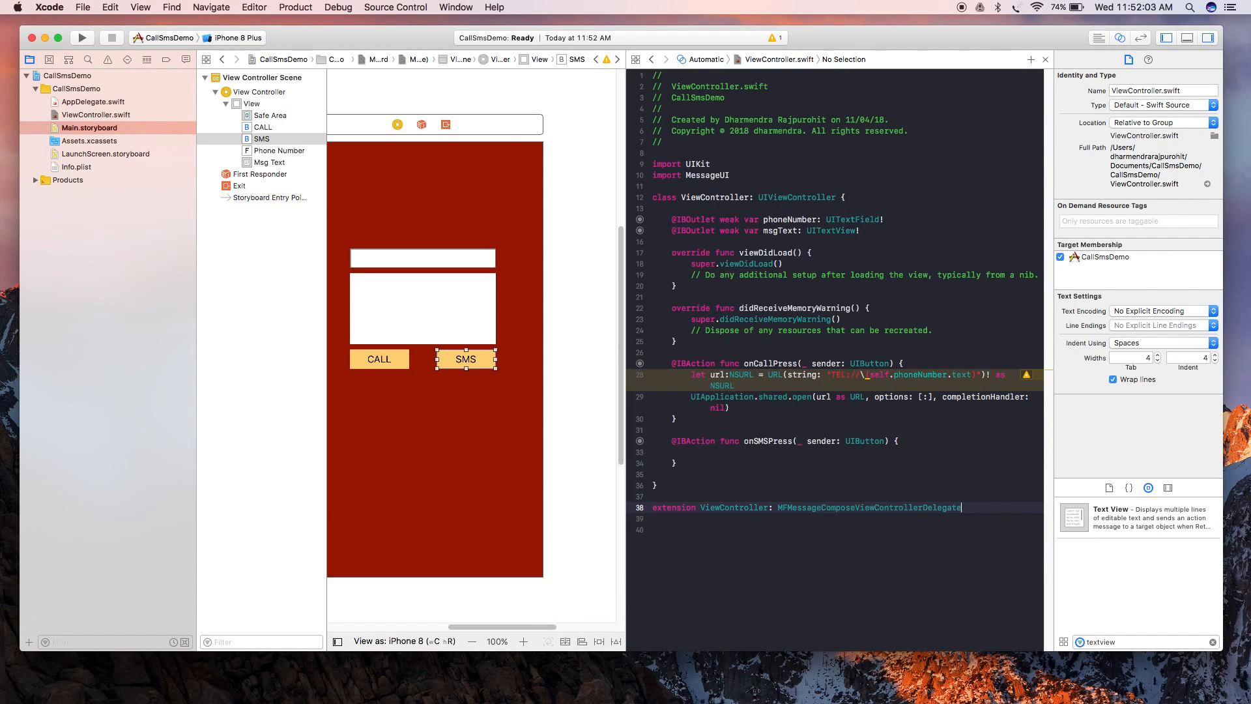
pyautogui.write('{')
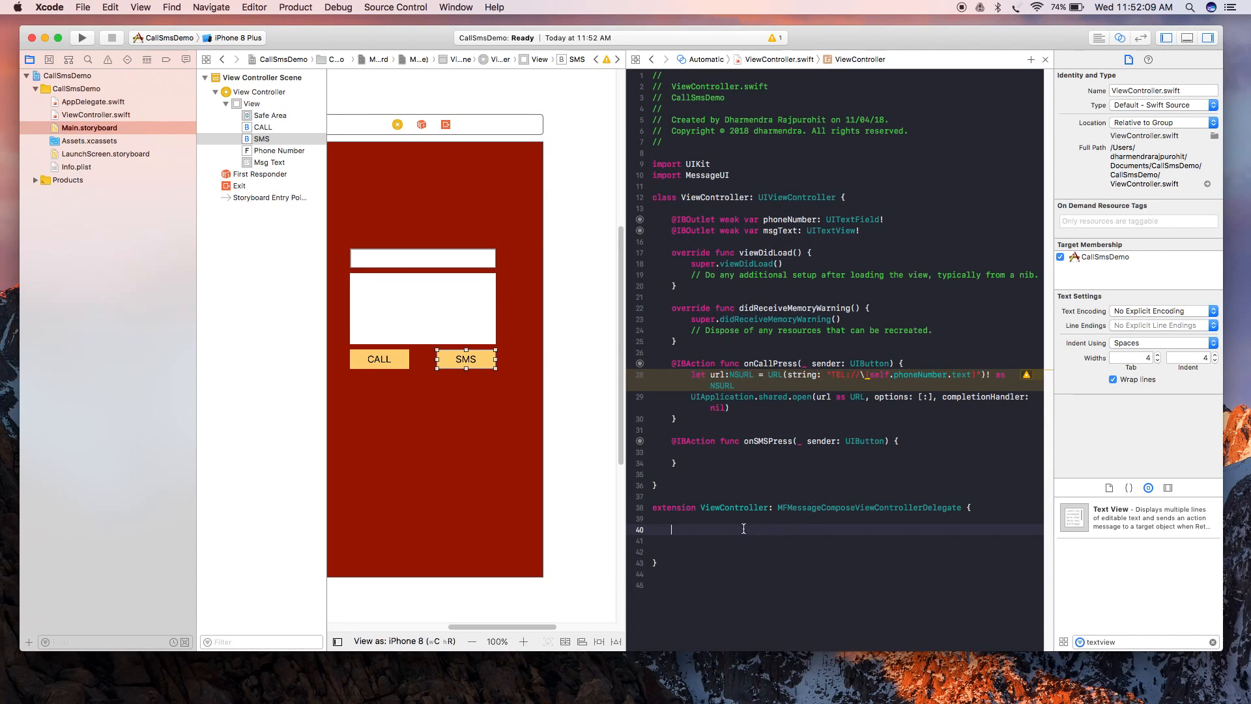
pyautogui.doubleClick(870, 508)
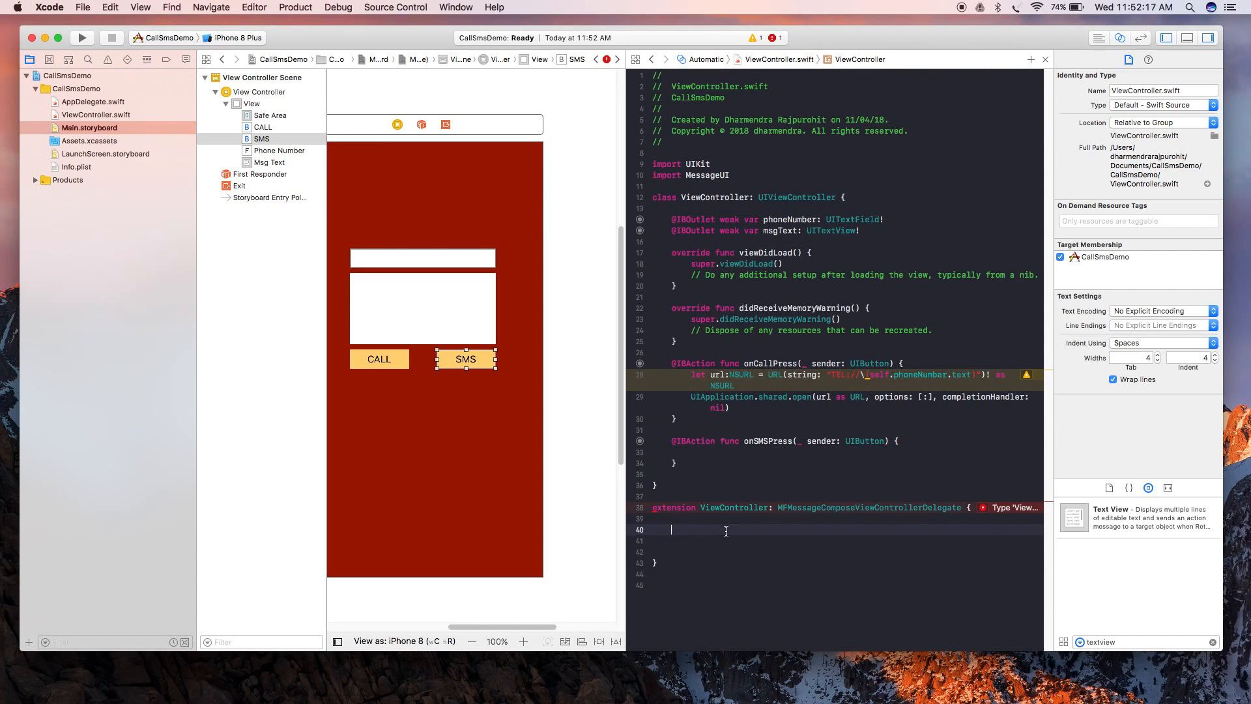
pyautogui.write('fu')
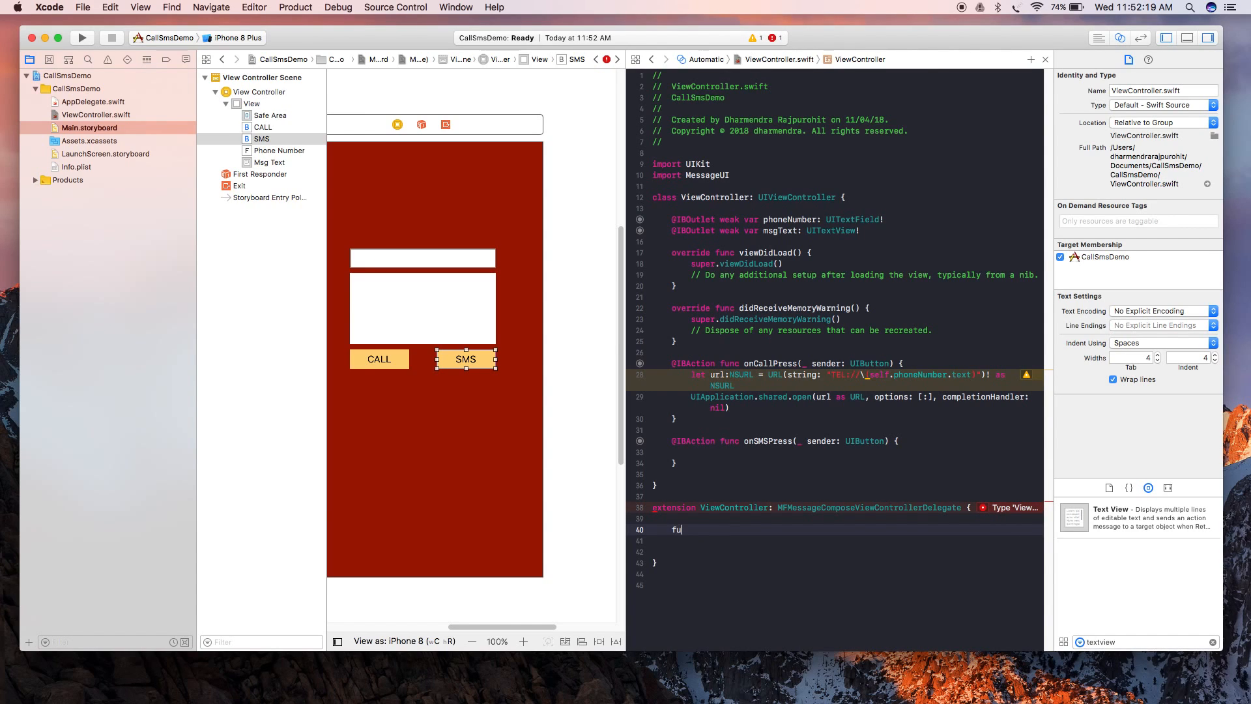
pyautogui.press('Backspace')
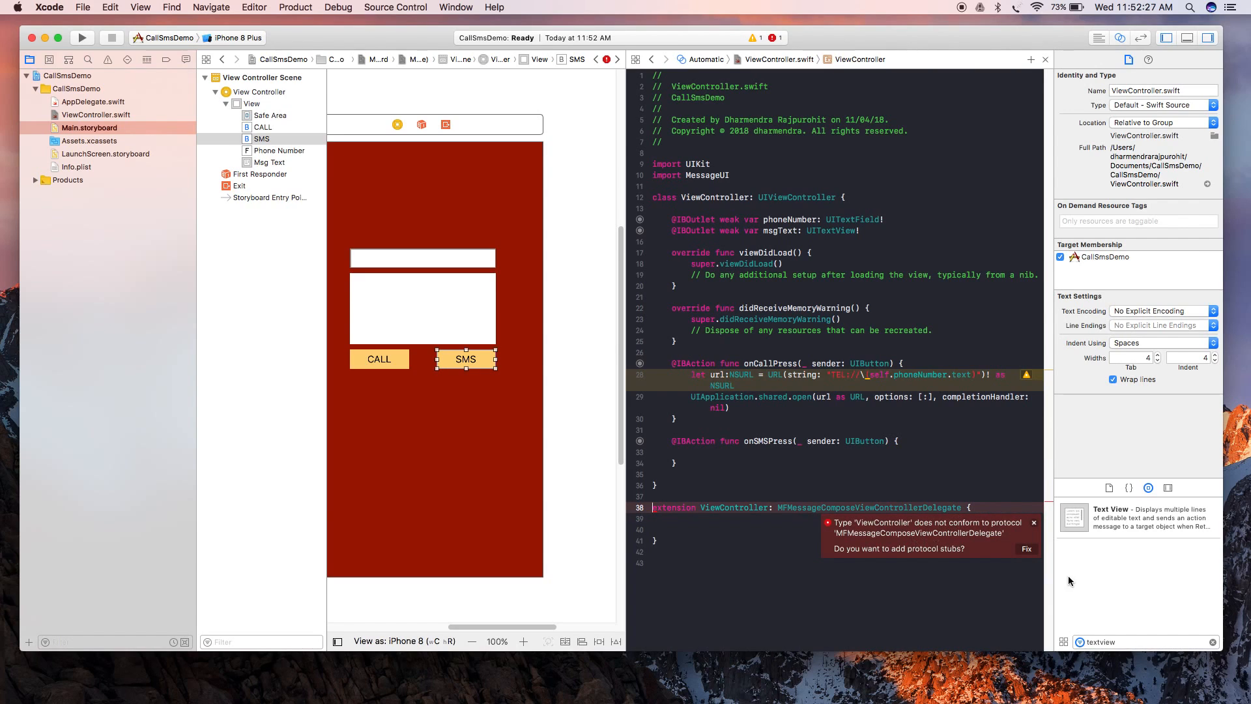
# Step: Use Fix to add the messageComposeViewController didFinishWith stub, then start an if MF check in onSMSPress
pyautogui.click(1026, 548)
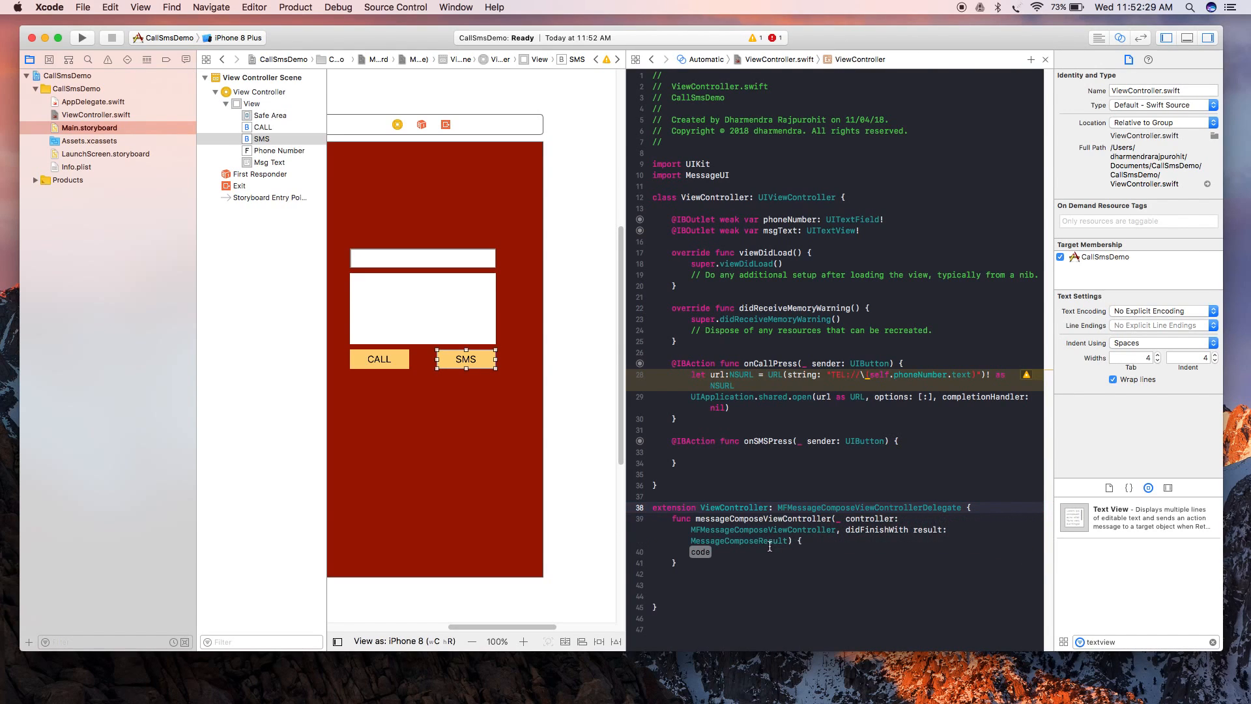
pyautogui.click(714, 572)
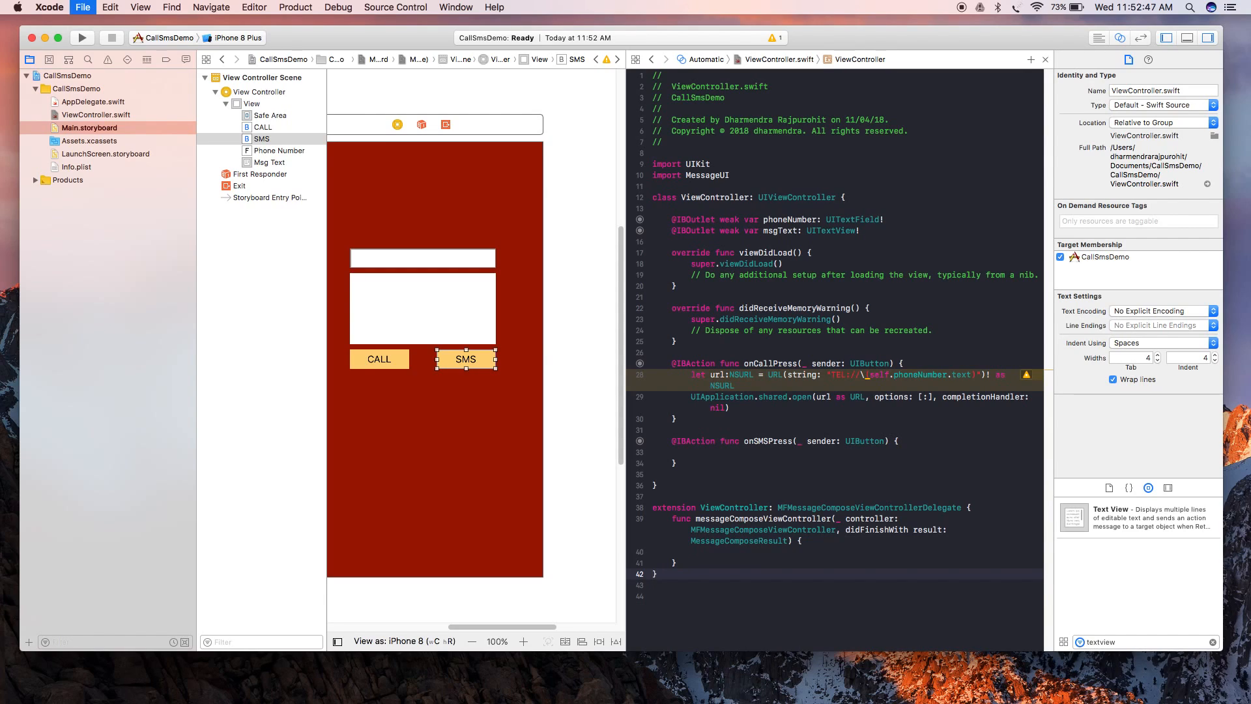
pyautogui.click(795, 452)
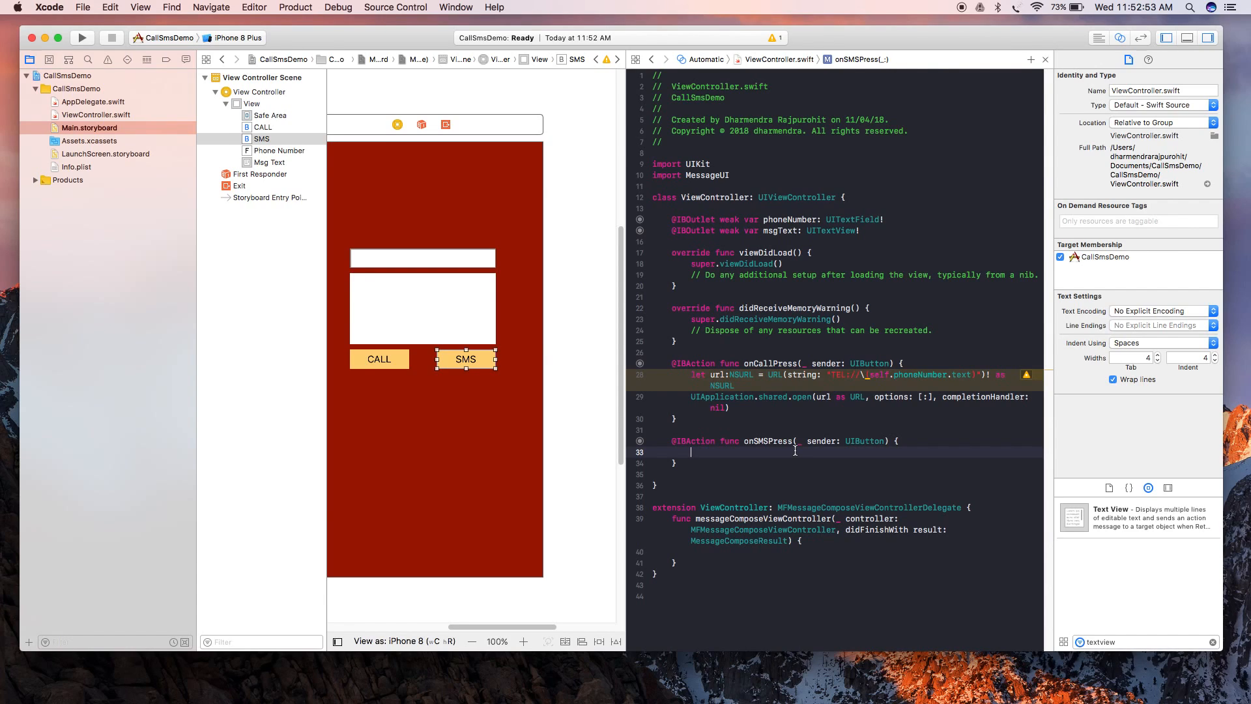
pyautogui.press('Return')
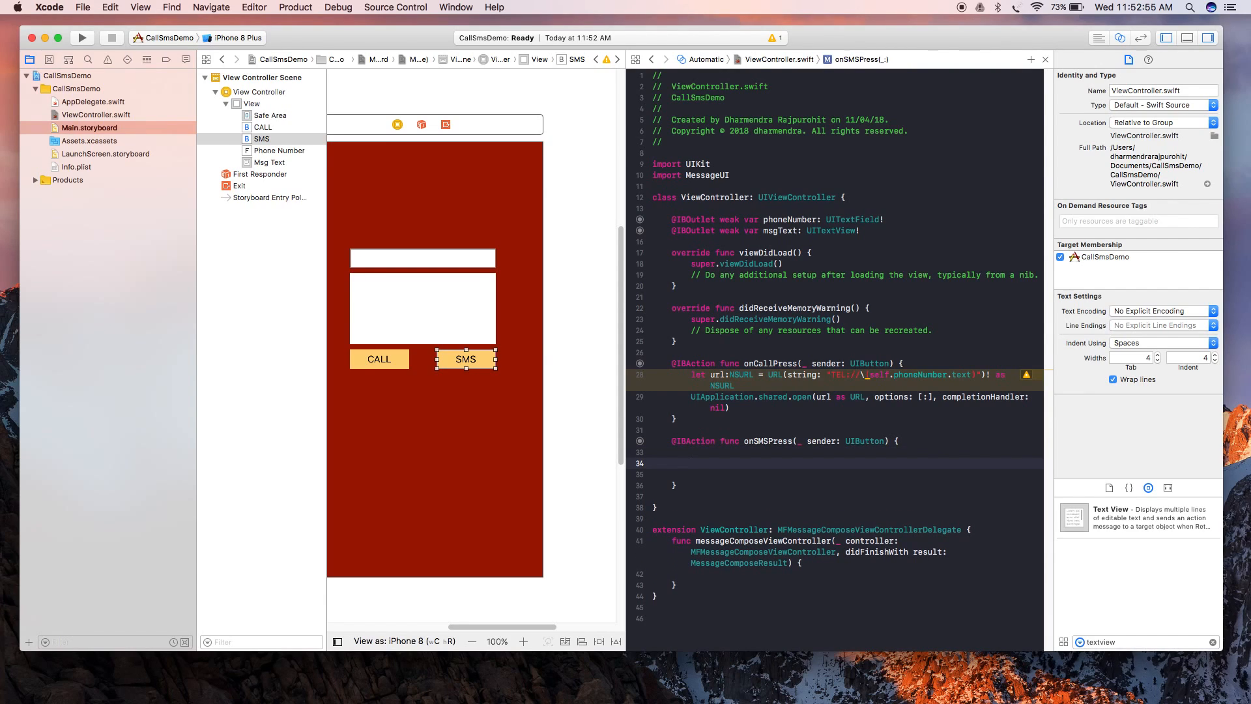
pyautogui.write('if MFMessageComposeViewController')
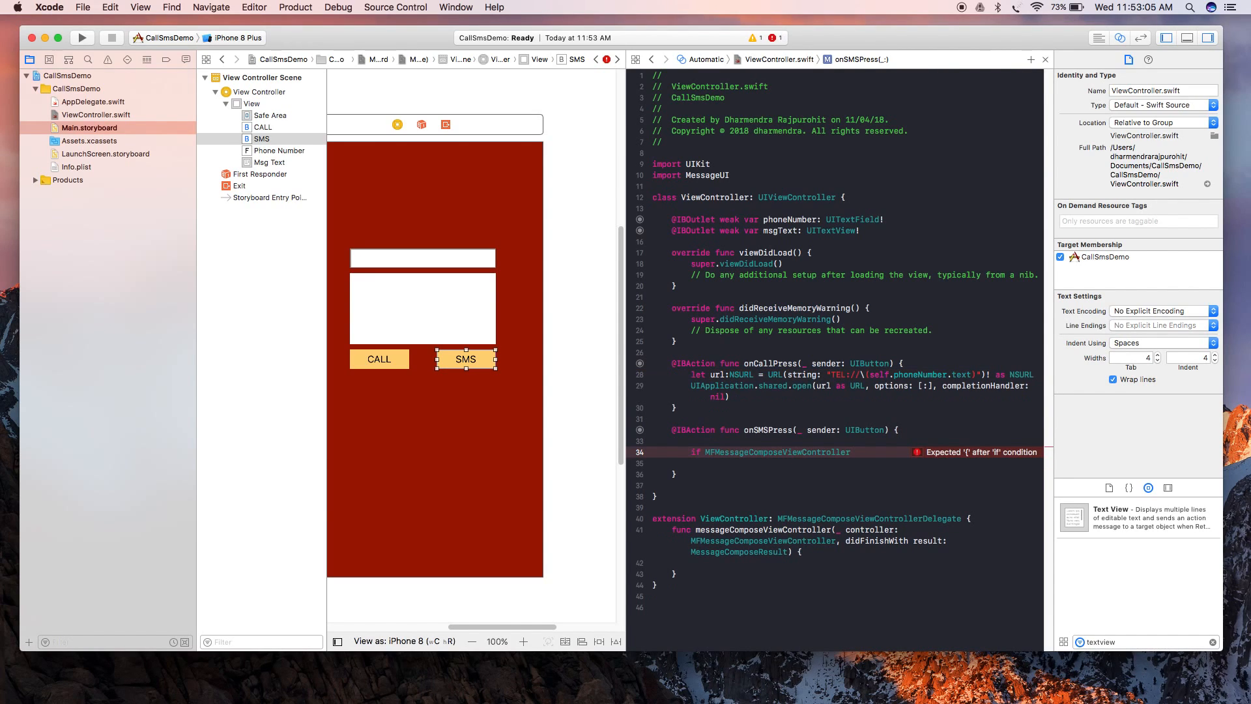
# Step: Complete if MFMessageComposeViewController.canSendText() { and begin let controller inside it
pyautogui.write('.')
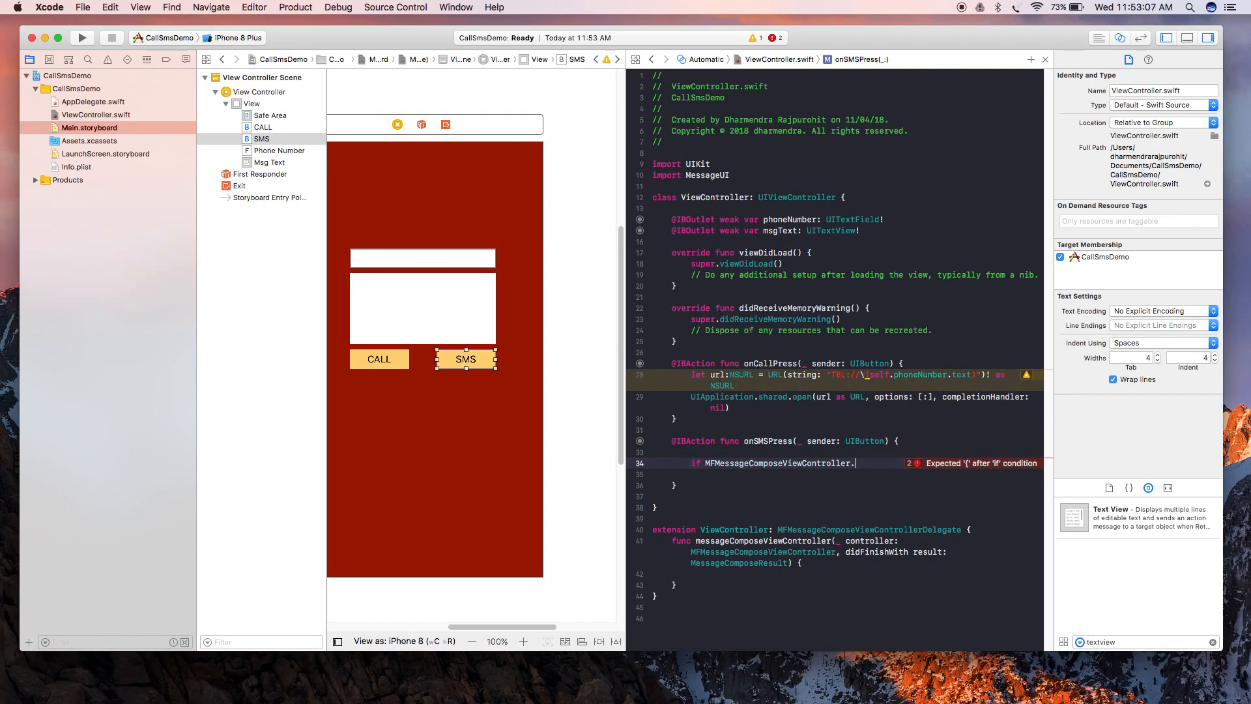
pyautogui.write('canSendText() {')
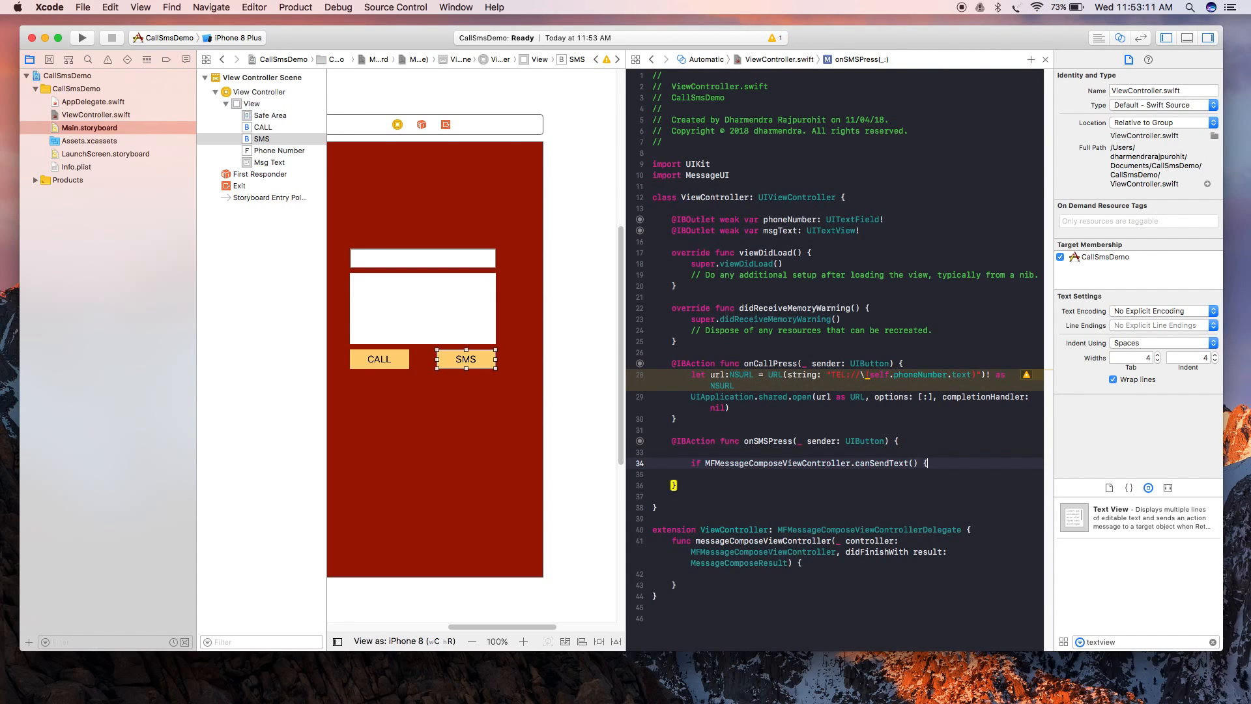
pyautogui.press('Return')
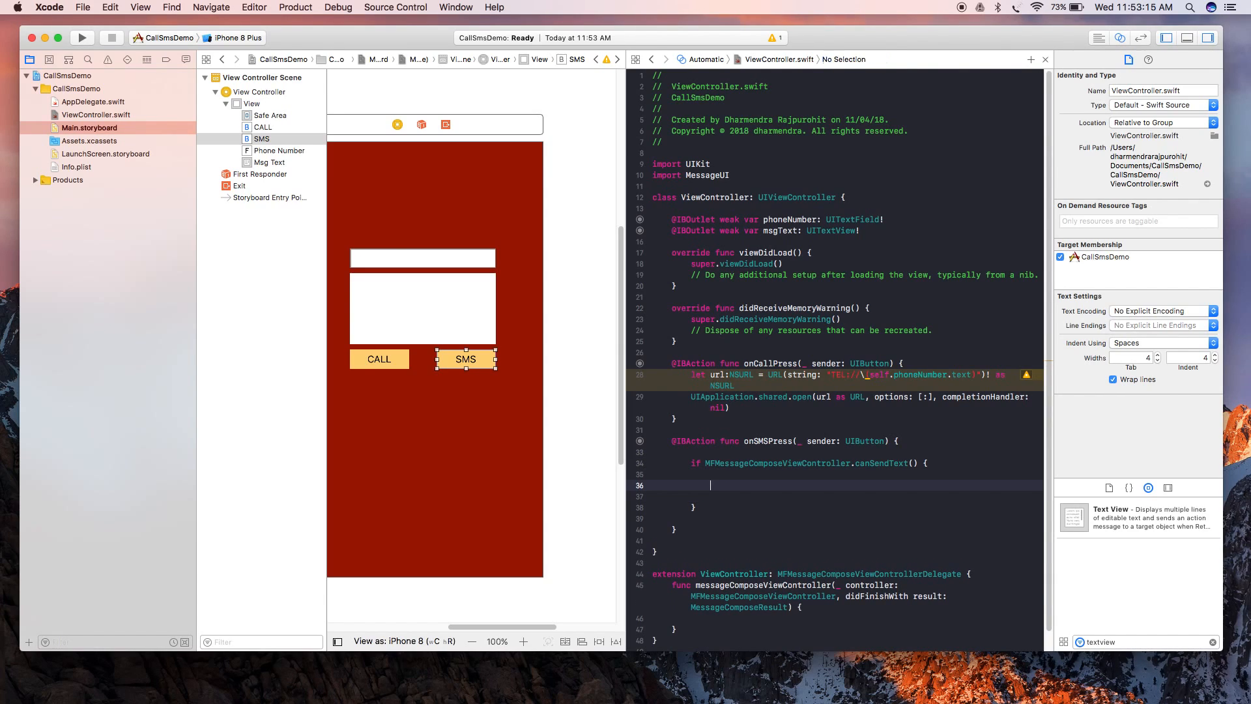
pyautogui.write('let')
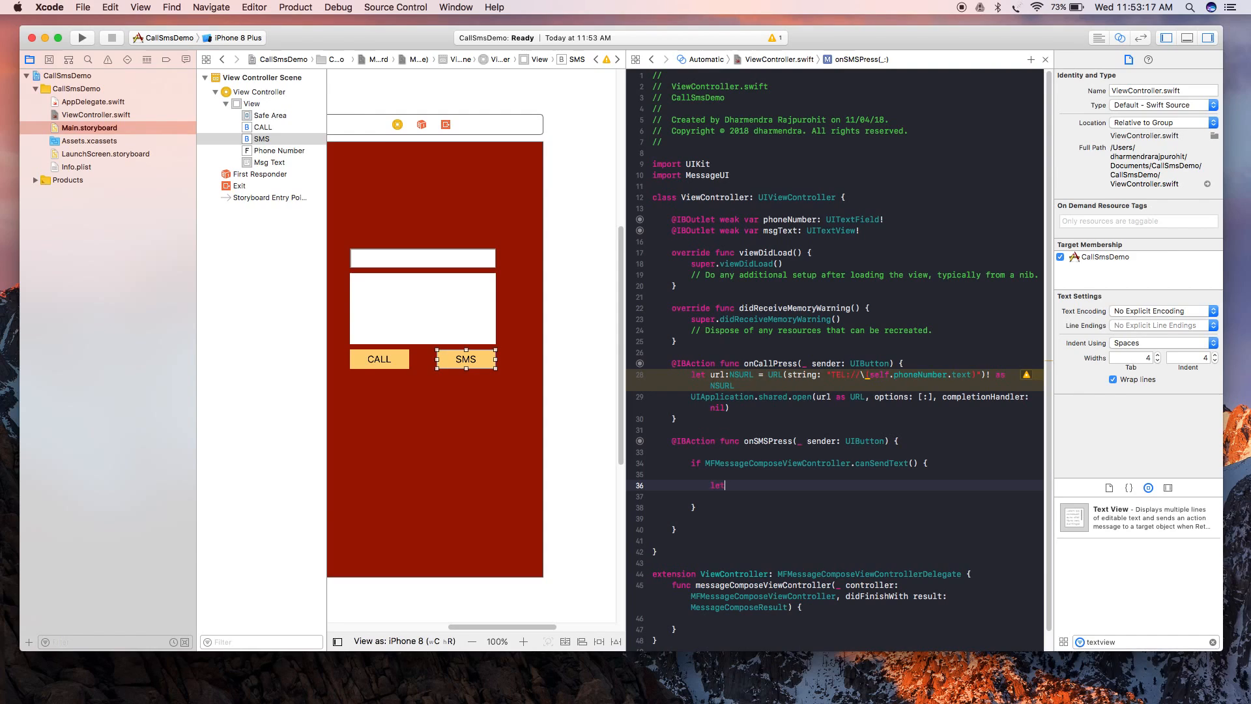
pyautogui.write('controller =')
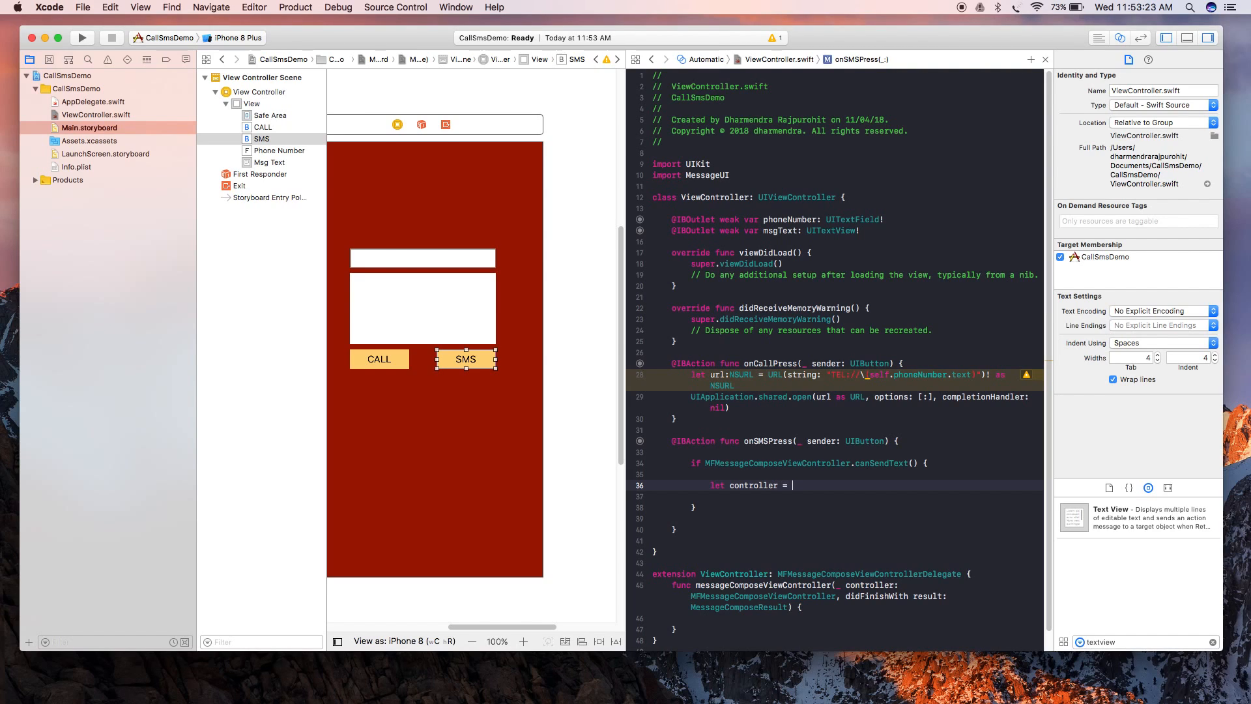
# Step: Create controller as MFMessageComposeViewController() and set controller.body from self.msgText.text
pyautogui.write('MFME')
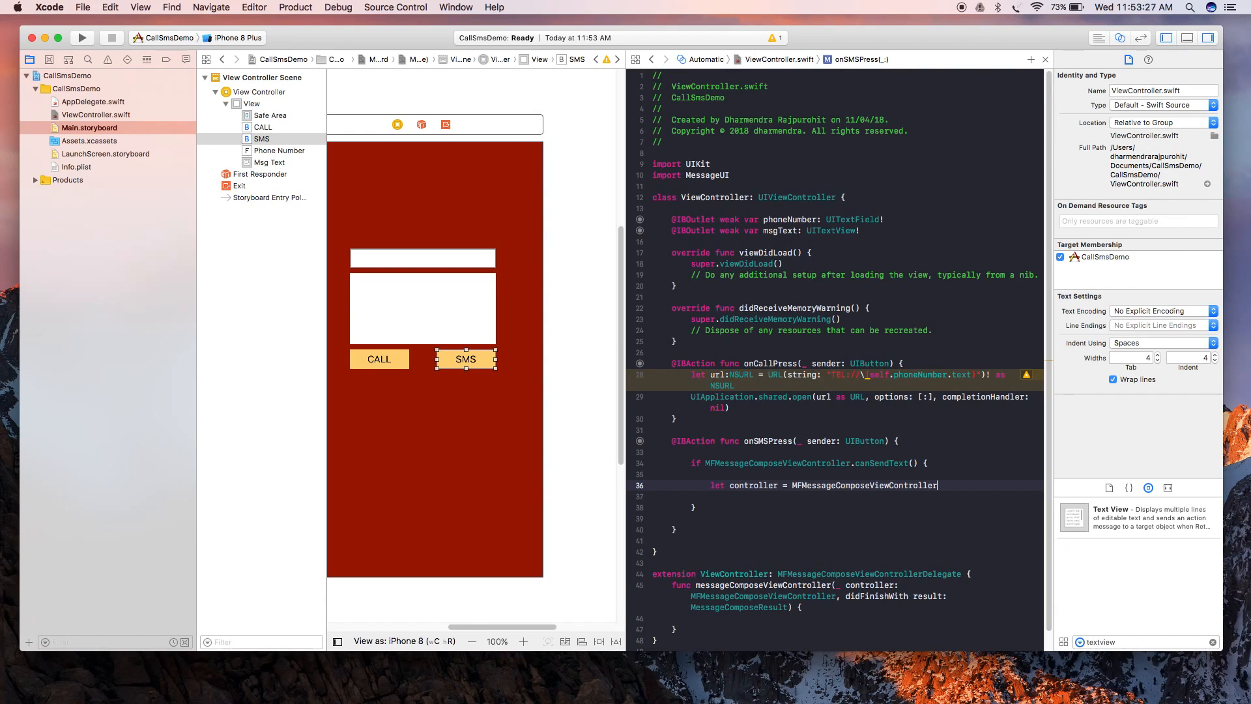
pyautogui.write('()')
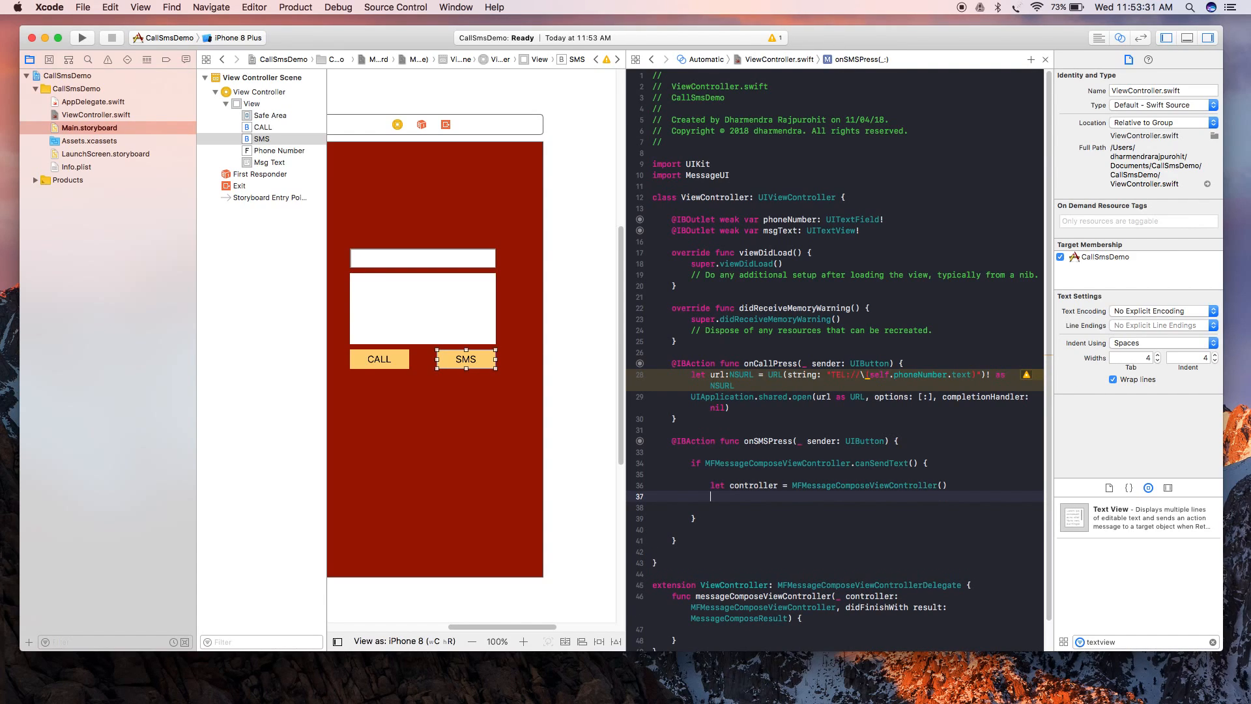
pyautogui.write('controller.body')
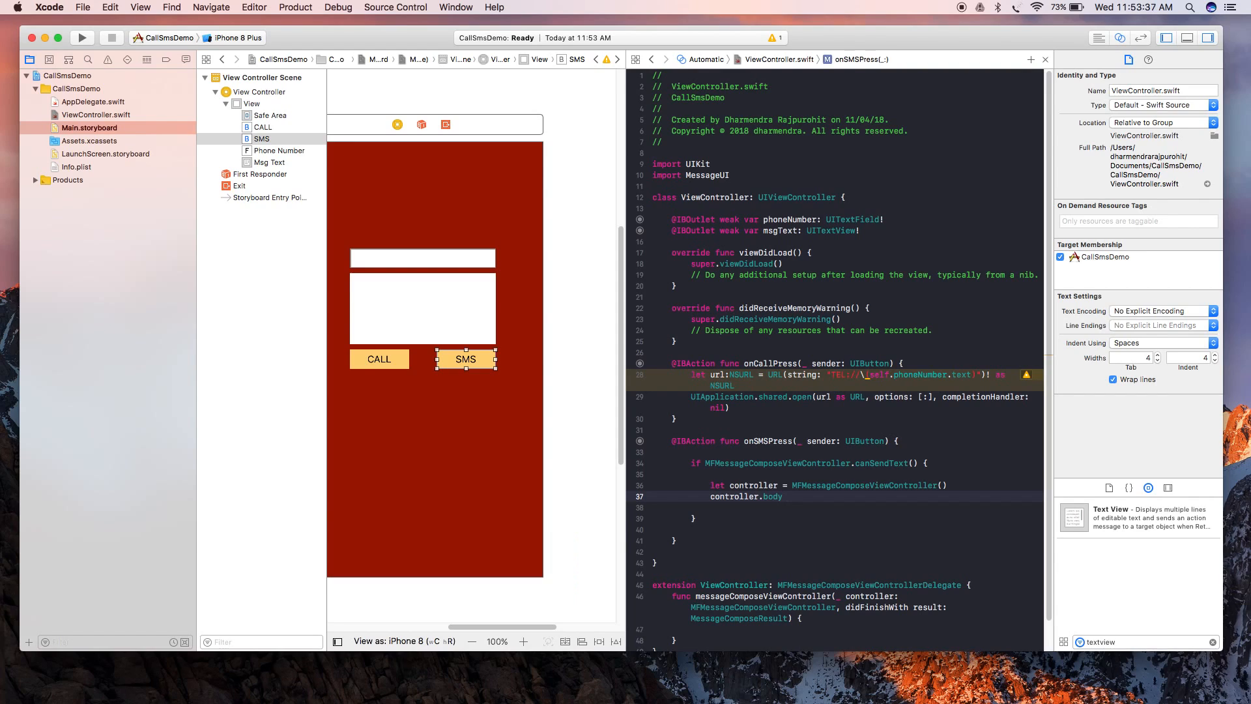
pyautogui.write('= ""')
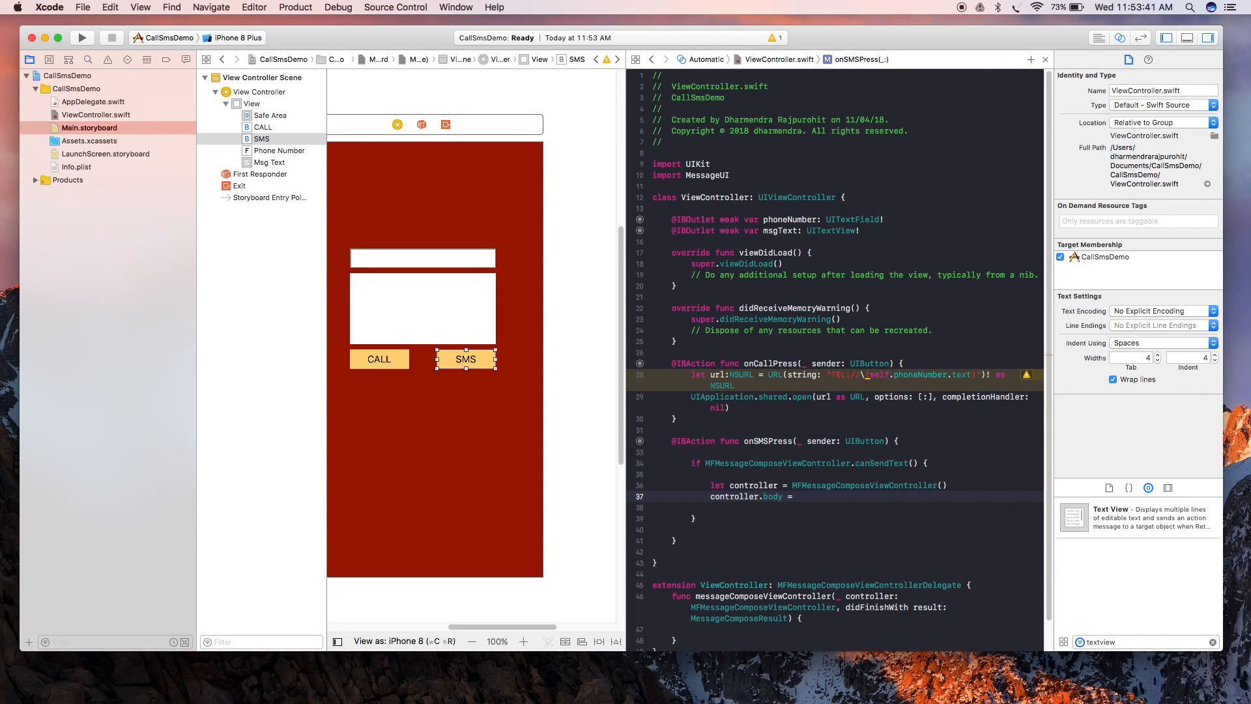
pyautogui.write('self')
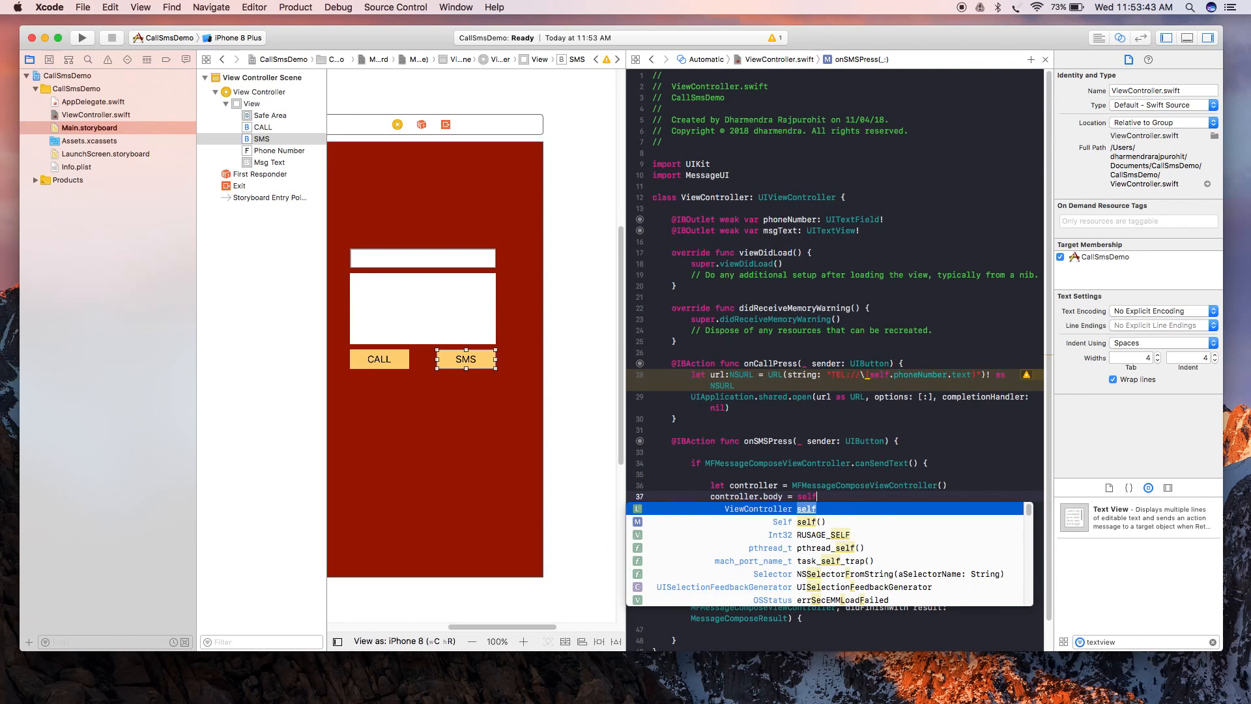
pyautogui.write('.msgText.text')
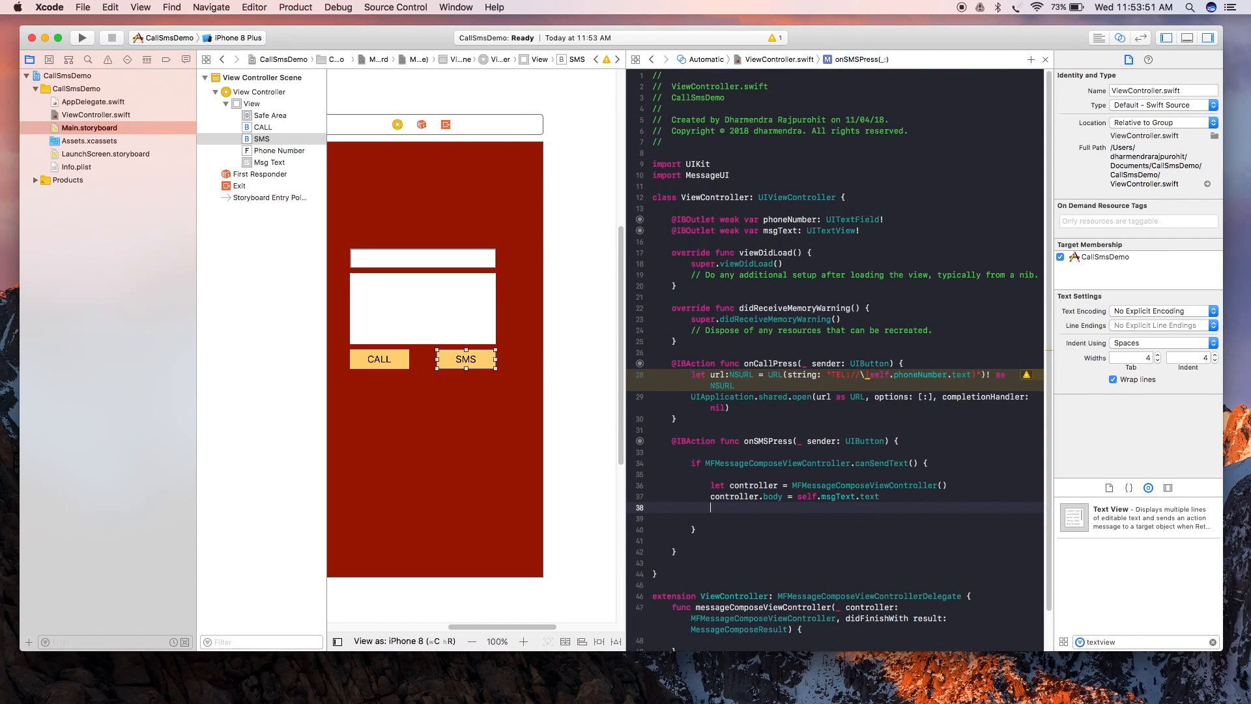
# Step: Set controller.recipients to [self.phoneNumber.text!], accepting the text autocomplete
pyautogui.write('controller.recipients =')
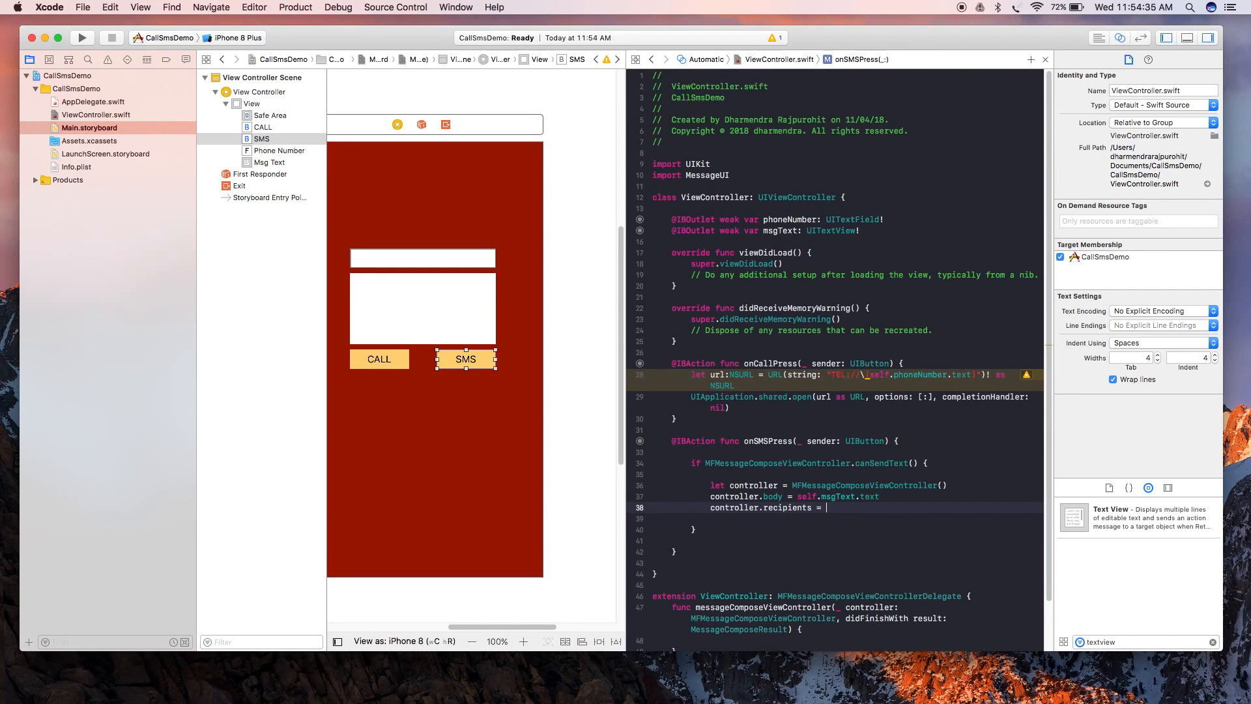
pyautogui.write('[sel]')
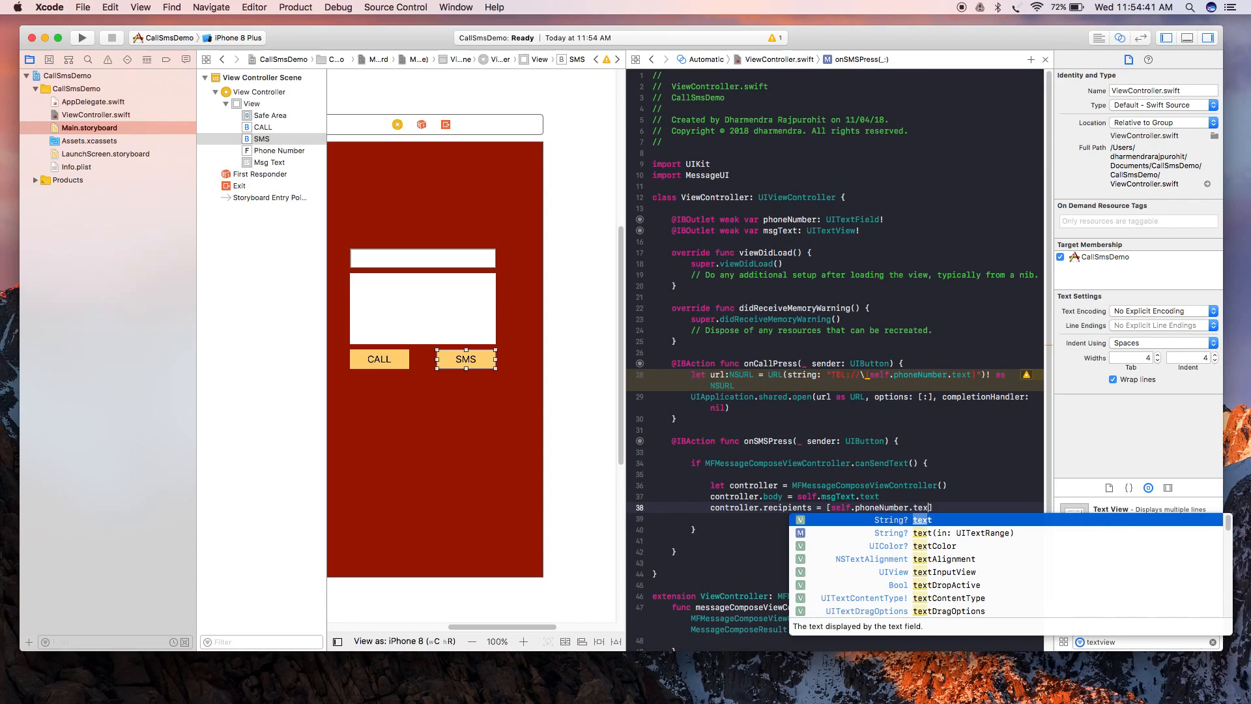
pyautogui.press('Return')
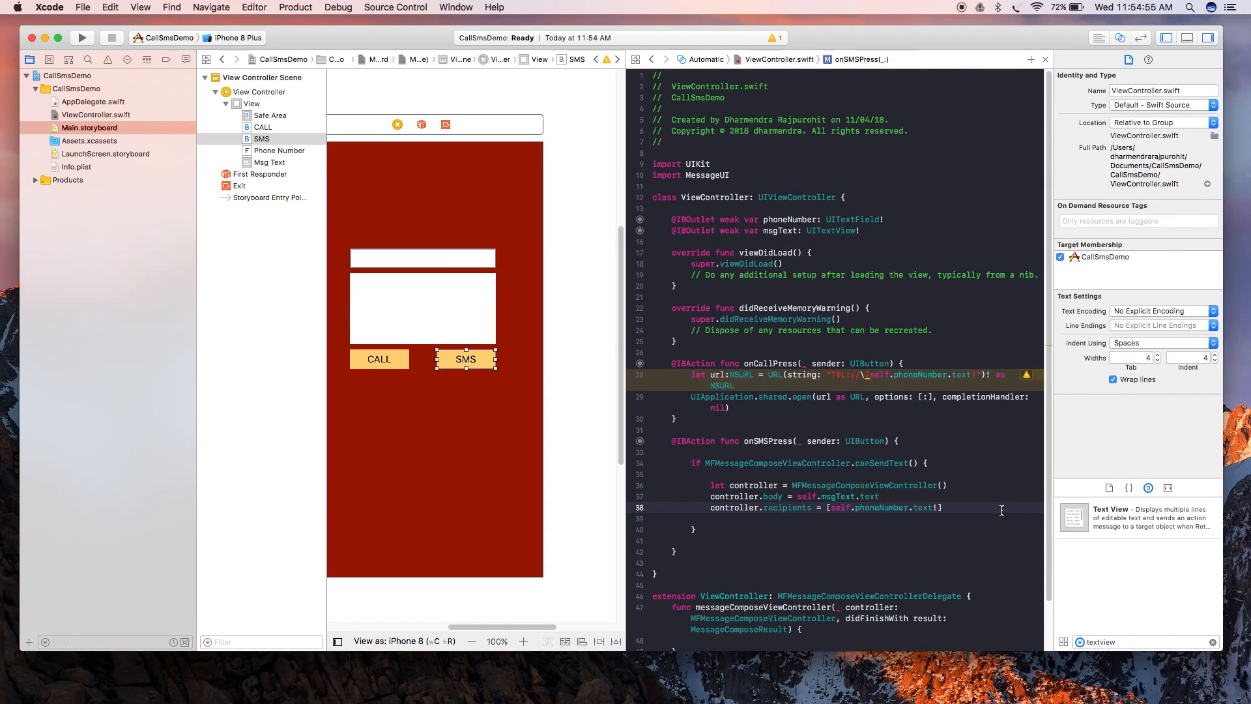
pyautogui.write(',')
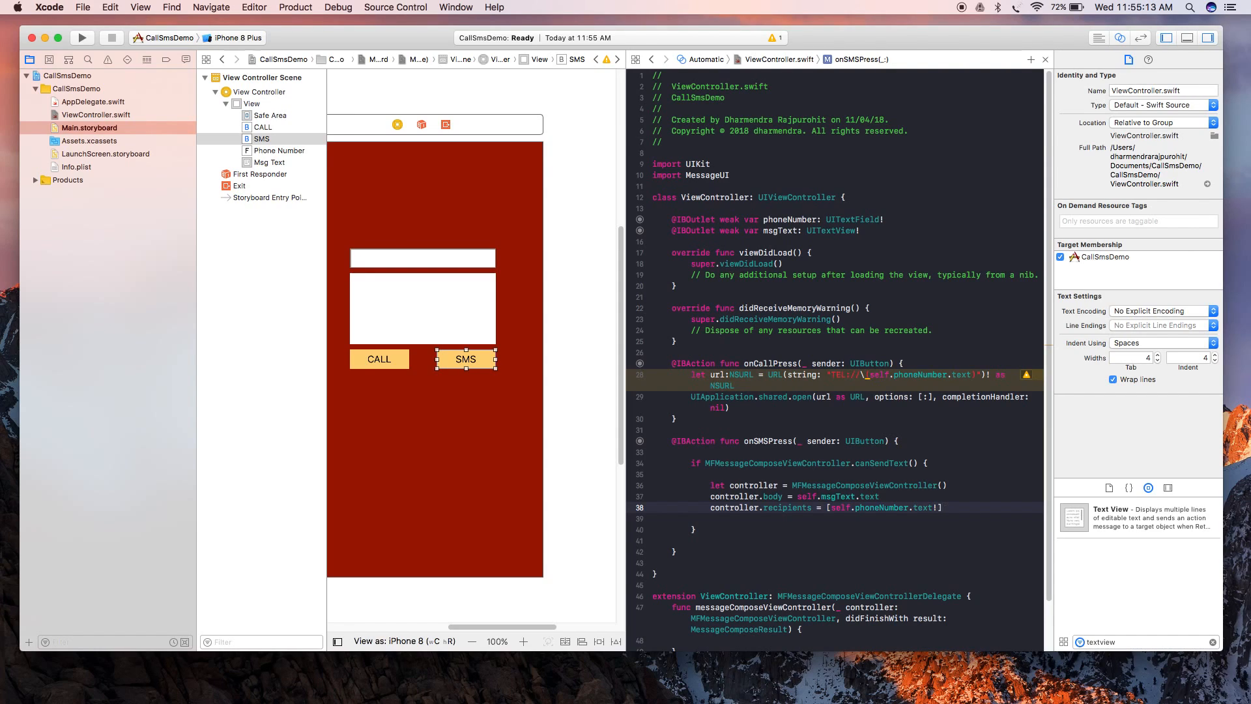
# Step: Set controller.messageComposeDelegate = self in onSMSPress
pyautogui.write('cont')
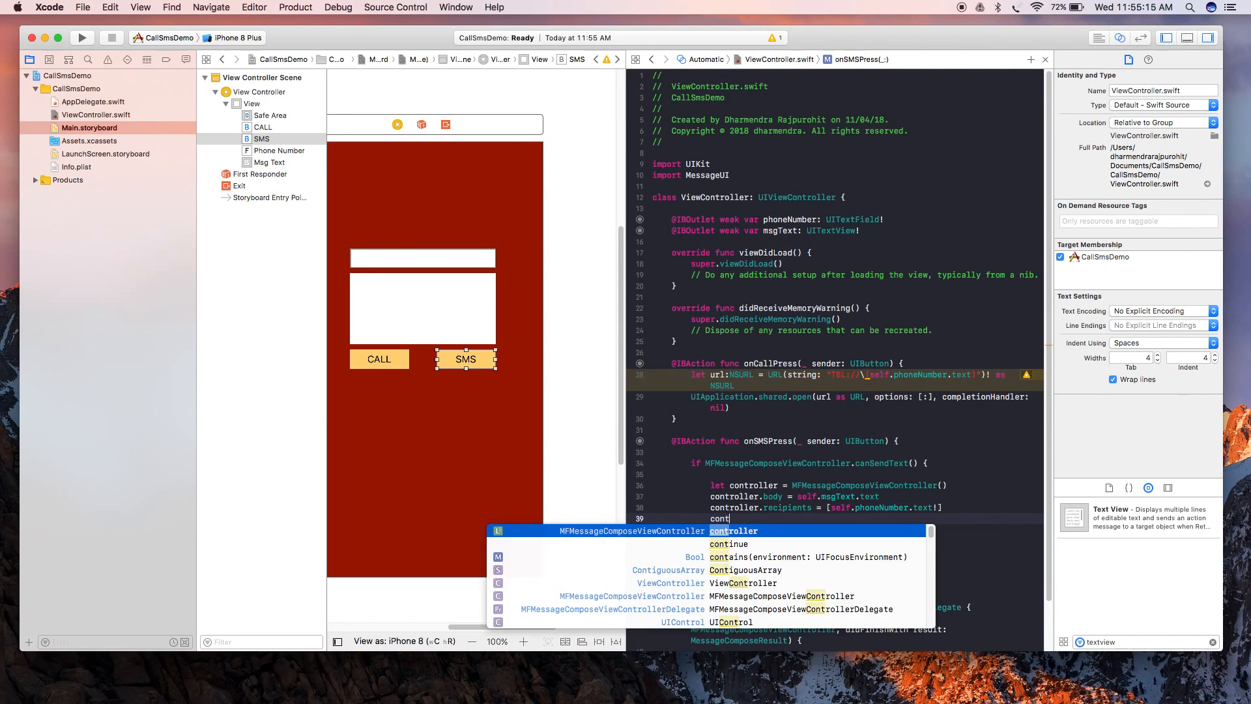
pyautogui.press('Return')
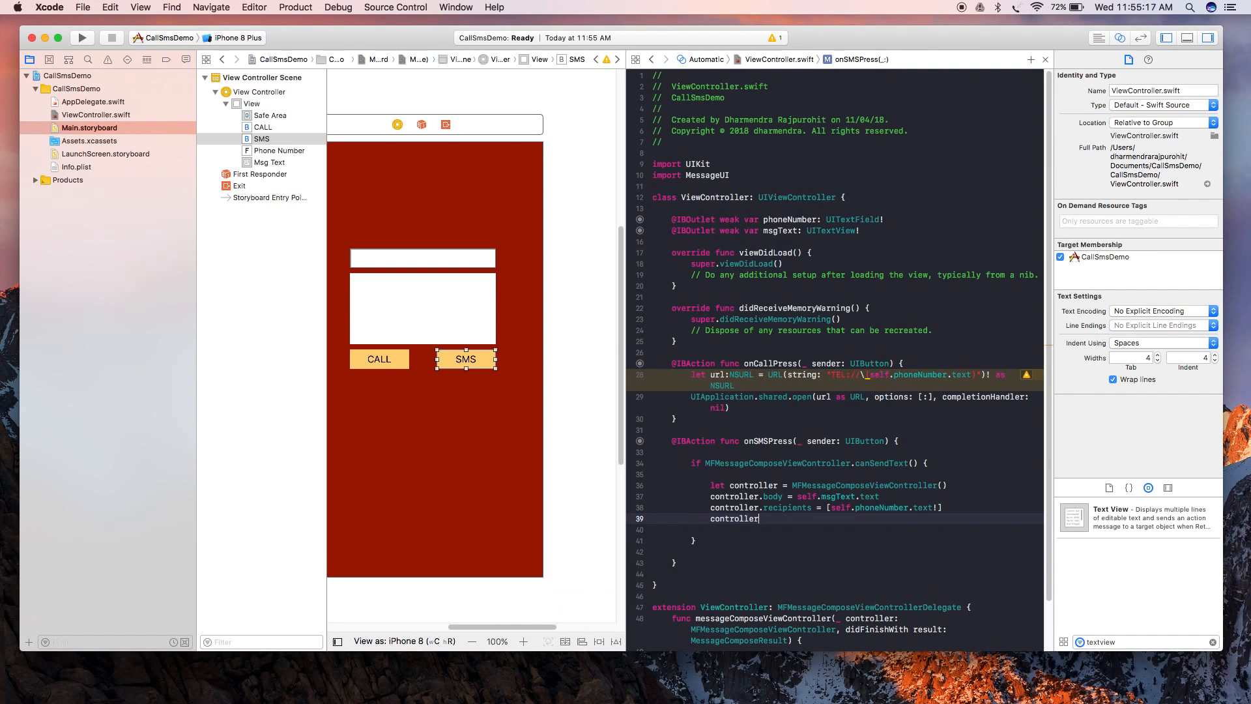
pyautogui.write('.')
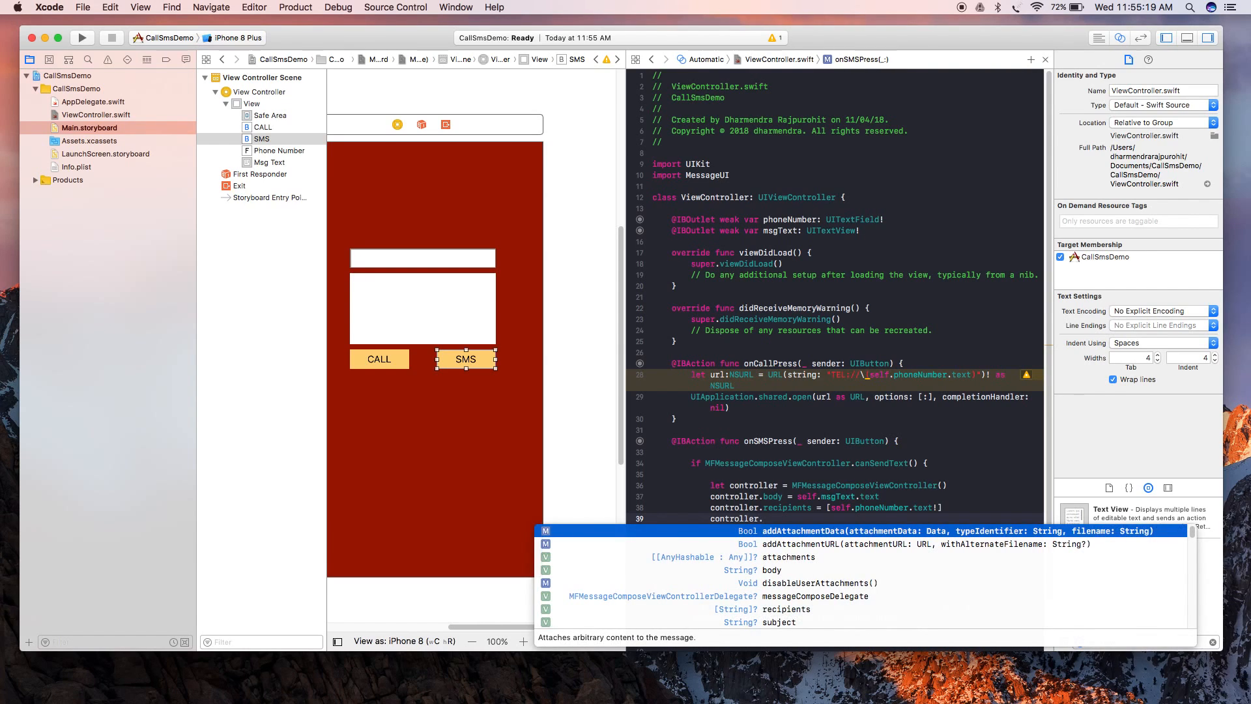
pyautogui.write('messageComposeDelegate = self')
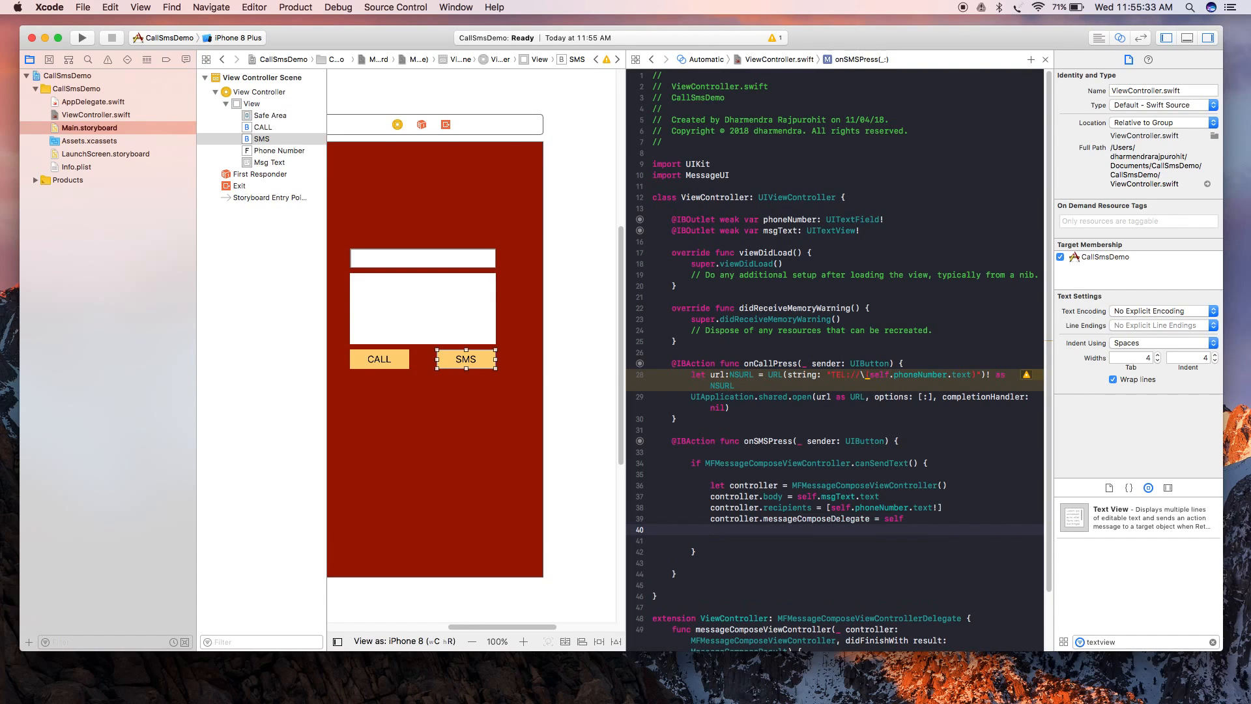
pyautogui.write('self.pre')
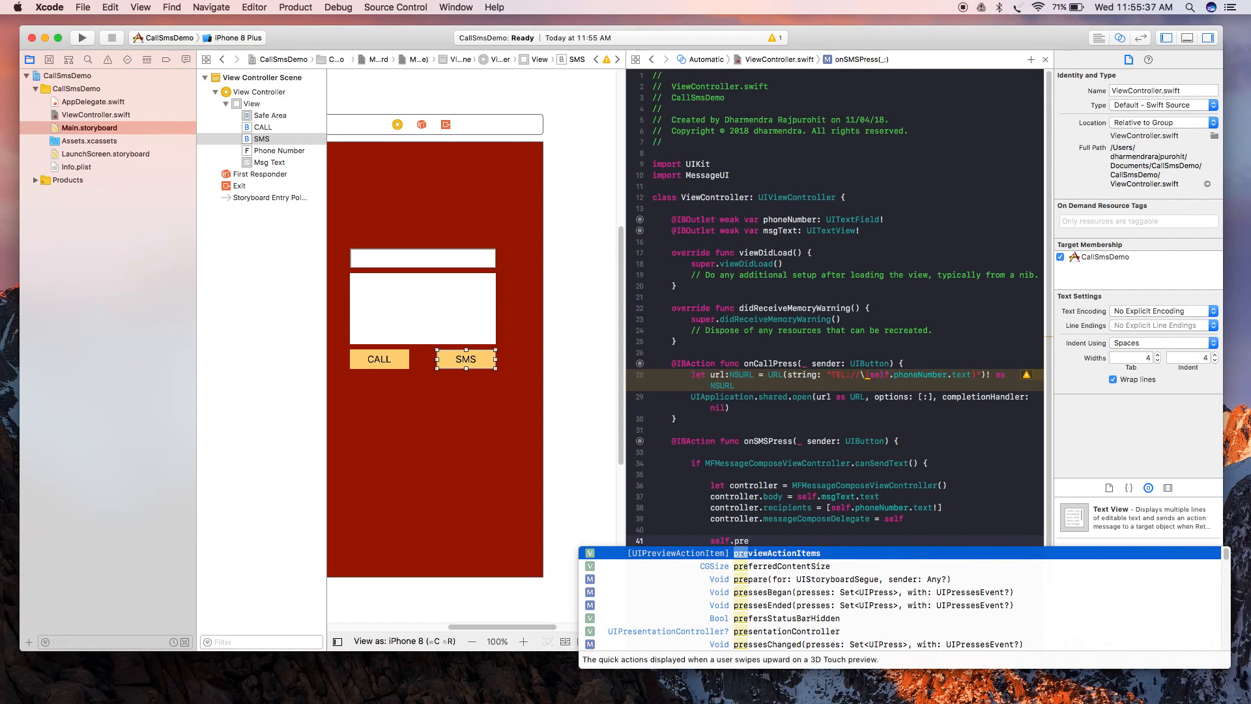
# Step: Present the controller with self.present(controller, animated: true, completion: nil)
pyautogui.write('se')
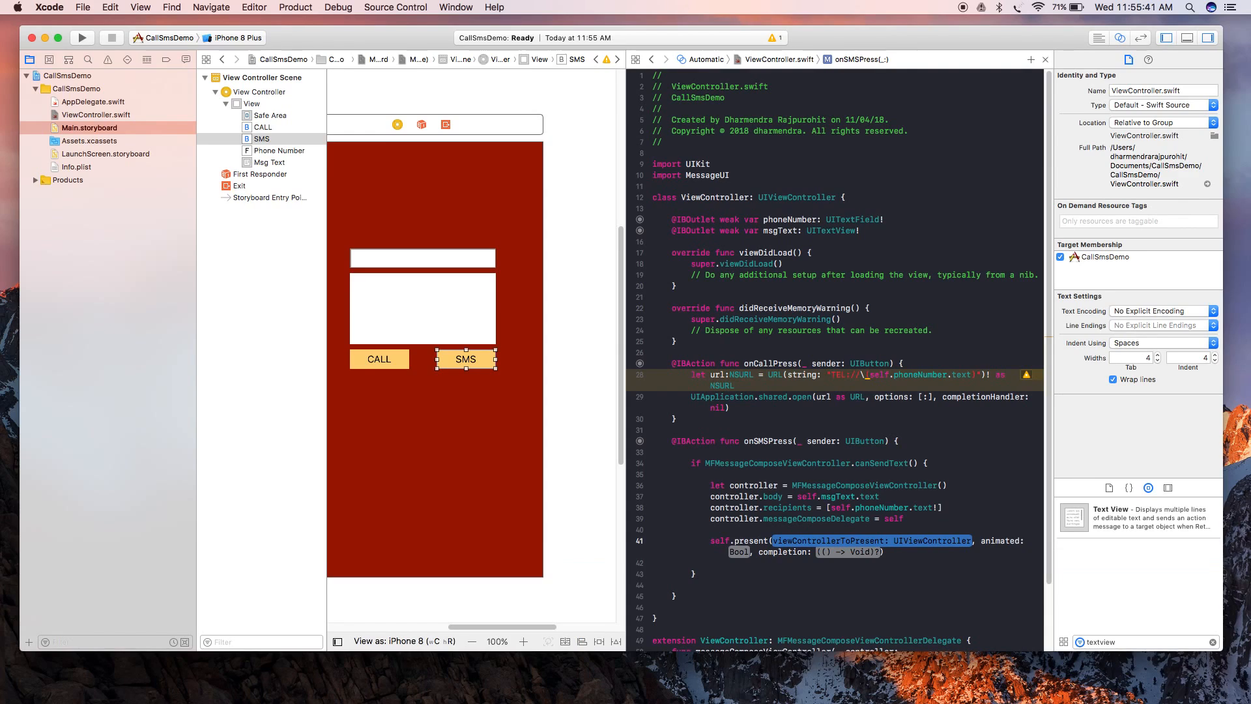
pyautogui.doubleClick(752, 484)
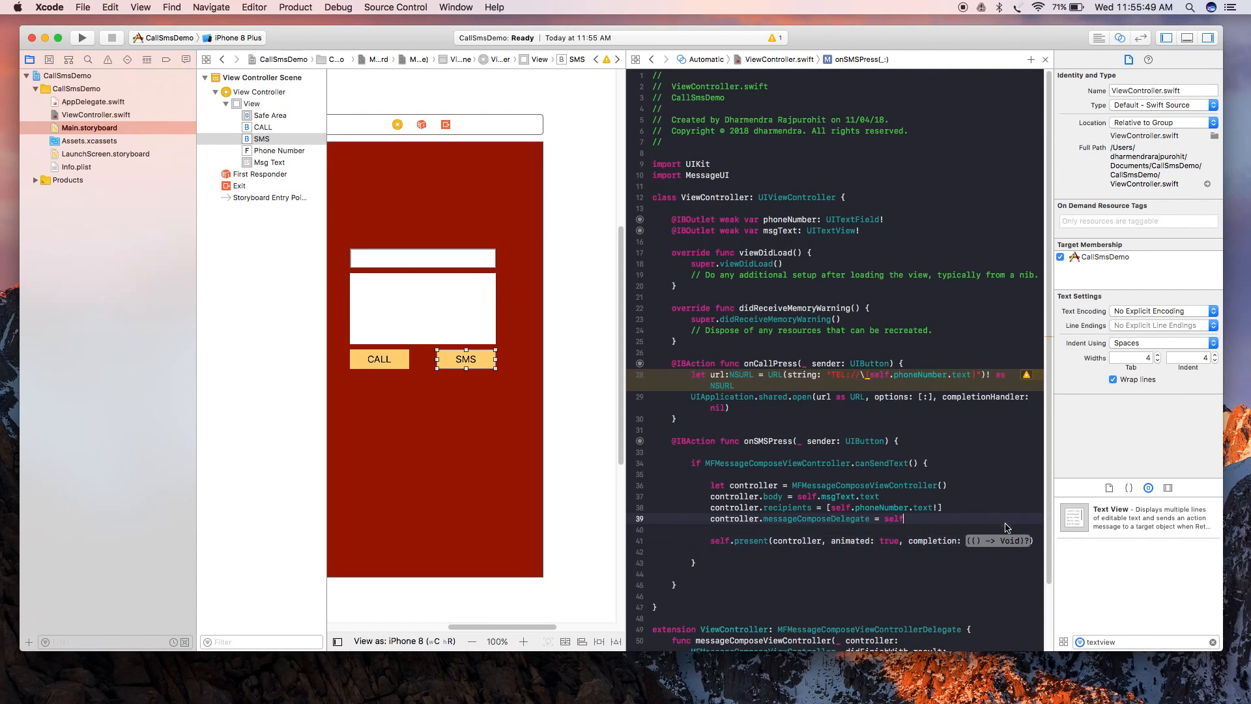
pyautogui.write('nil')
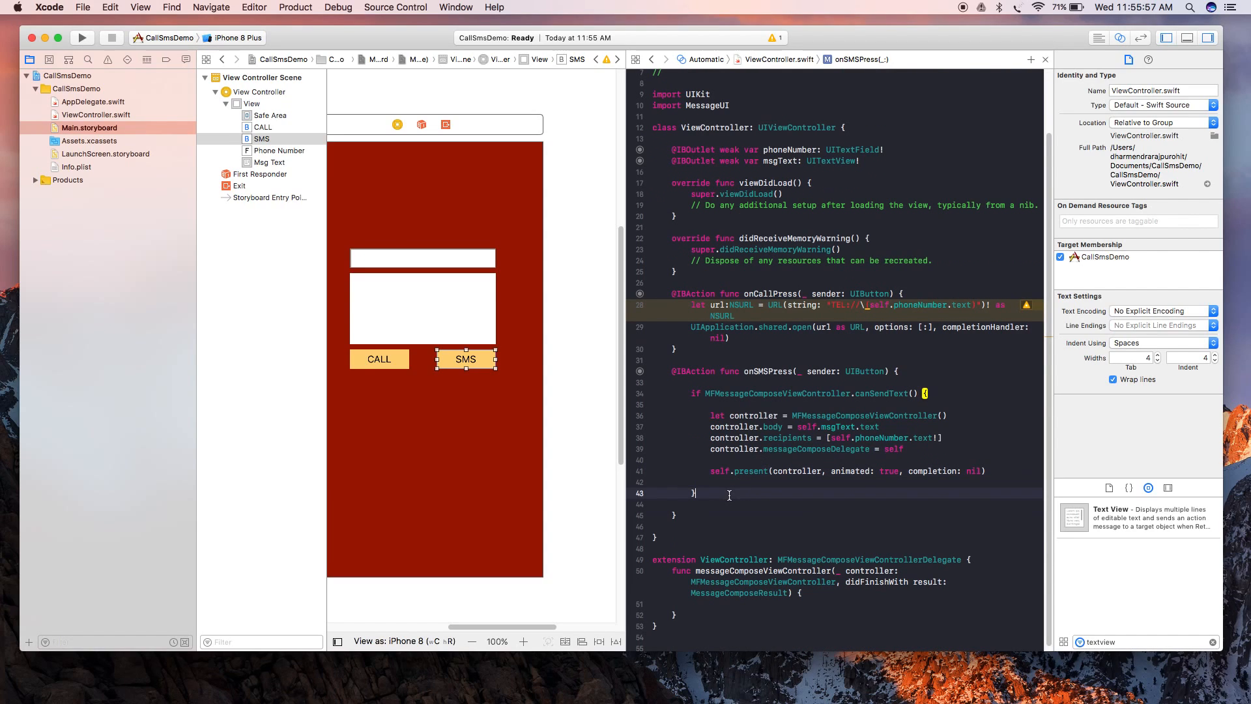
# Step: Add an else branch printing "Cannot send text" when texting is unavailable
pyautogui.write('else')
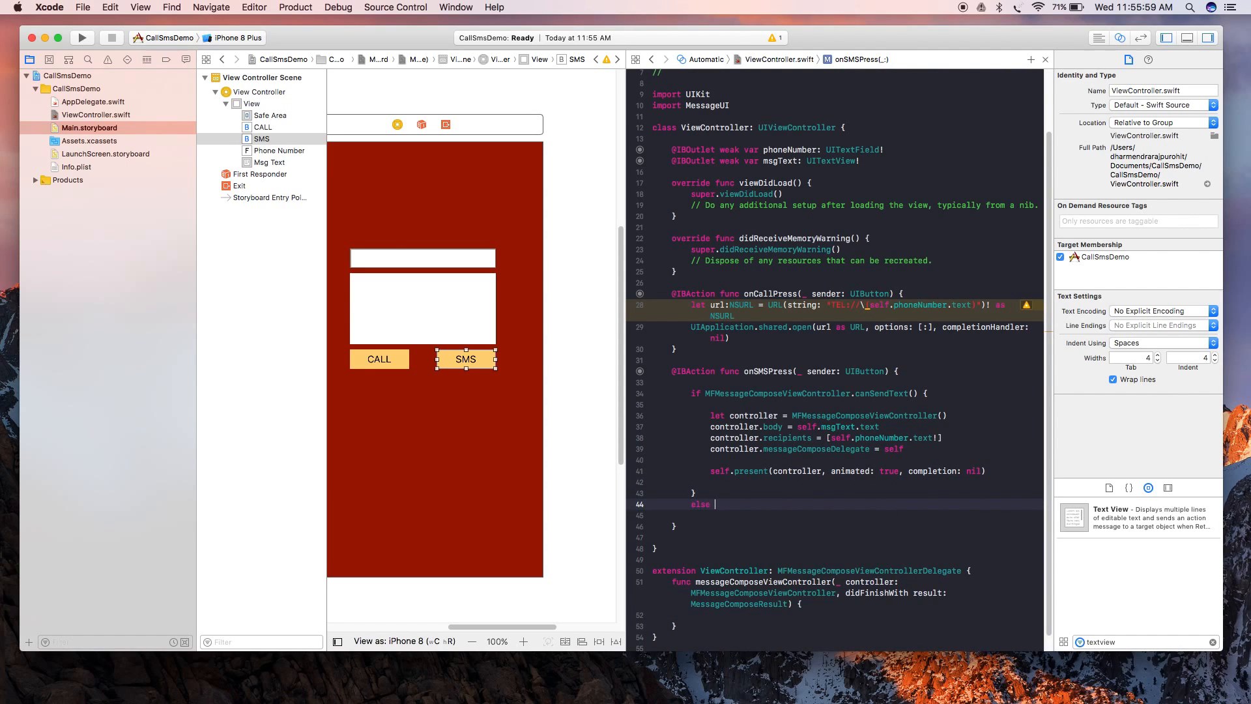
pyautogui.write('{')
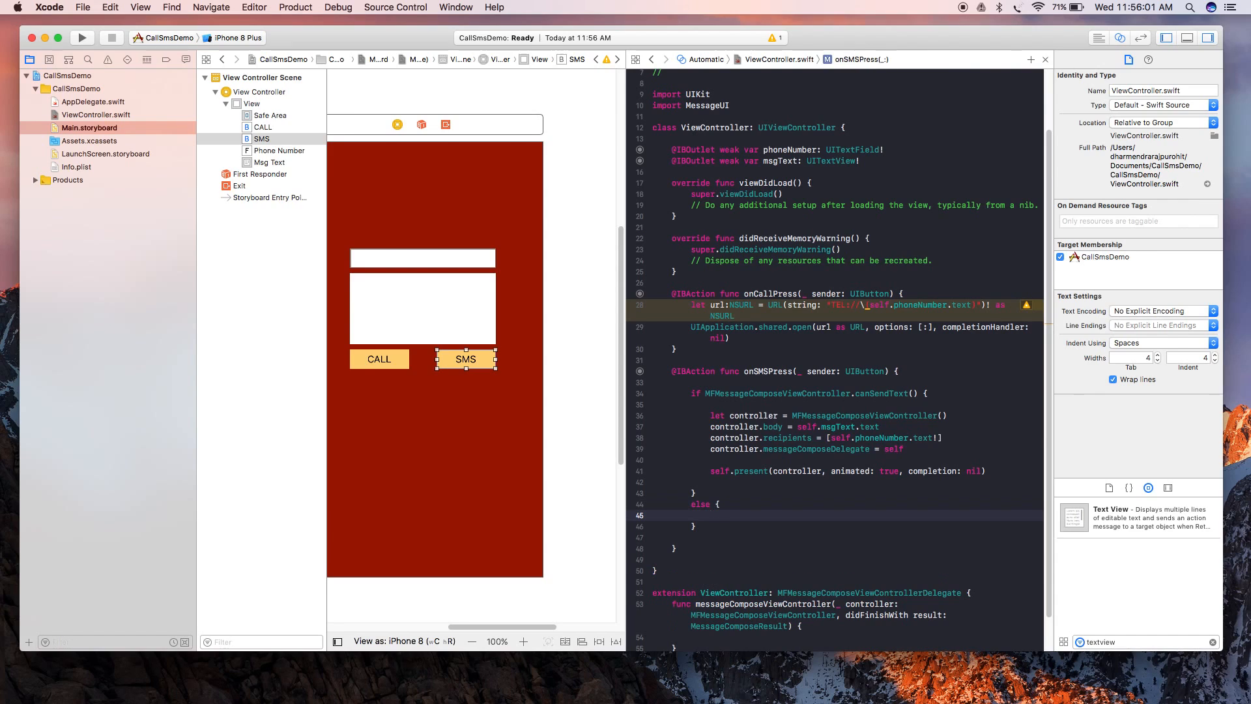
pyautogui.write('print("')
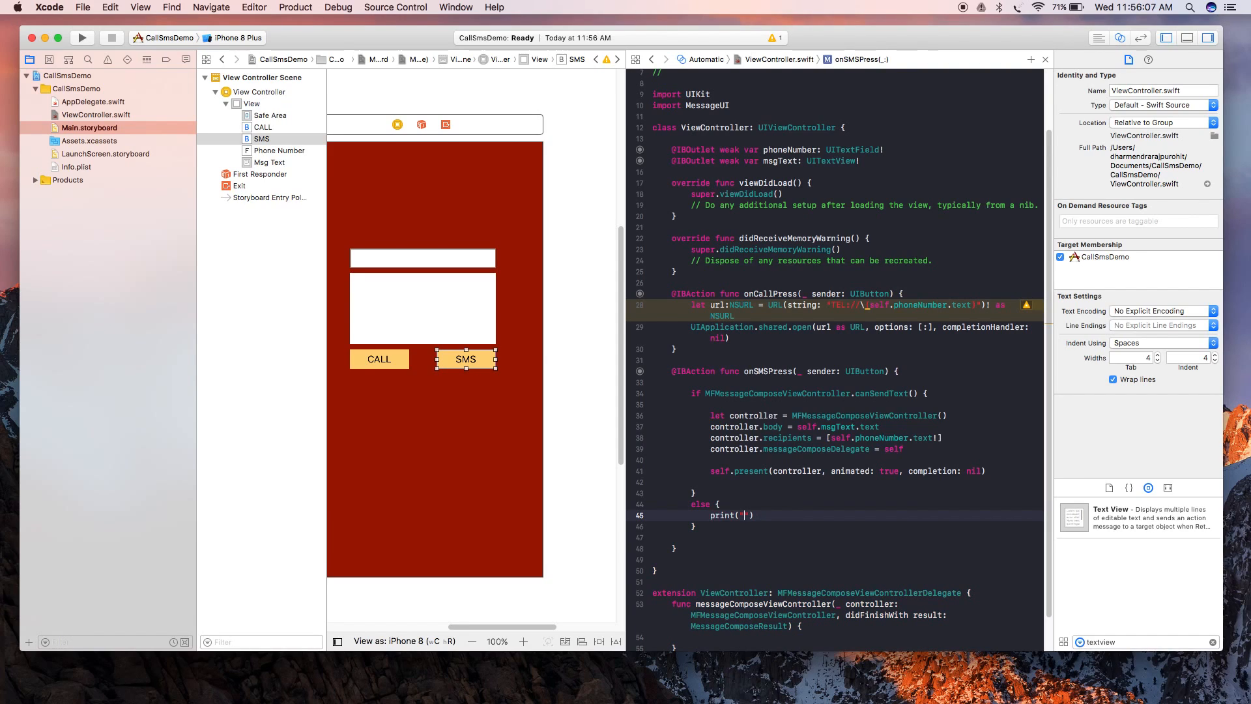
pyautogui.write('Caan')
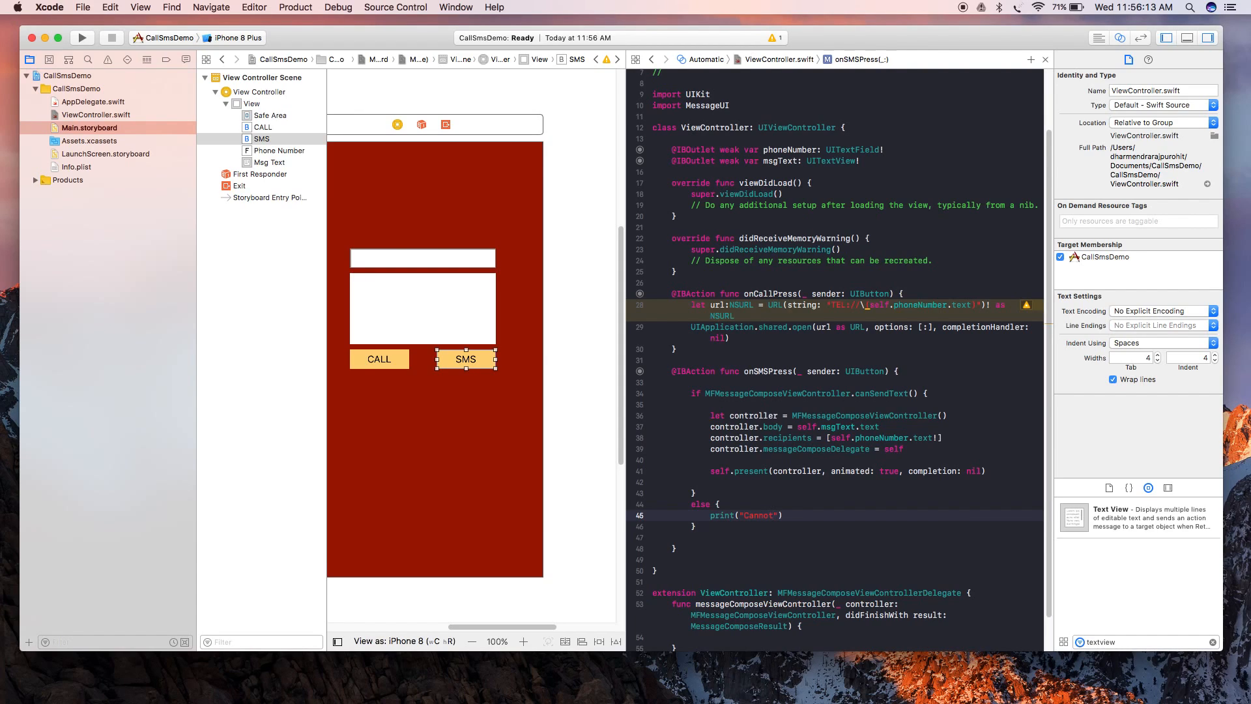
pyautogui.write('send text')
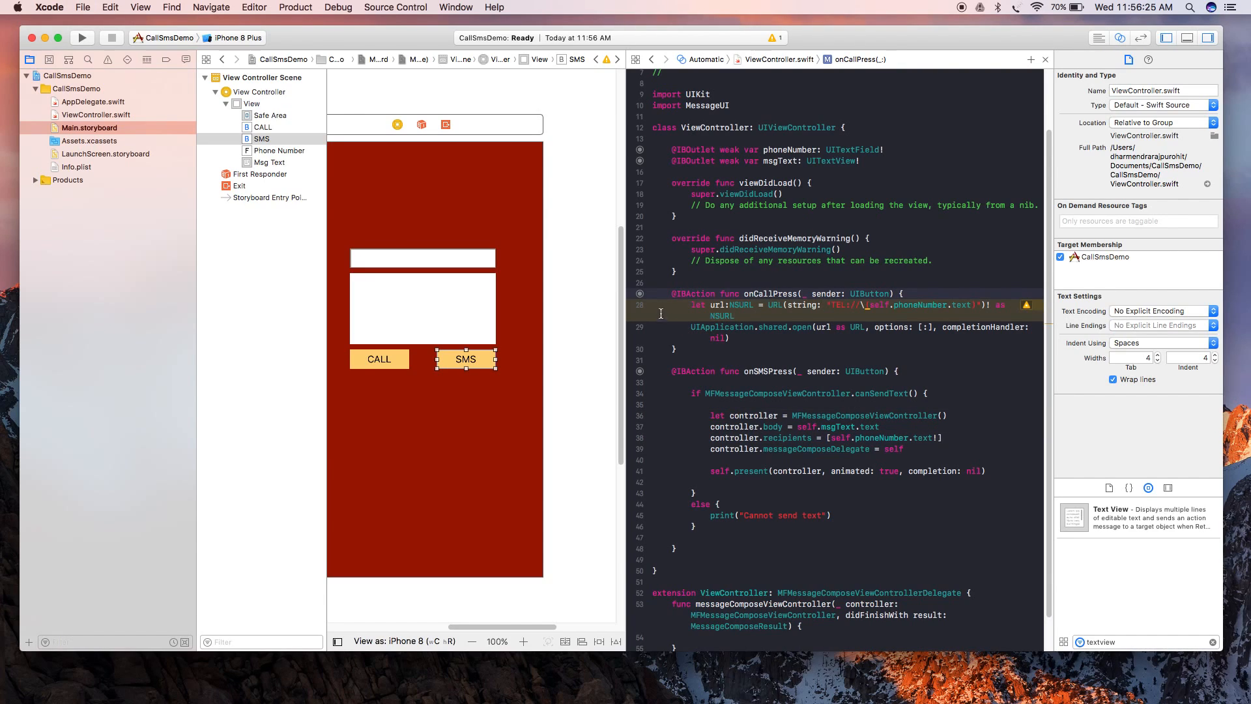
# Step: Start the CallSmsDemo app launching on the iPhone 8 Plus simulator
pyautogui.click(768, 260)
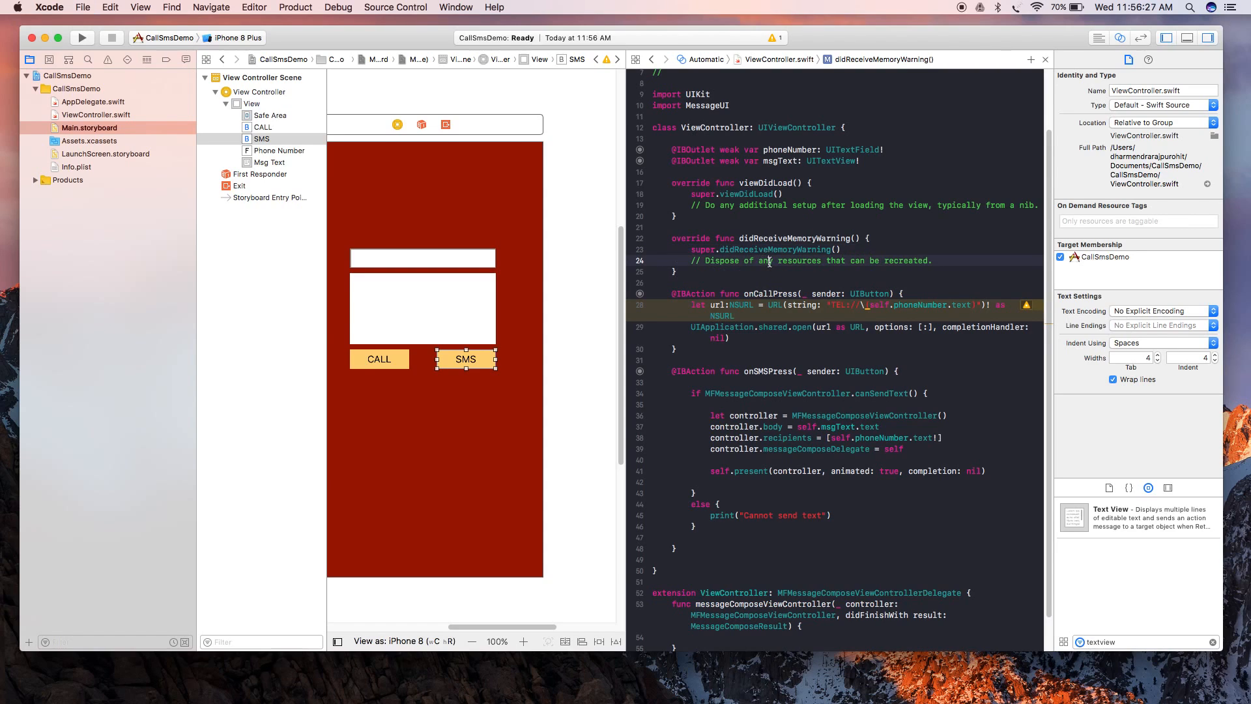
pyautogui.click(81, 37)
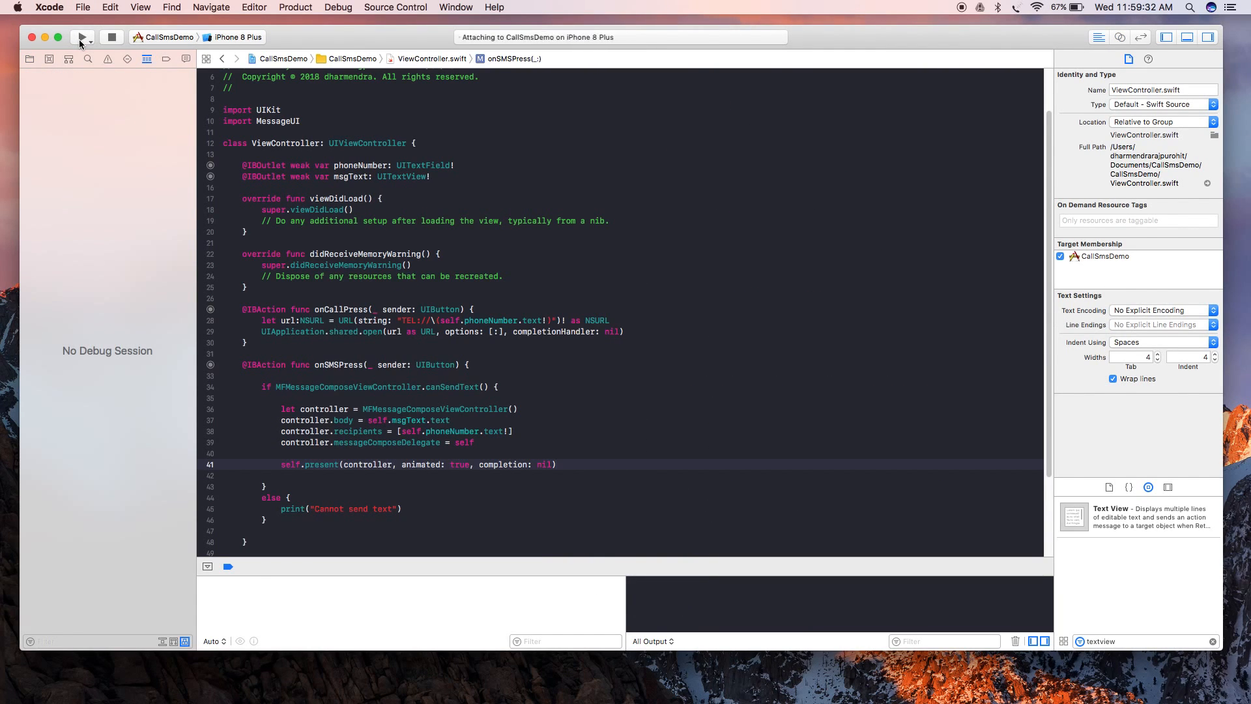
# Step: Run the app on the iPhone 8 Plus simulator and enter phone number 1234568
pyautogui.click(81, 36)
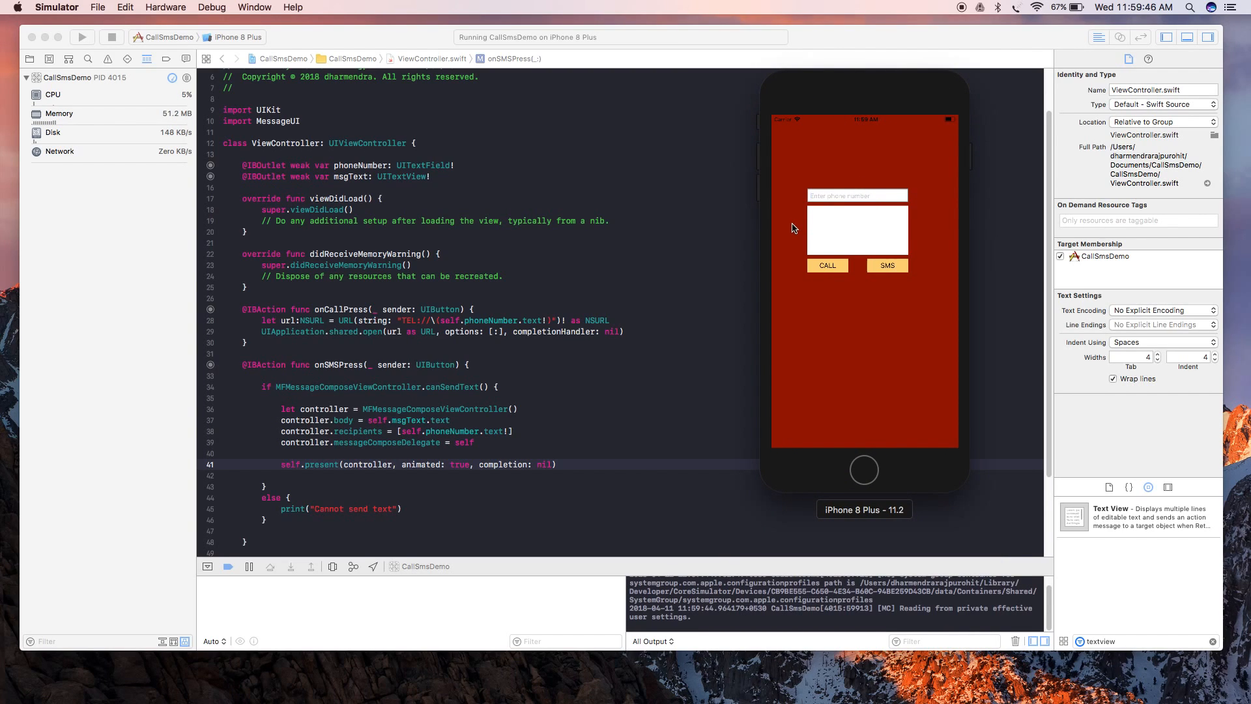
pyautogui.write('123456')
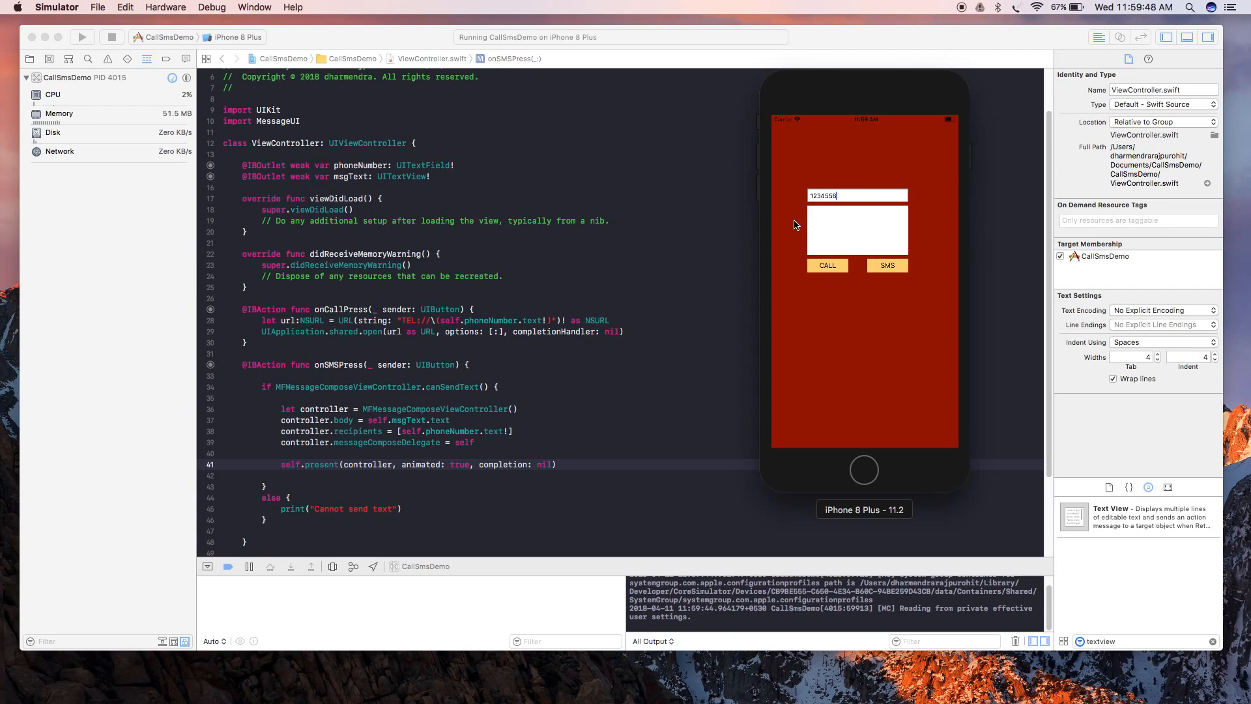
pyautogui.write('89')
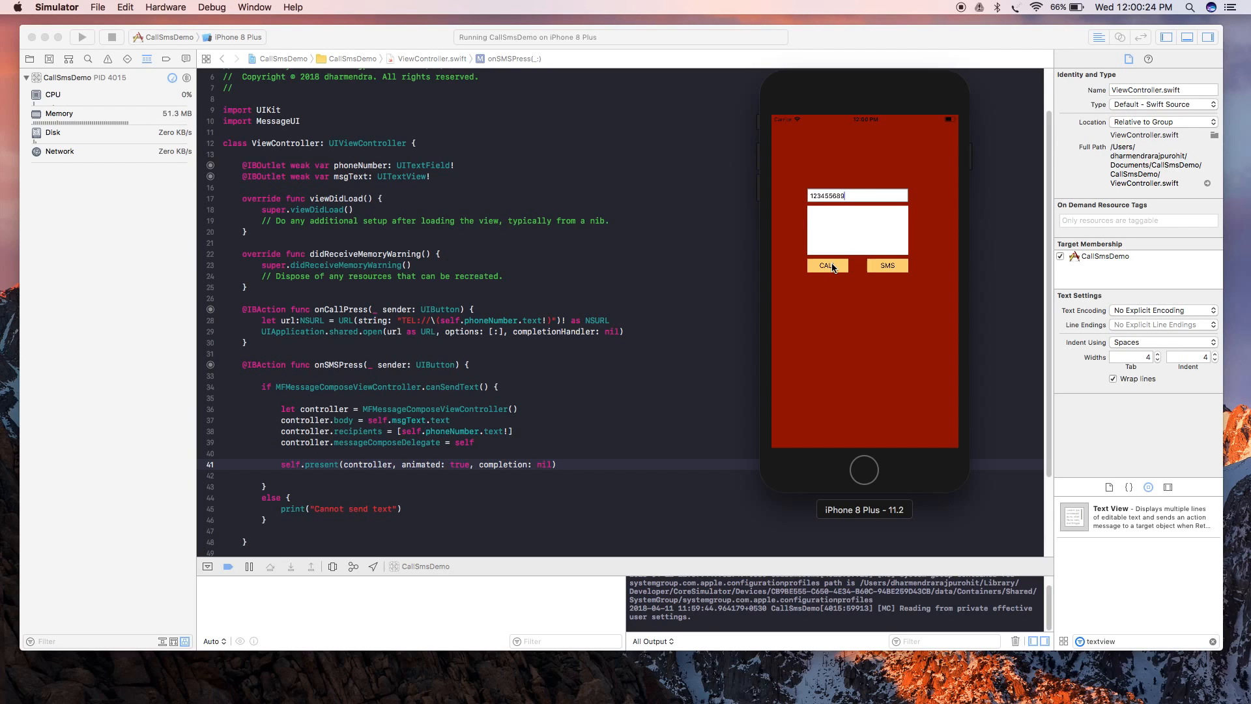
# Step: Enter a short message and tap SMS, logging "Cannot send text" in the console
pyautogui.click(856, 231)
pyautogui.write('Text')
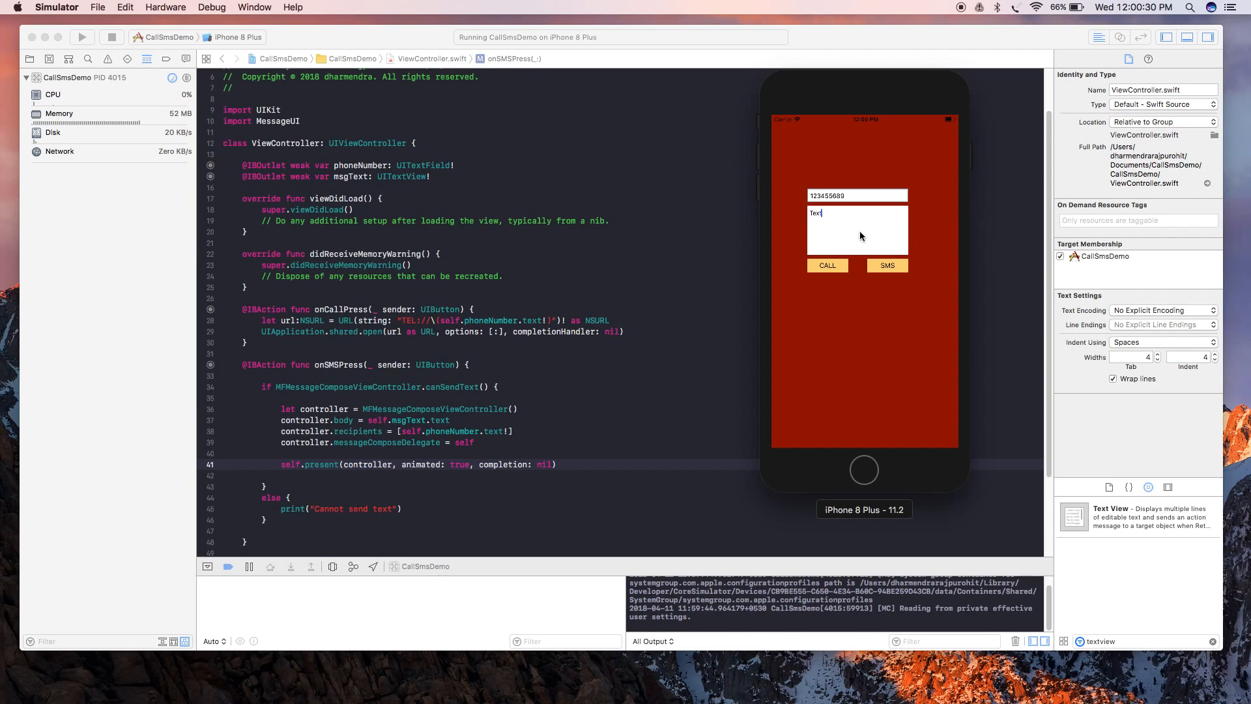
pyautogui.moveTo(347, 516)
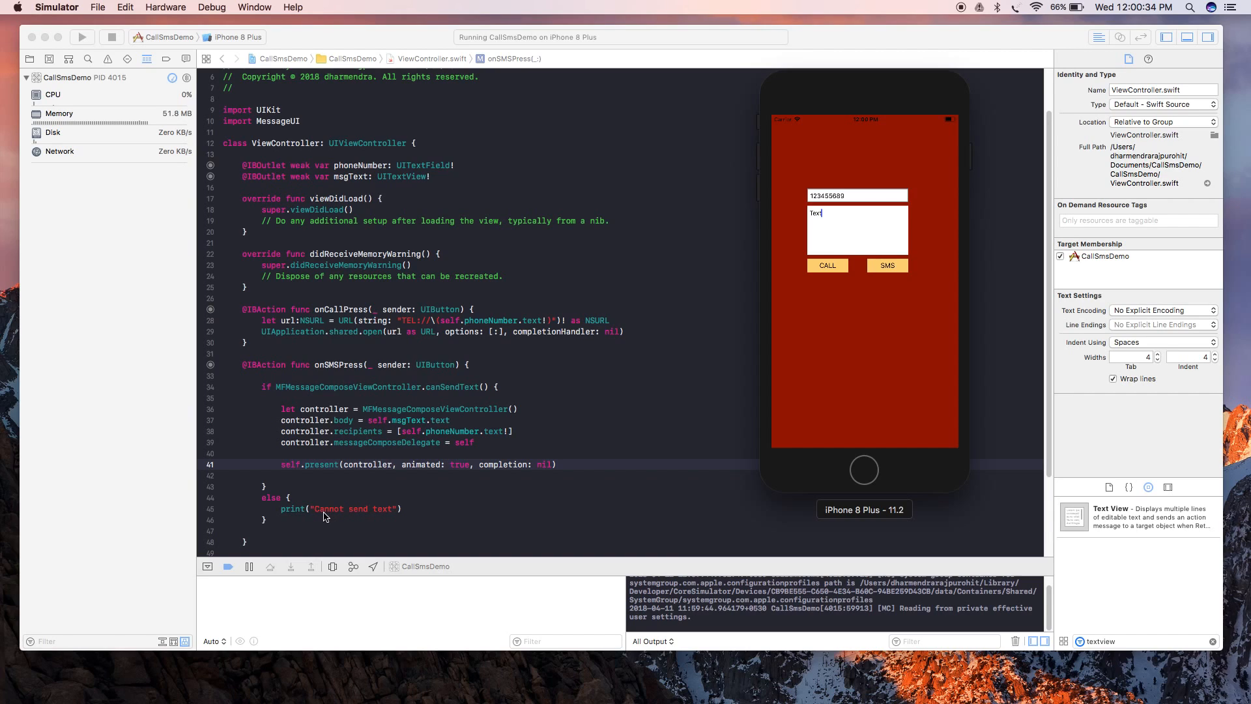
pyautogui.click(886, 265)
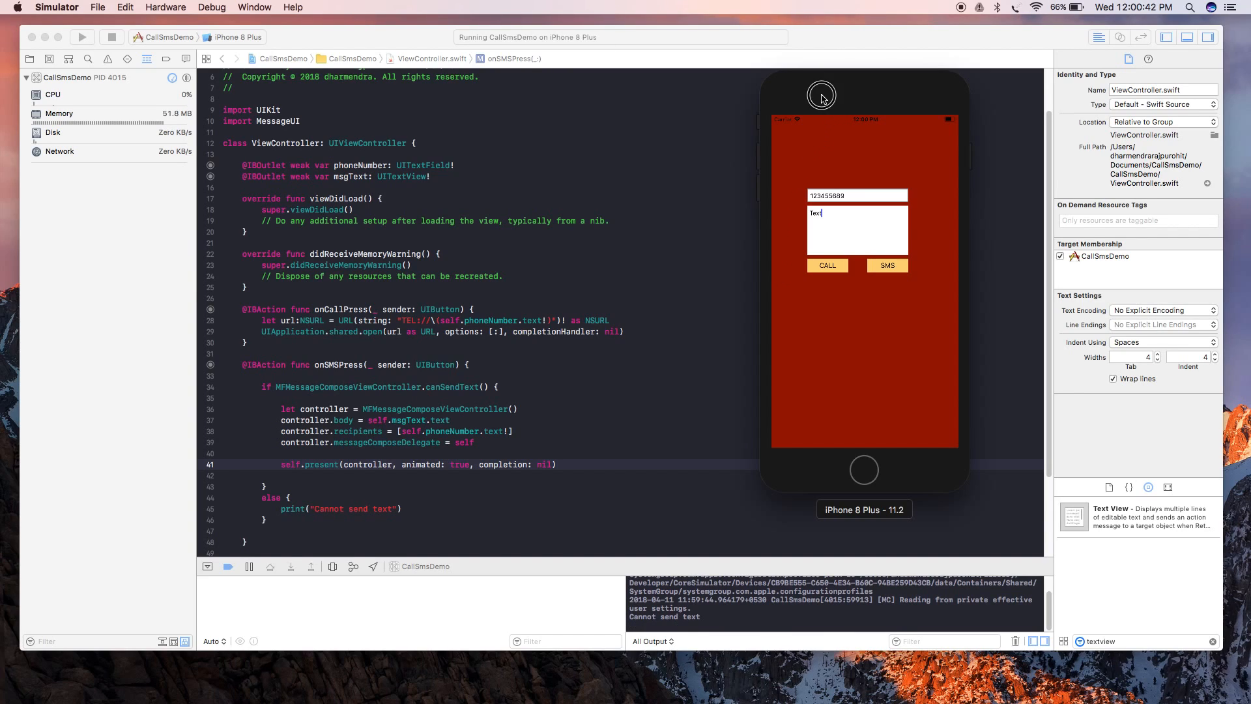
pyautogui.moveTo(825, 97)
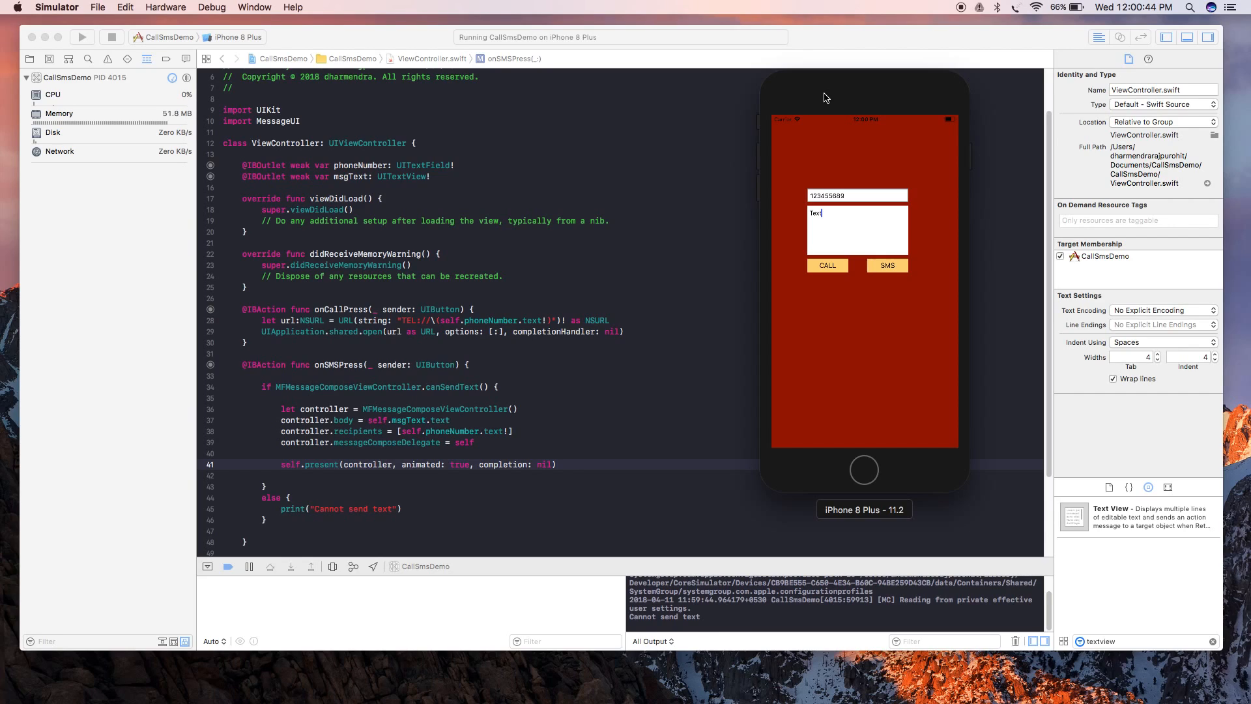